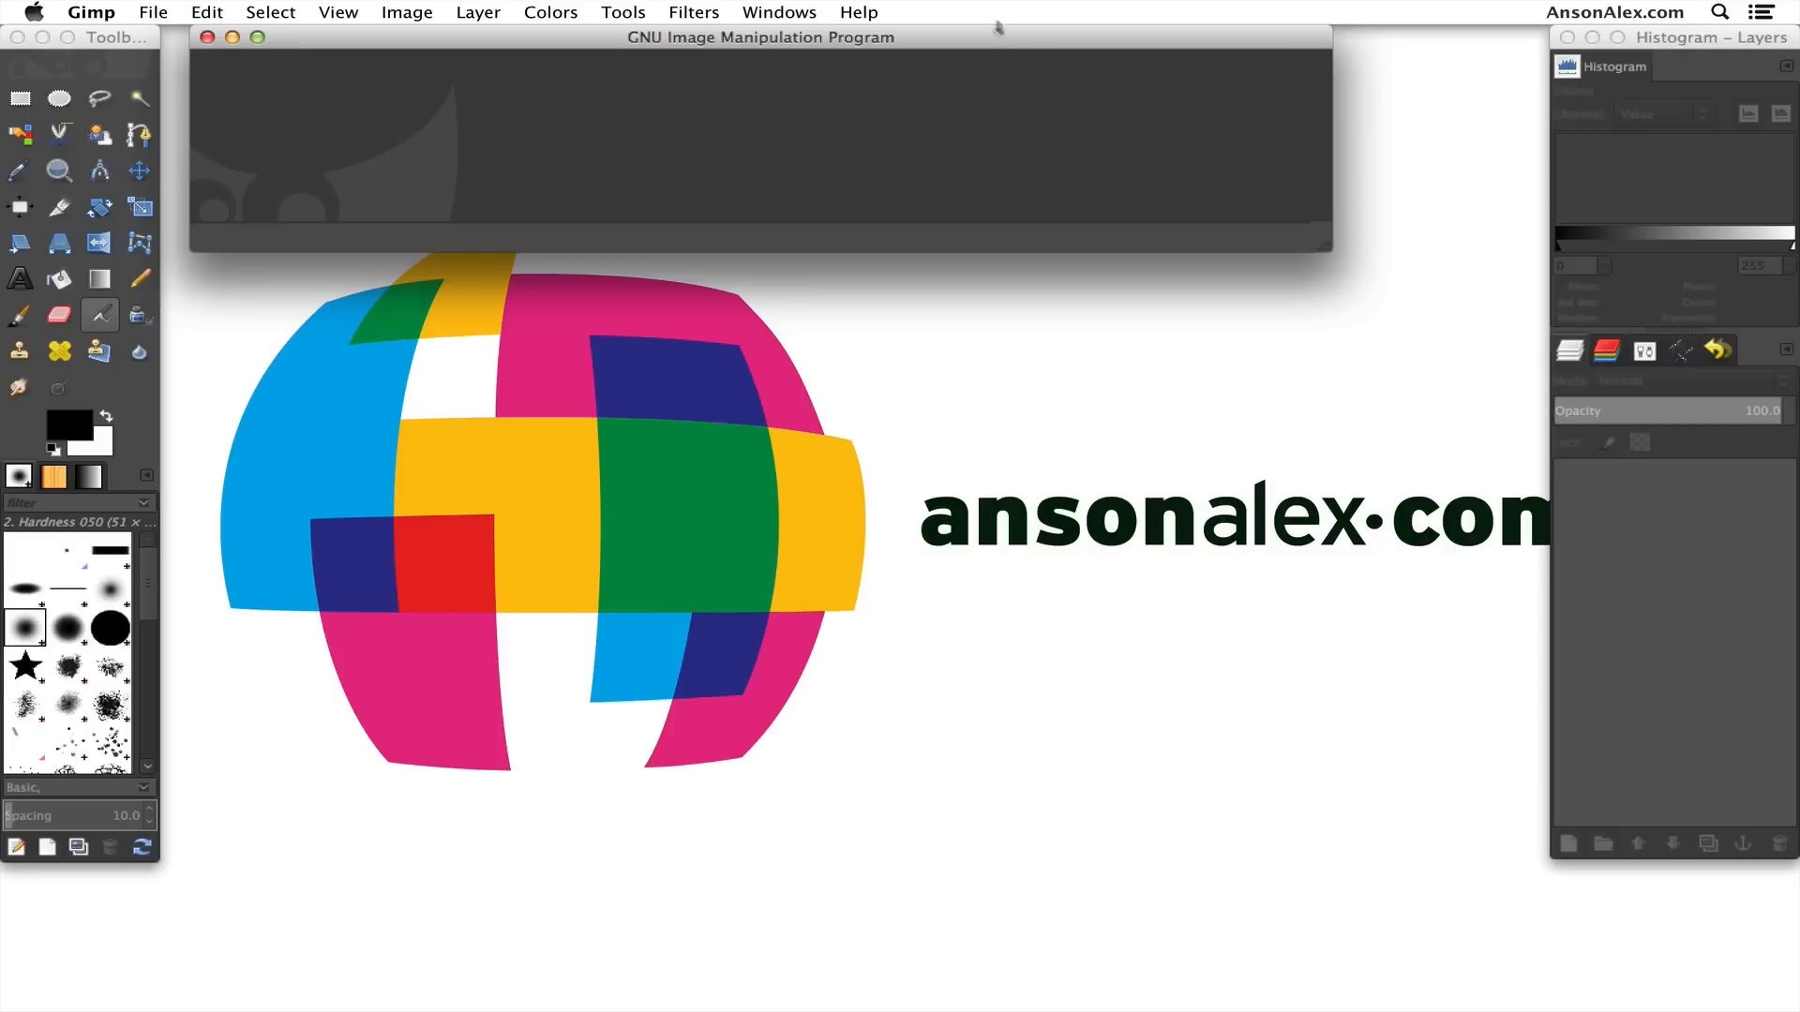
pyautogui.moveTo(1043, 118)
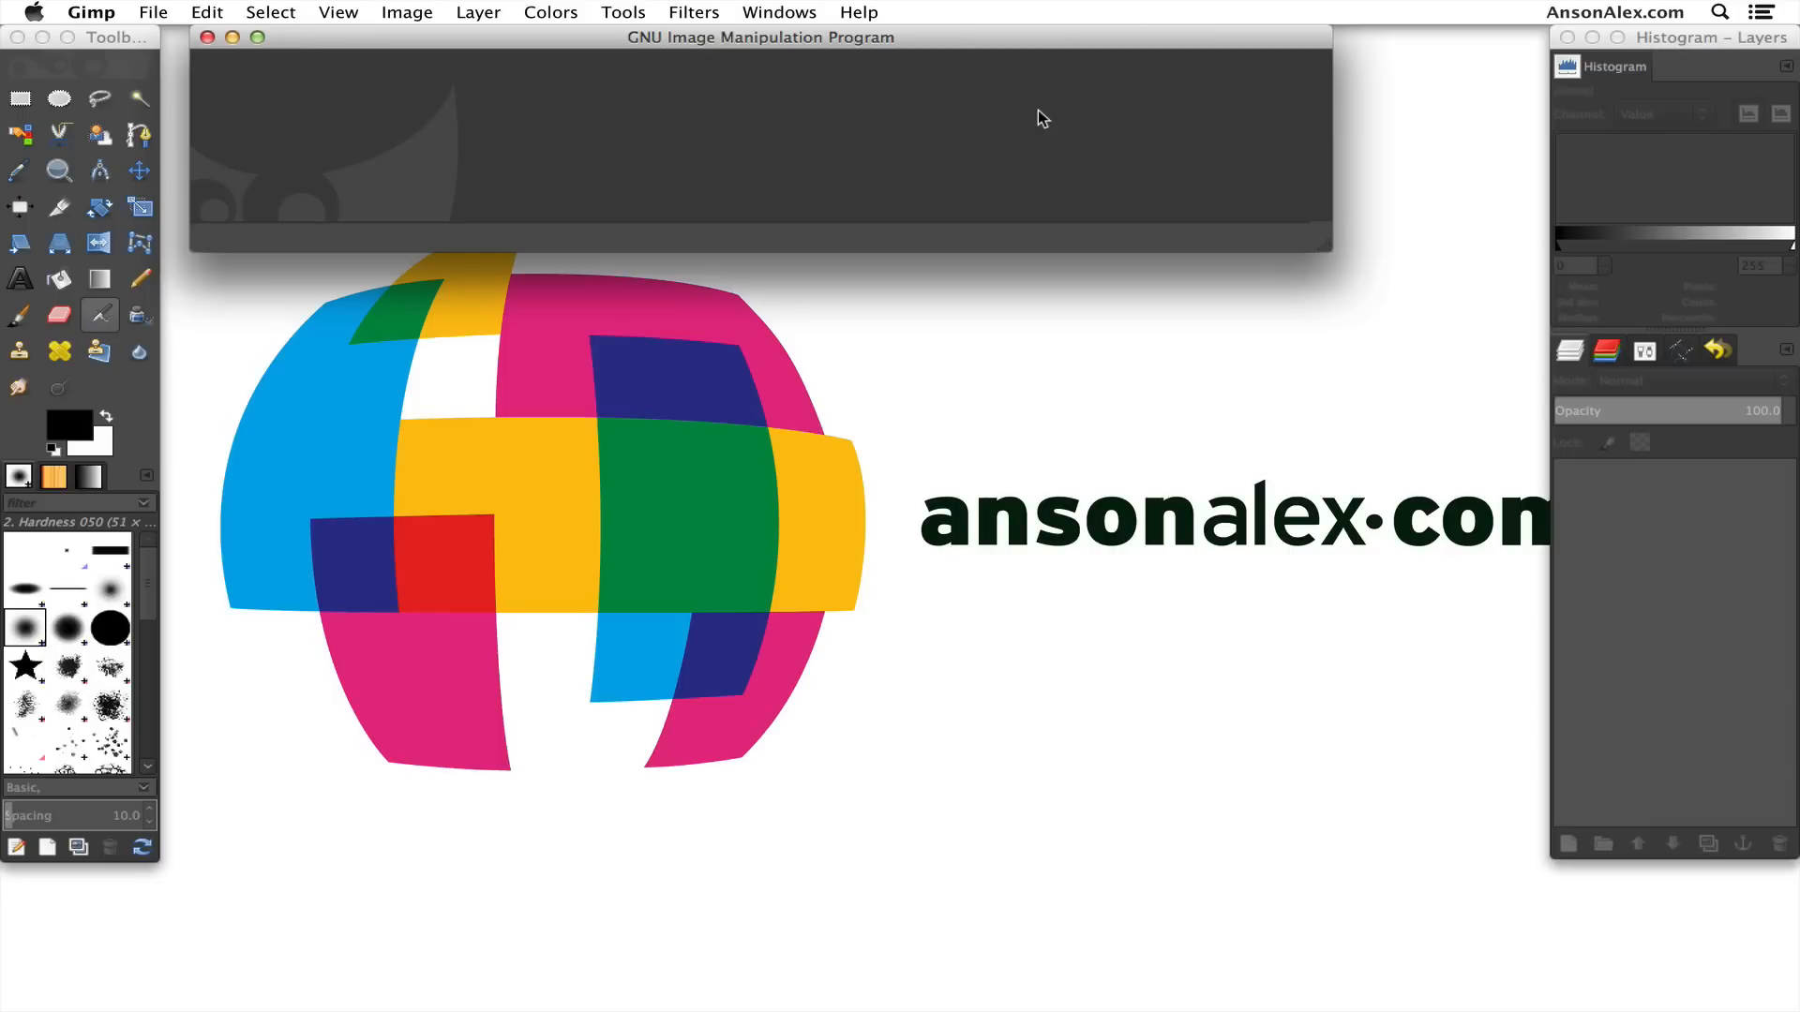
# Create a new blank white 640×400 px image.
pyautogui.click(152, 14)
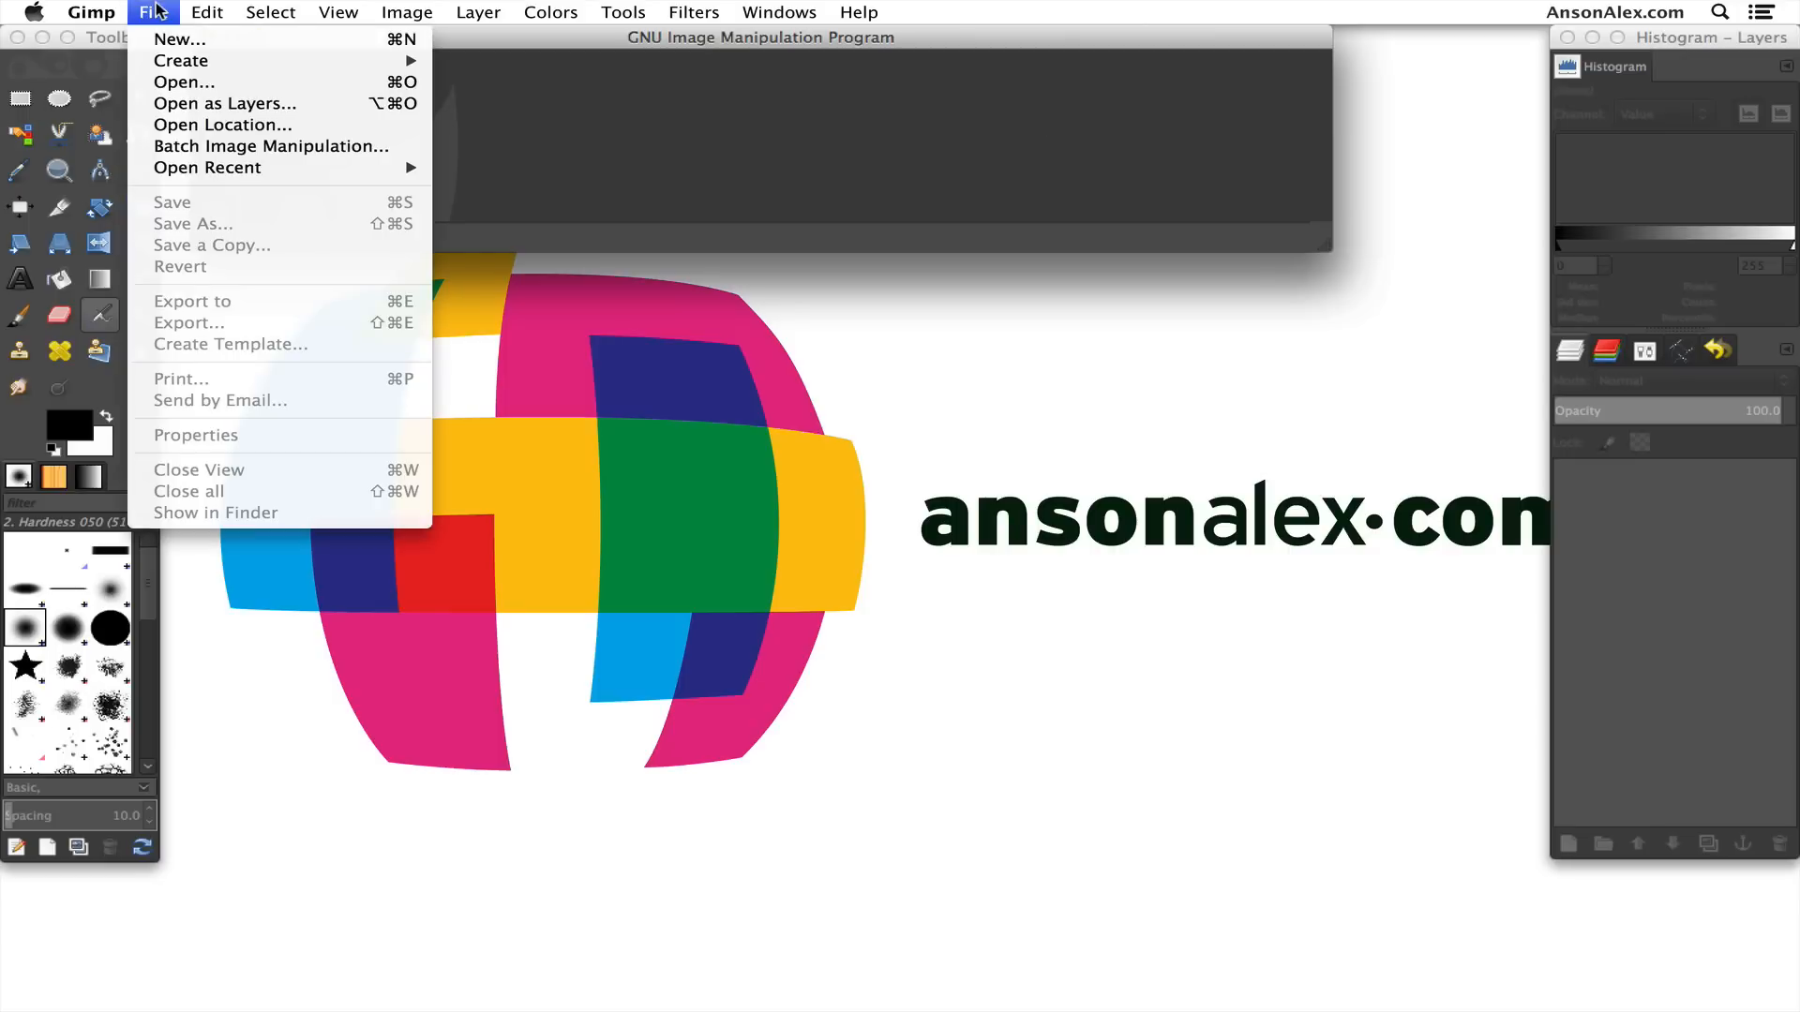
pyautogui.click(180, 39)
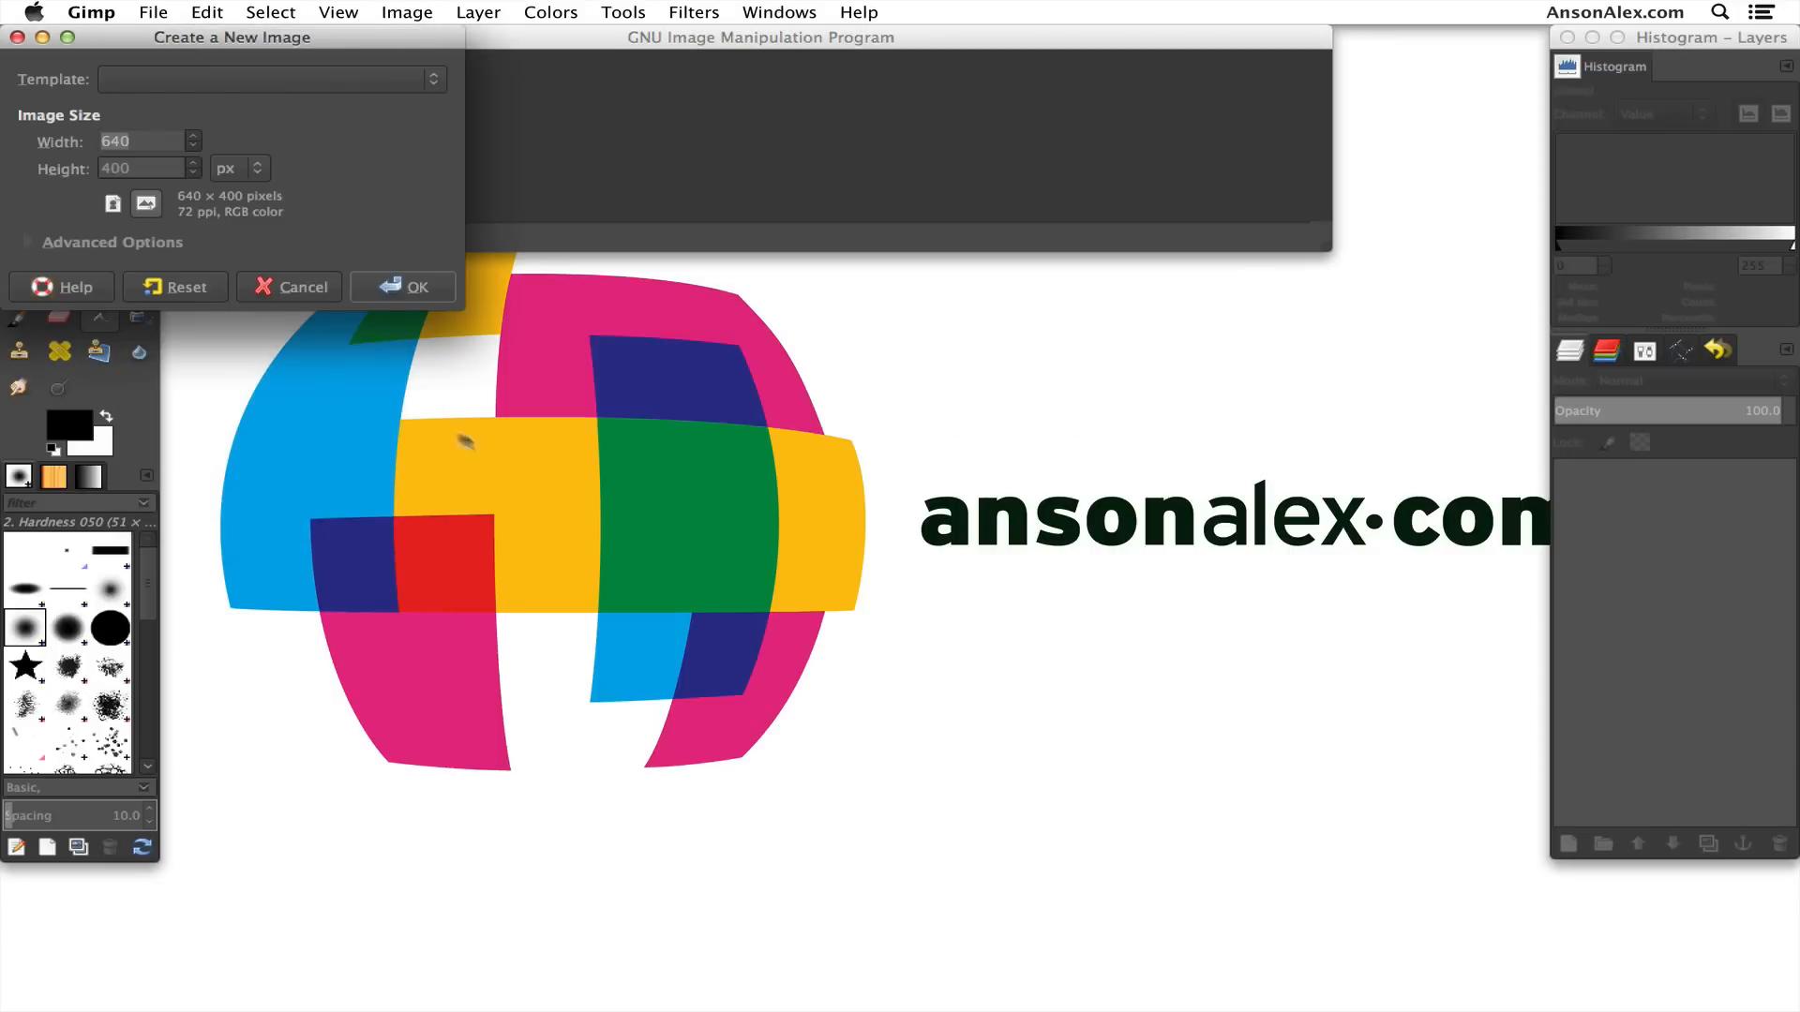
pyautogui.click(404, 287)
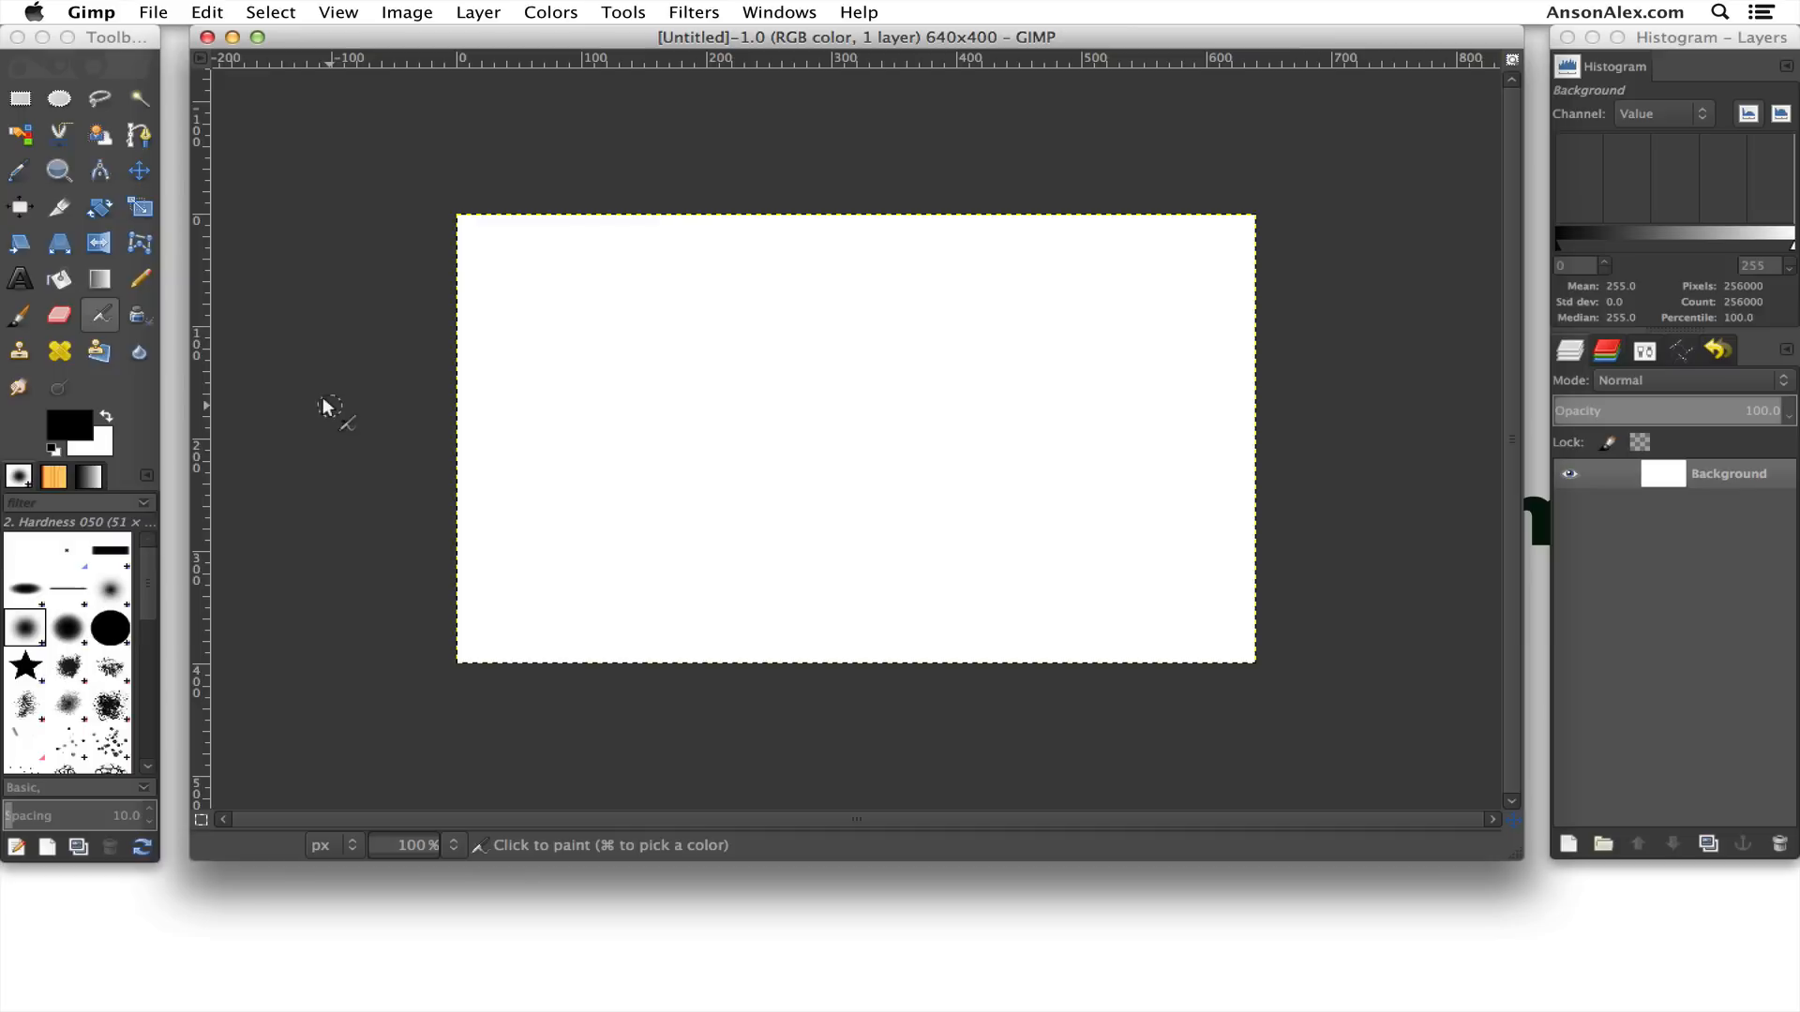
pyautogui.moveTo(334, 399)
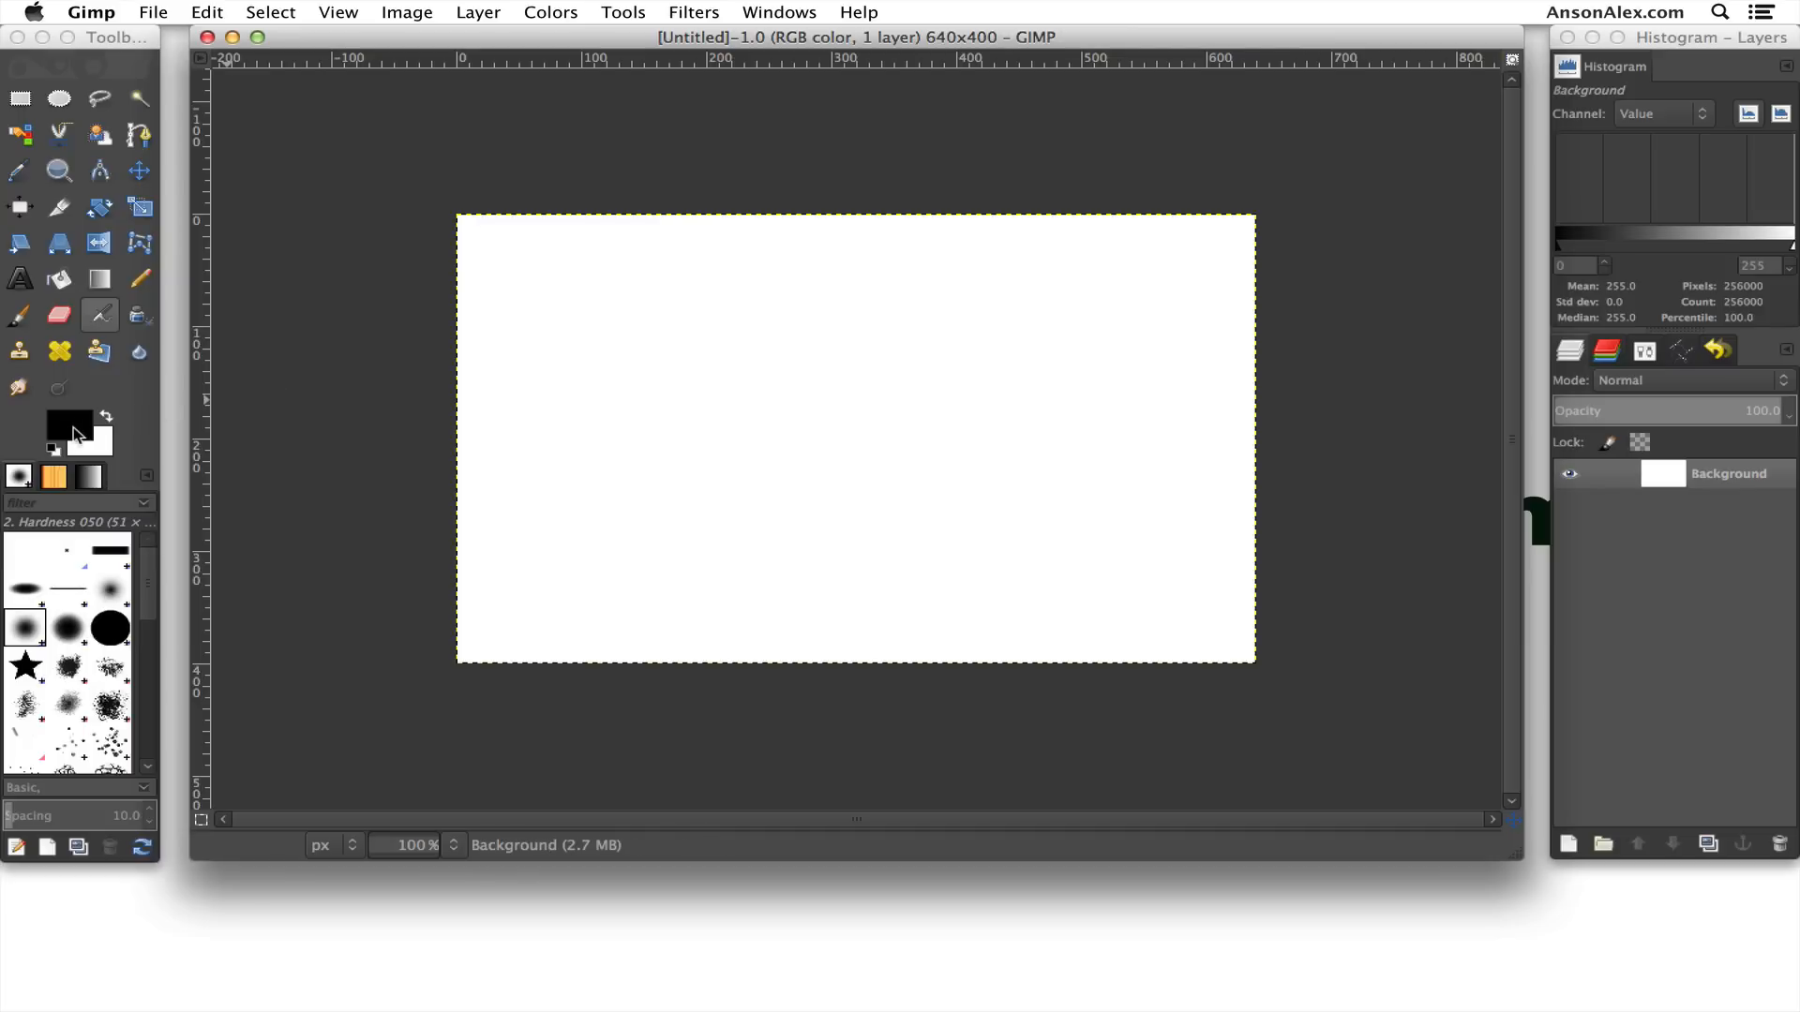
pyautogui.moveTo(68, 425)
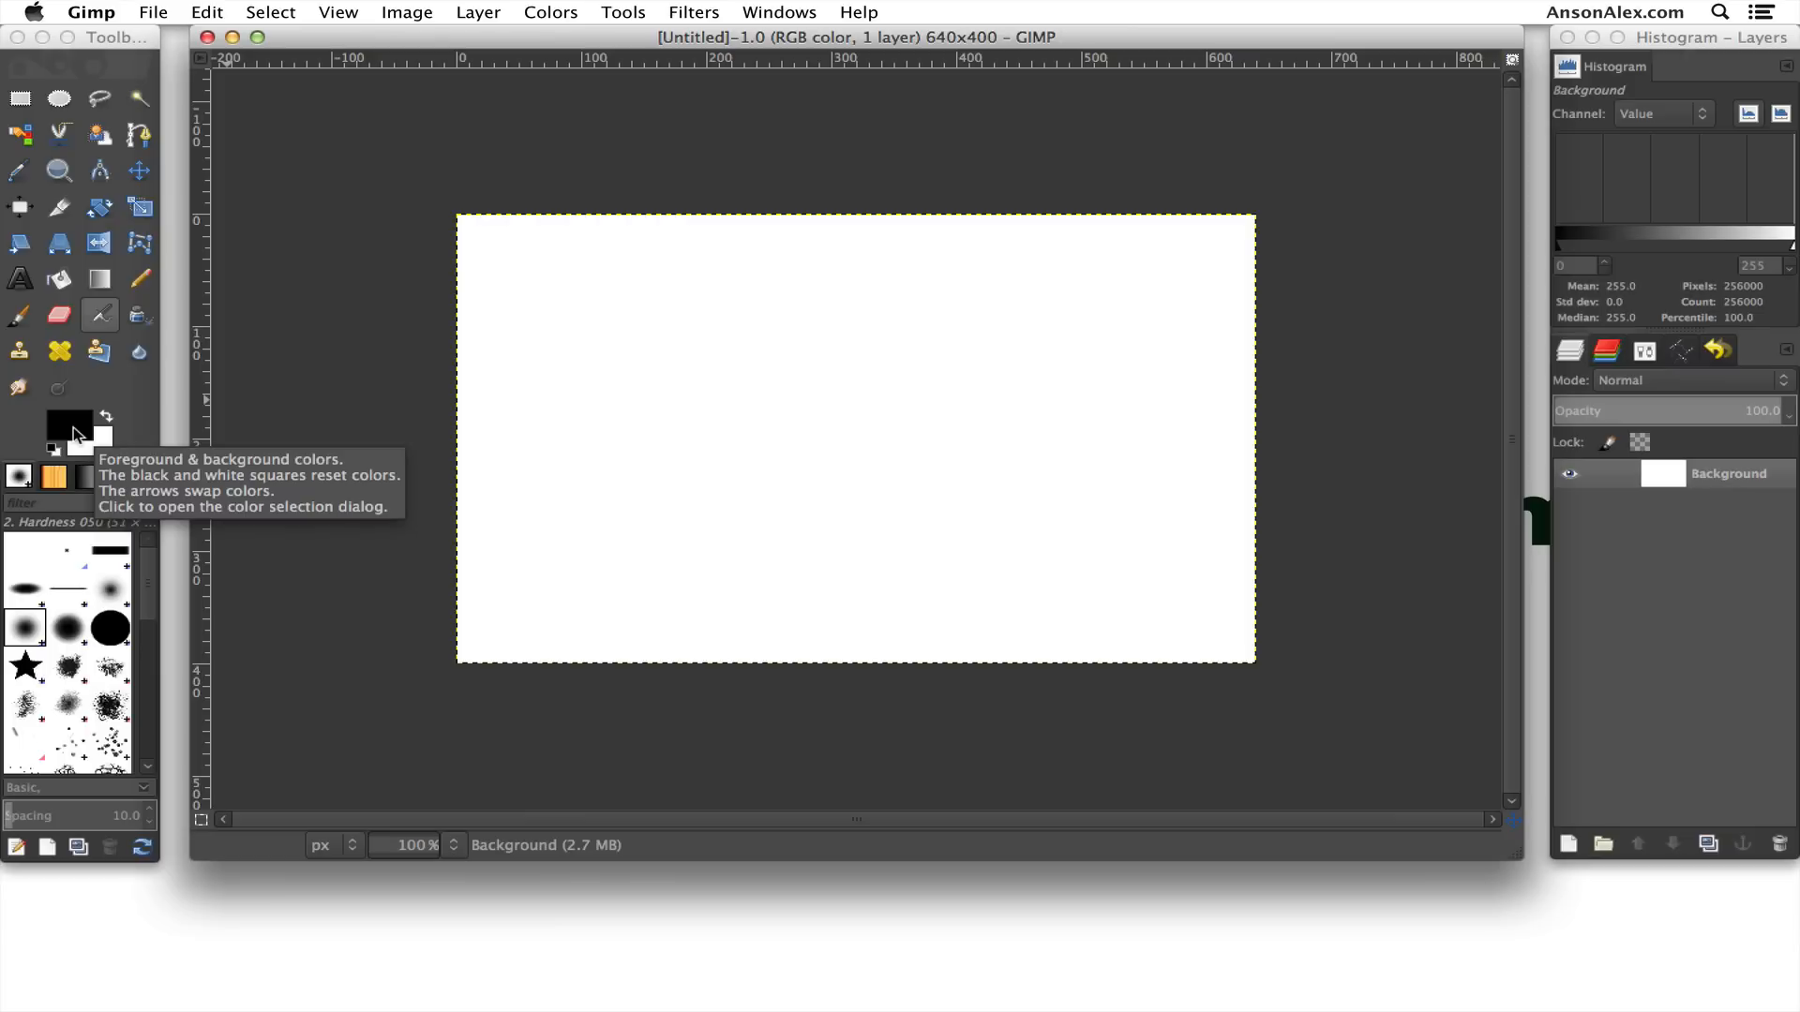
# Set the foreground colour to red (ea2c2c).
pyautogui.click(67, 421)
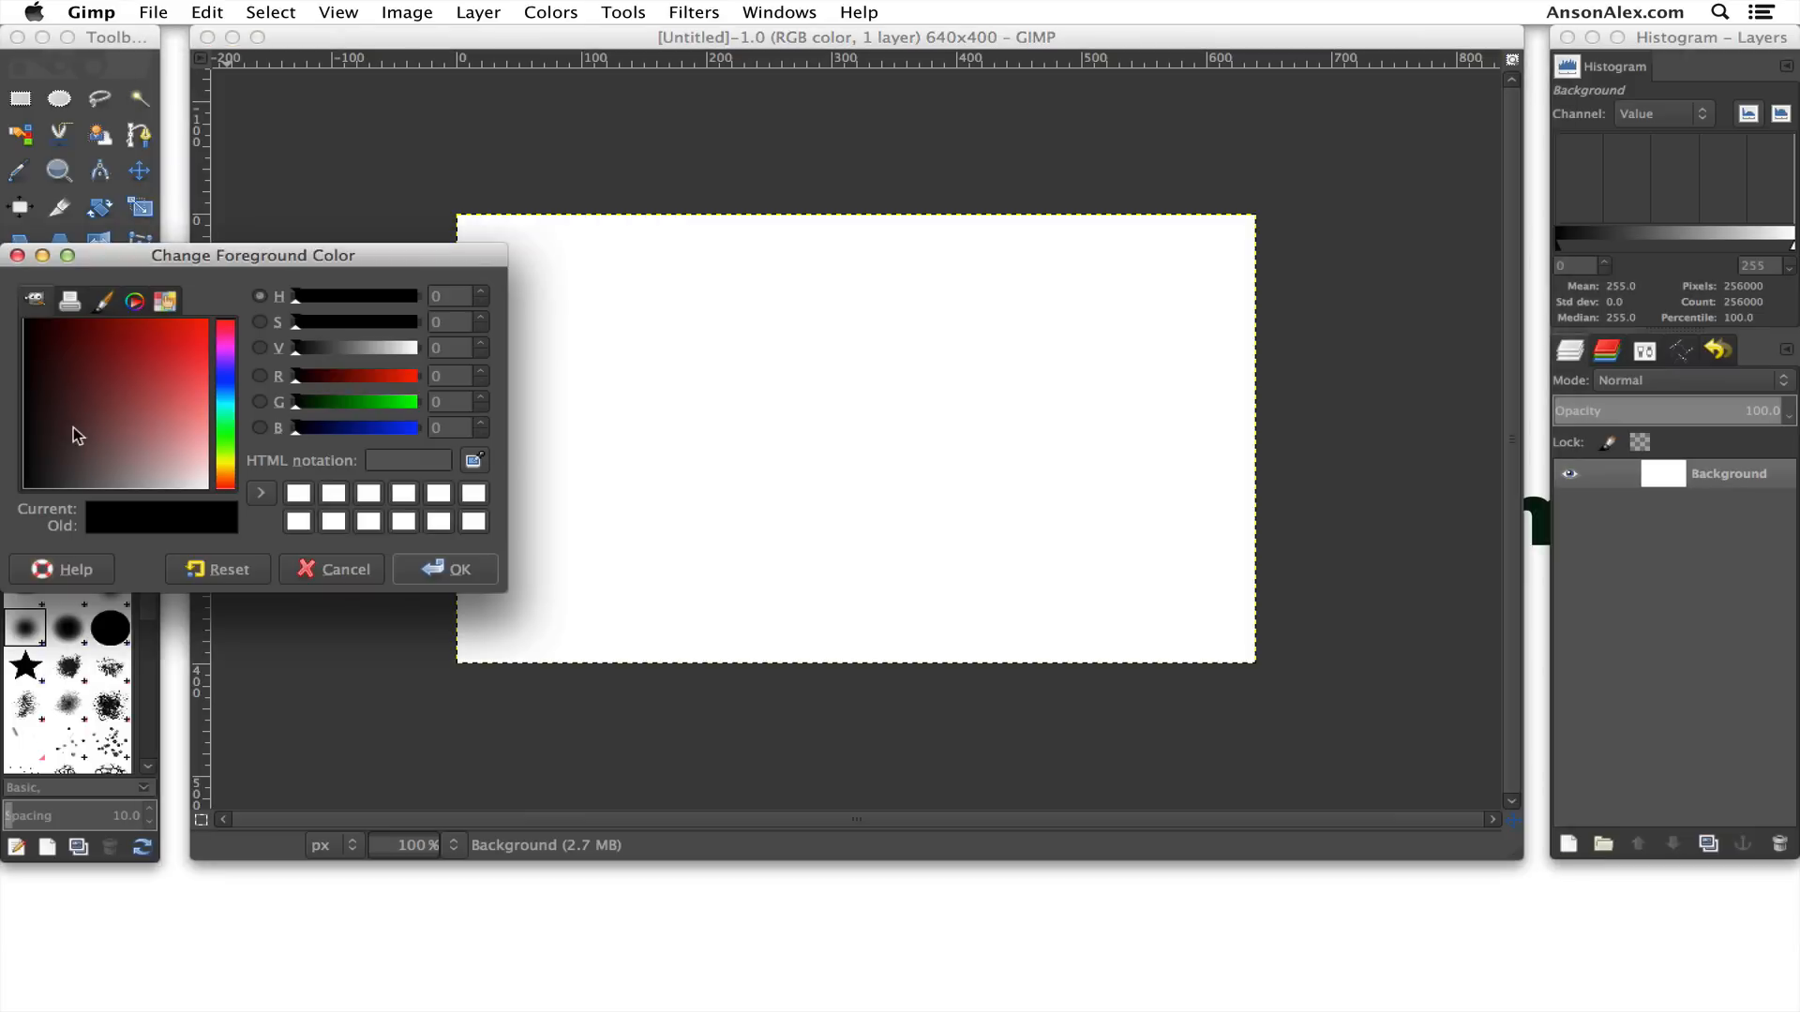
pyautogui.click(206, 362)
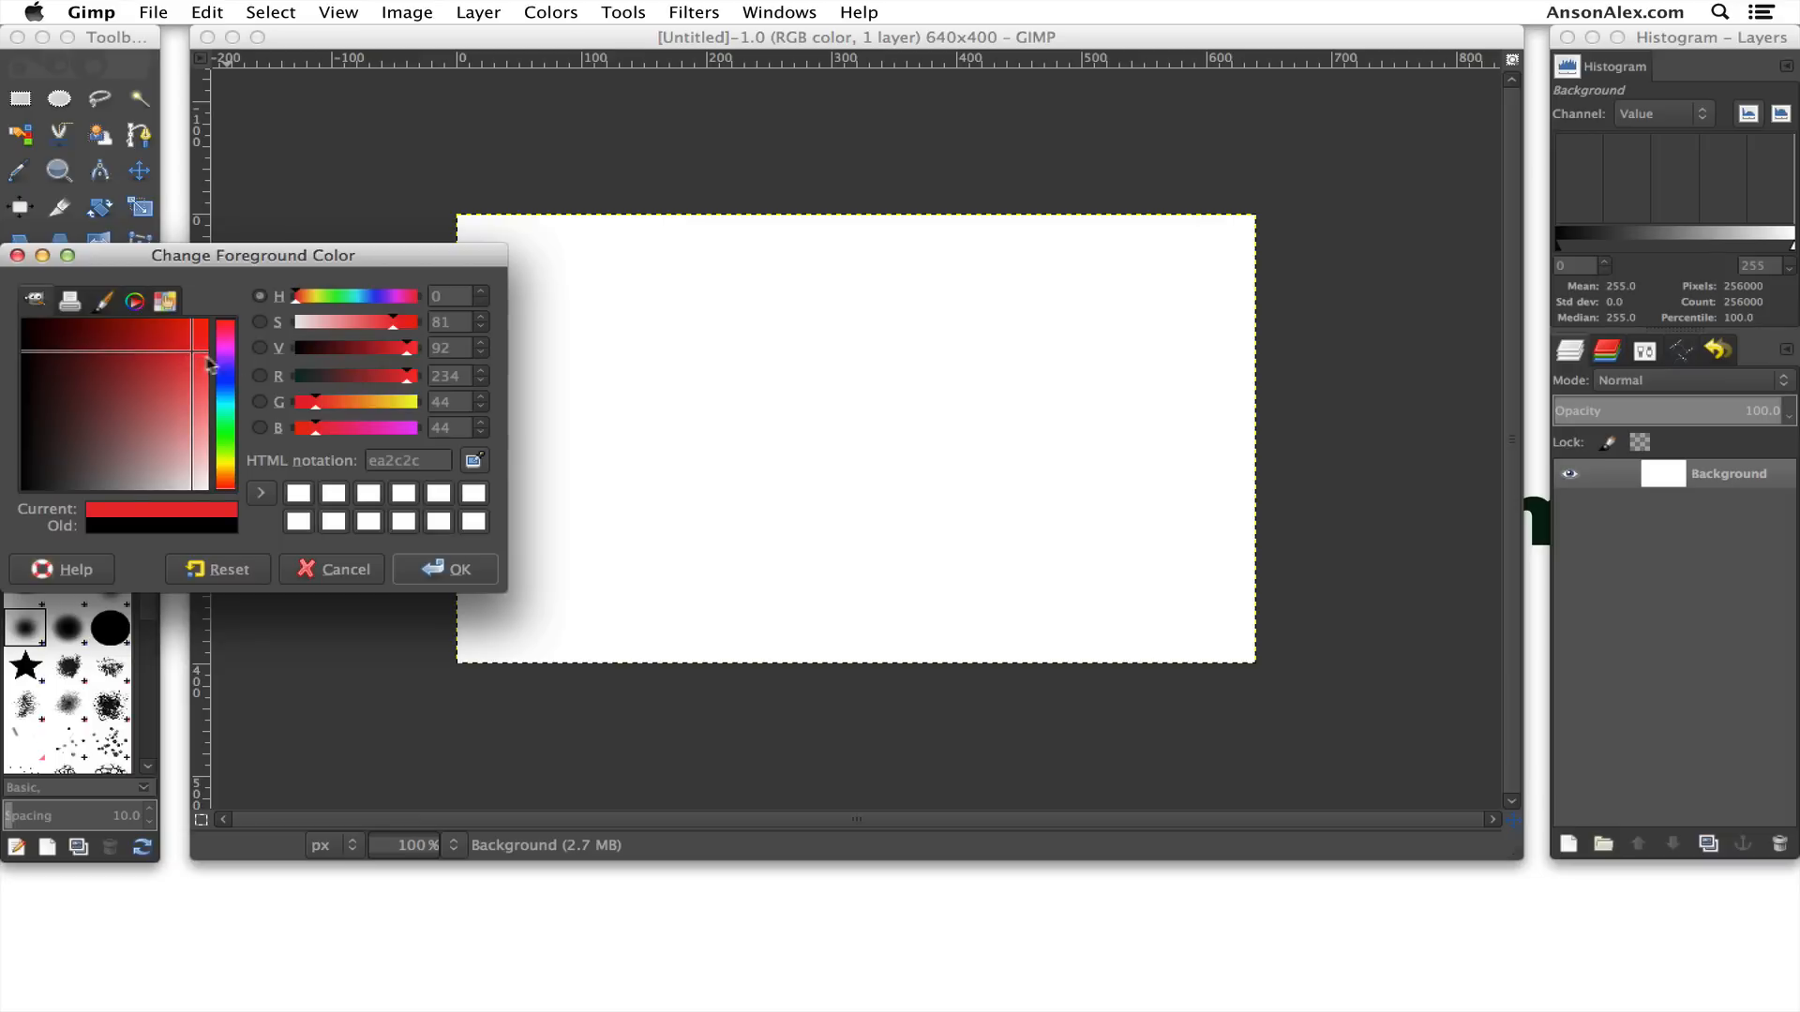
pyautogui.click(458, 570)
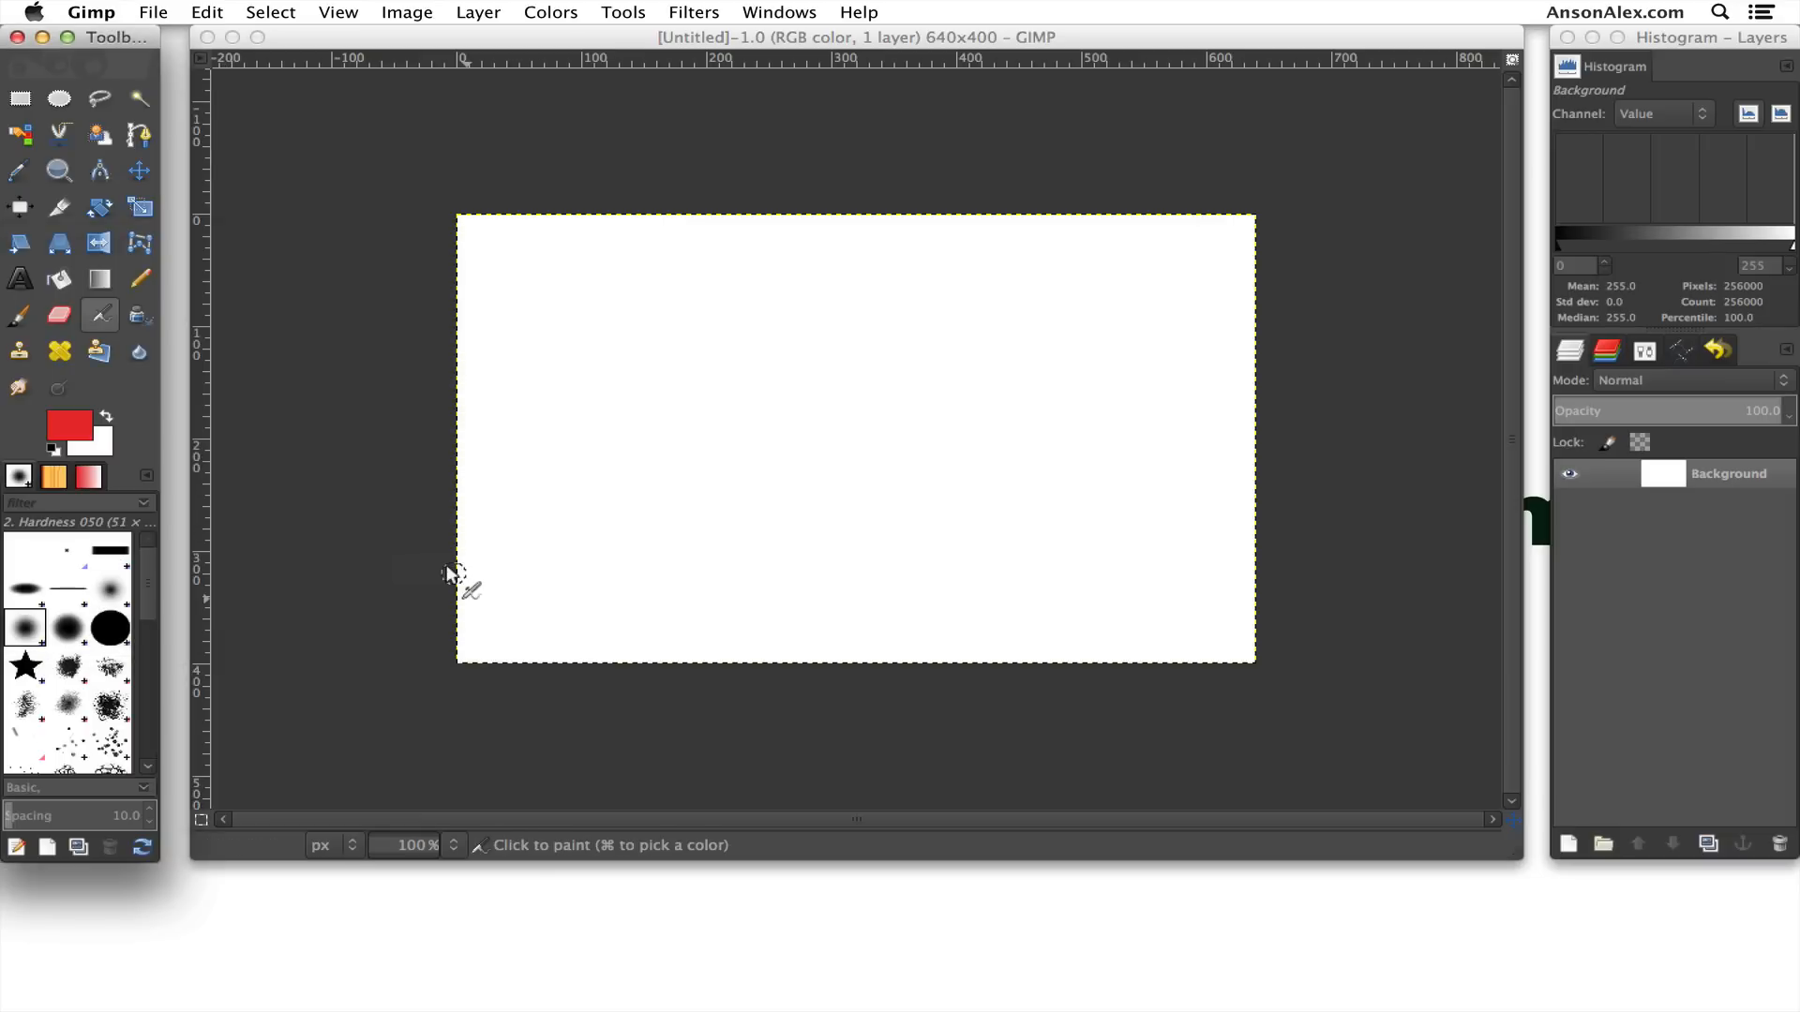
pyautogui.moveTo(259, 141)
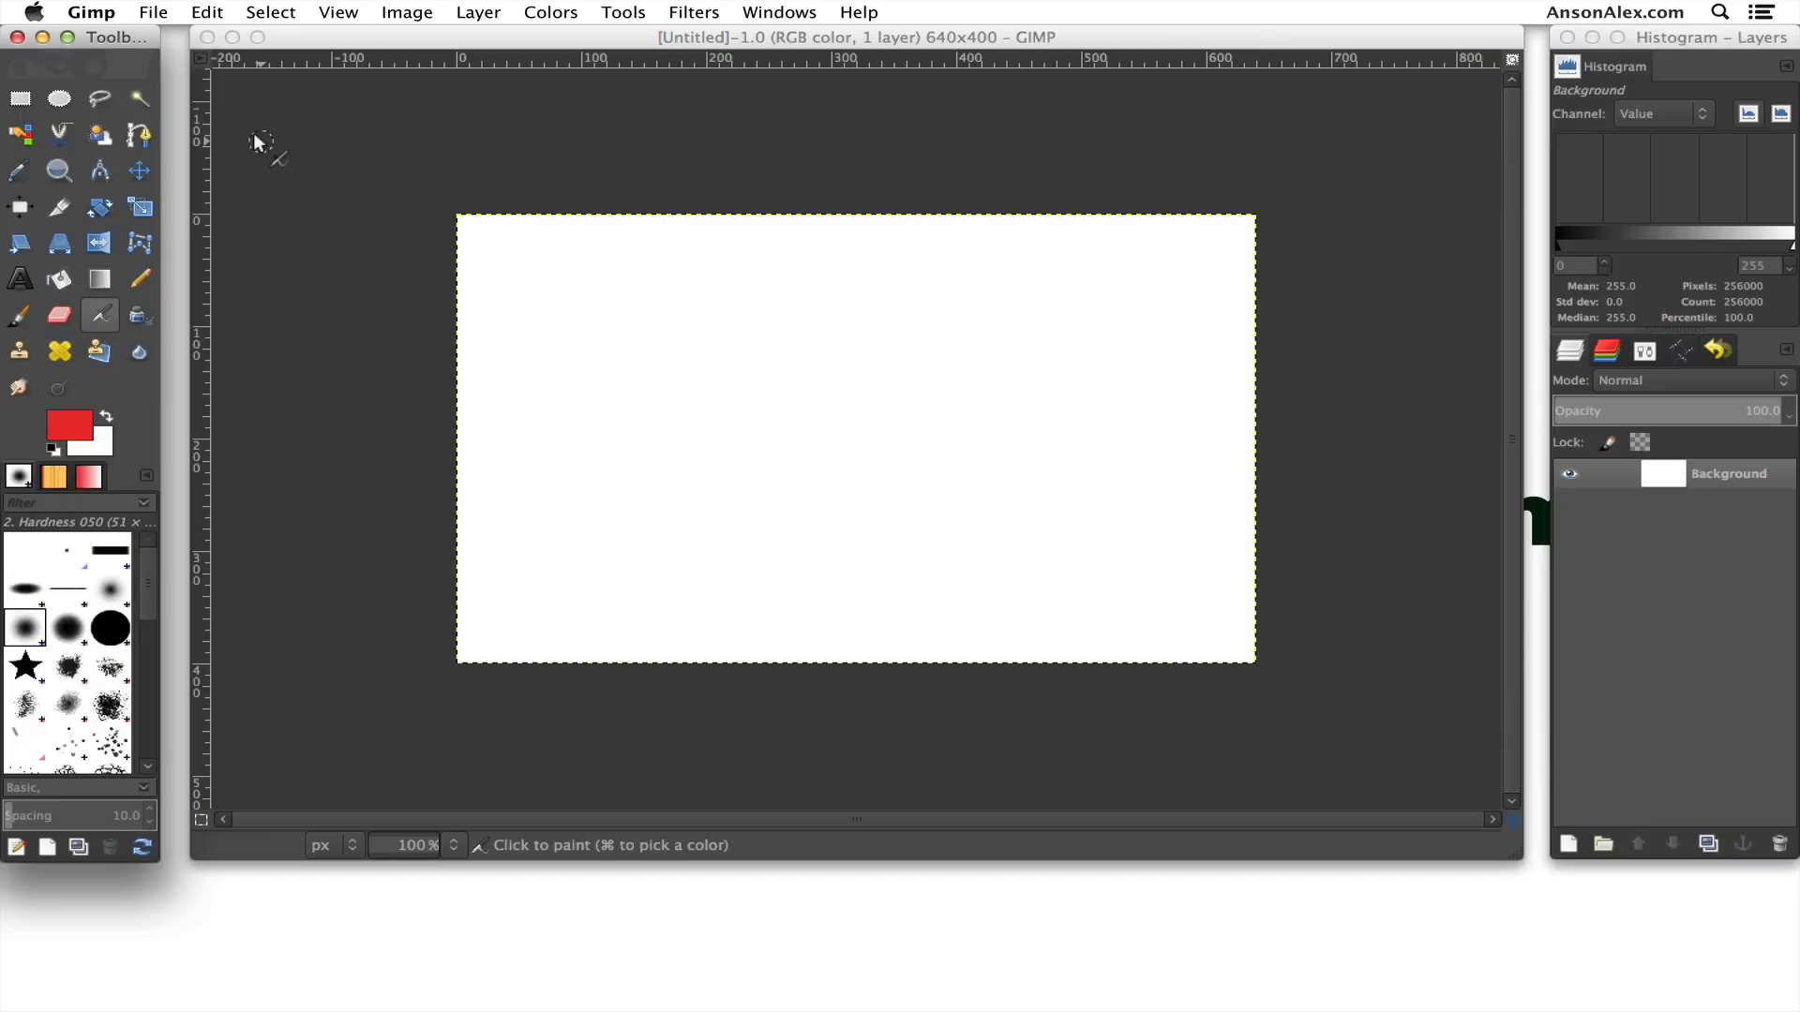
# Select a rectangle in the canvas's upper left and fill it with the red foreground colour.
pyautogui.click(59, 97)
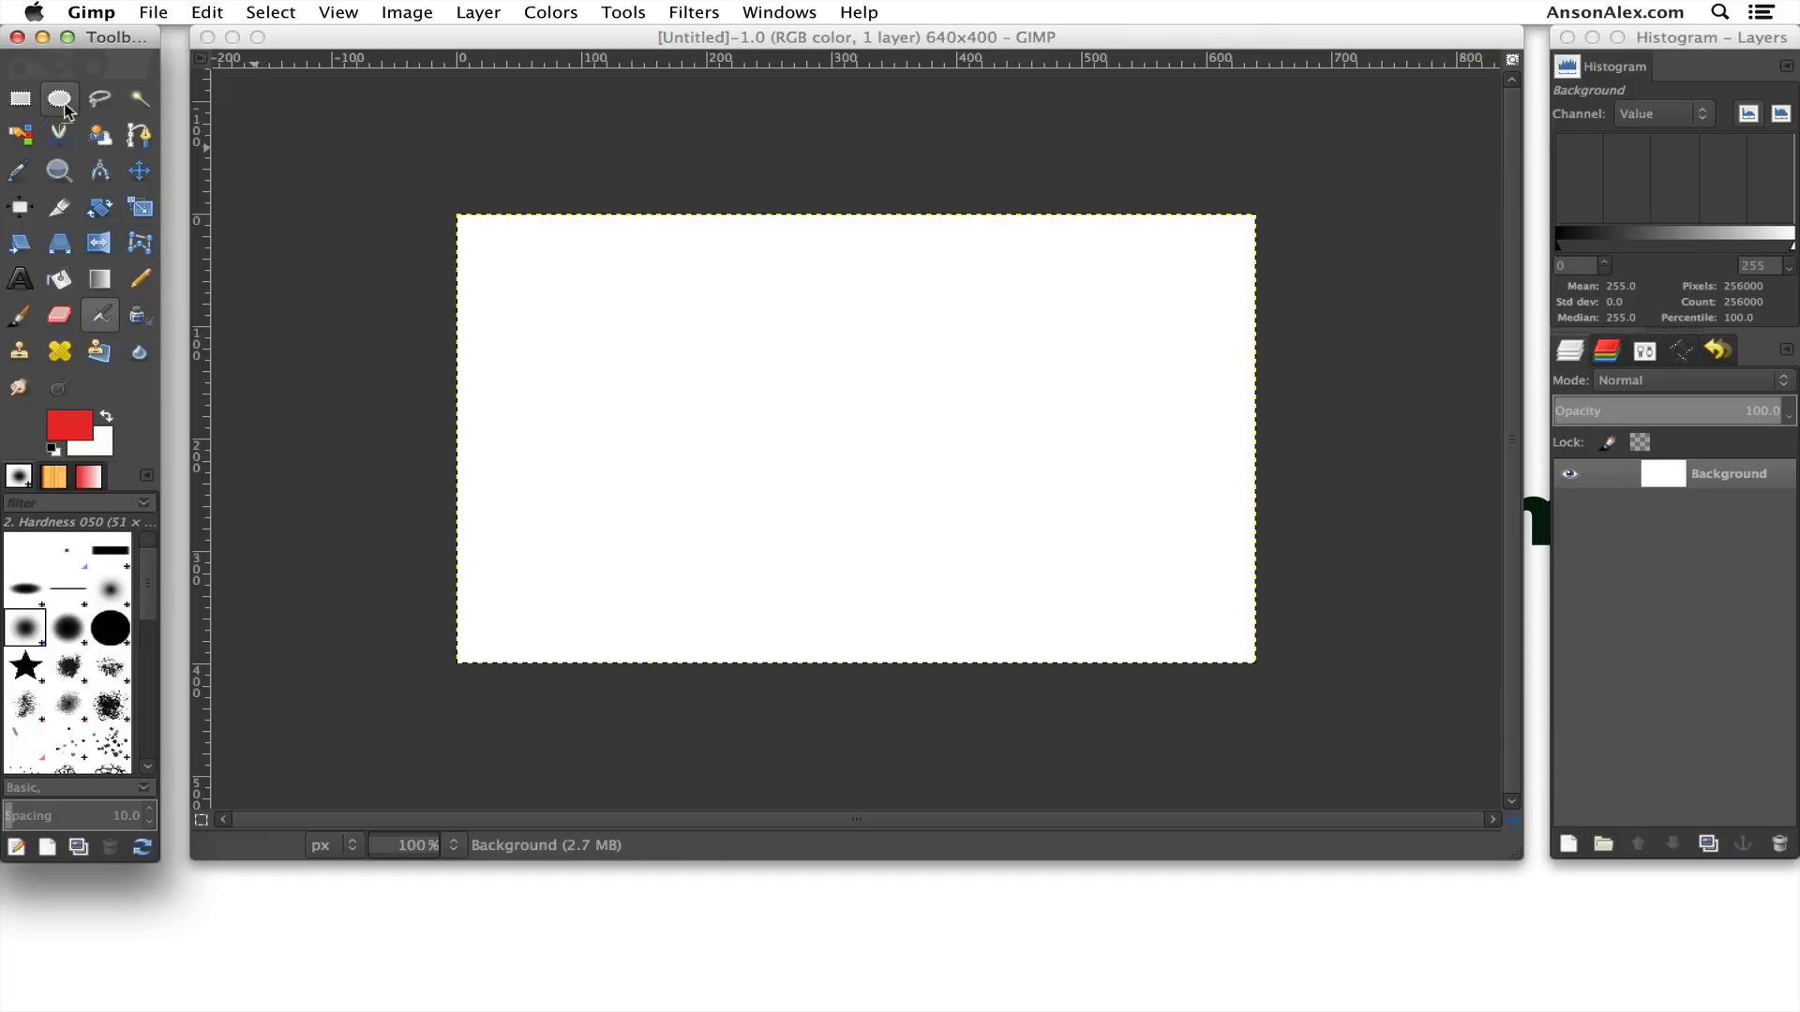
pyautogui.click(19, 99)
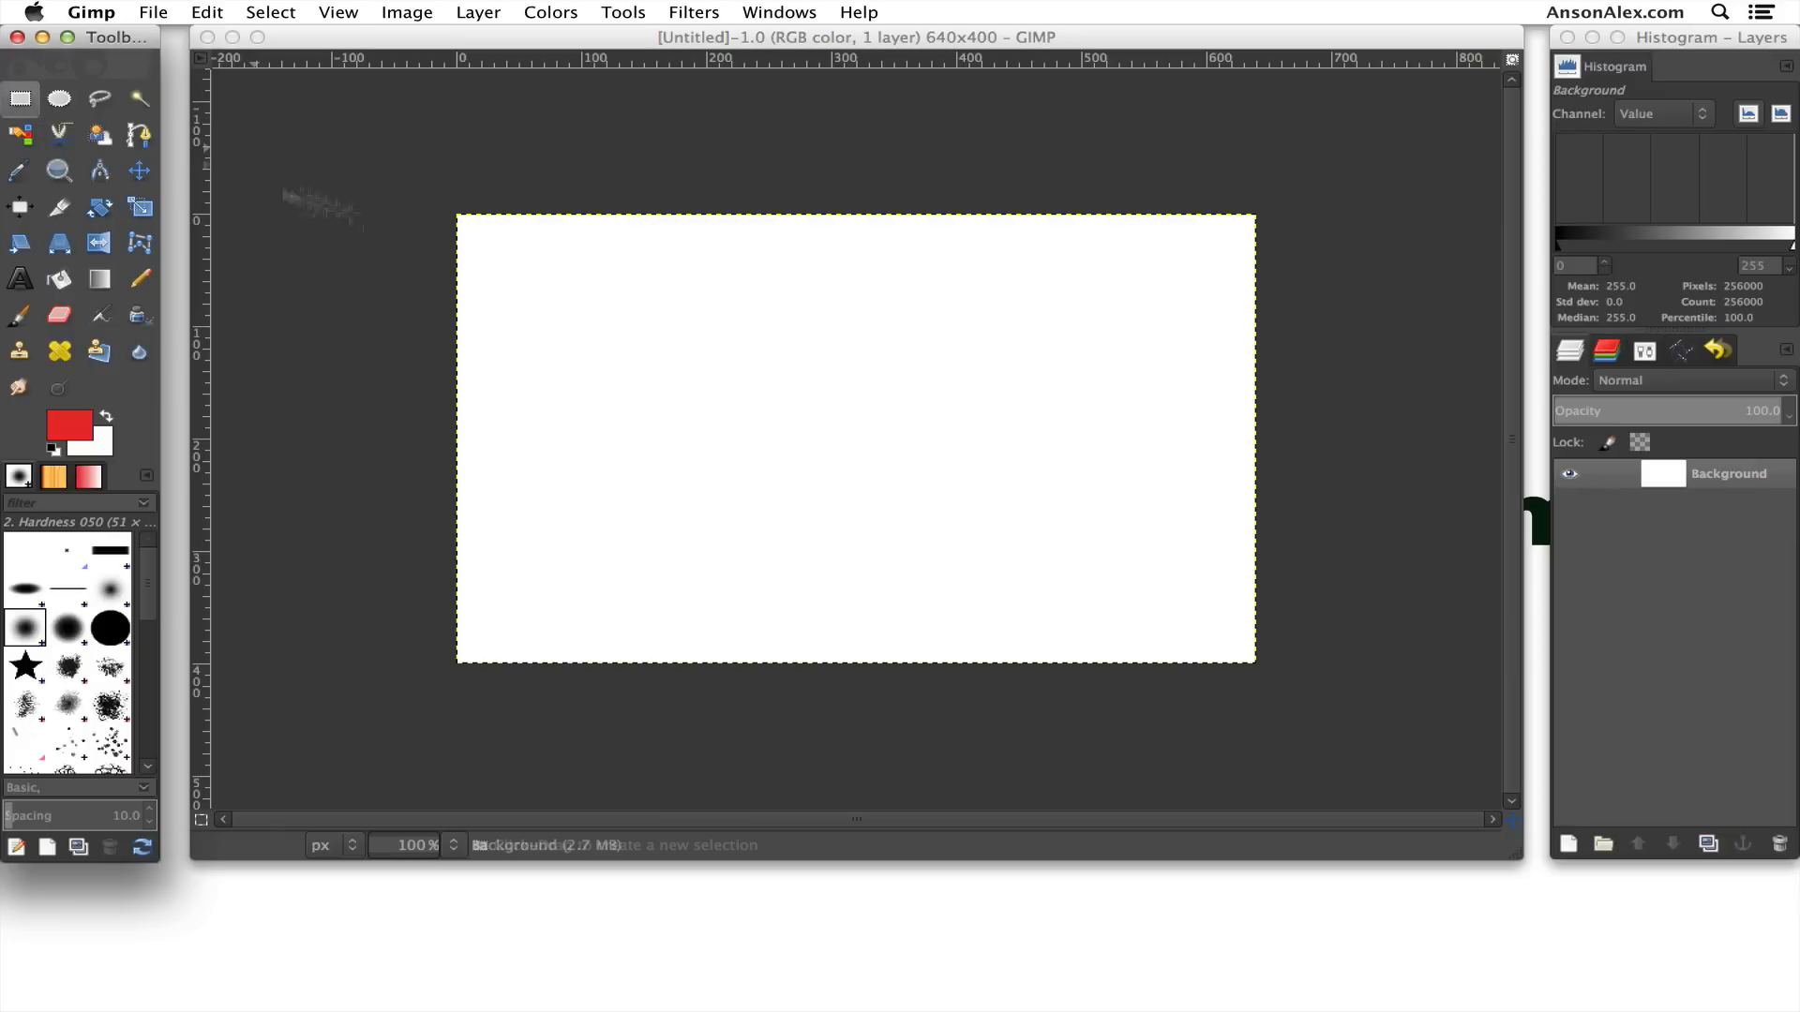
pyautogui.moveTo(517, 266); pyautogui.dragTo(643, 334)
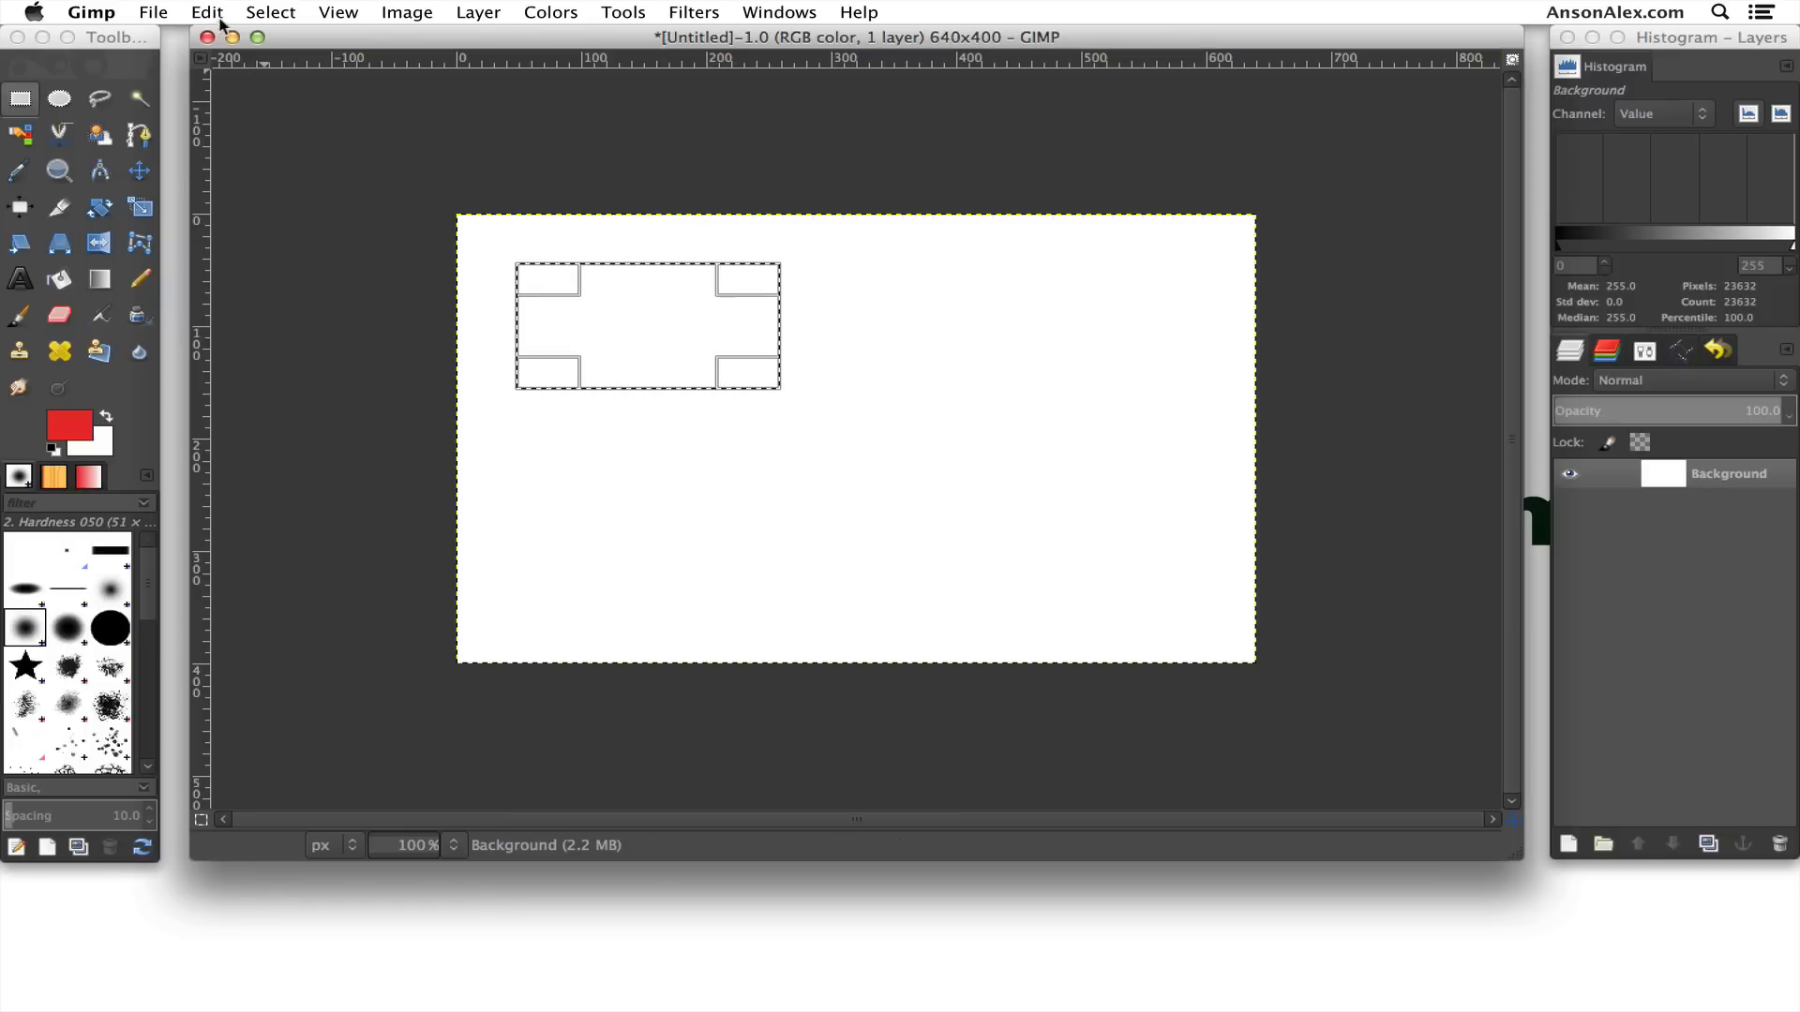
pyautogui.click(206, 14)
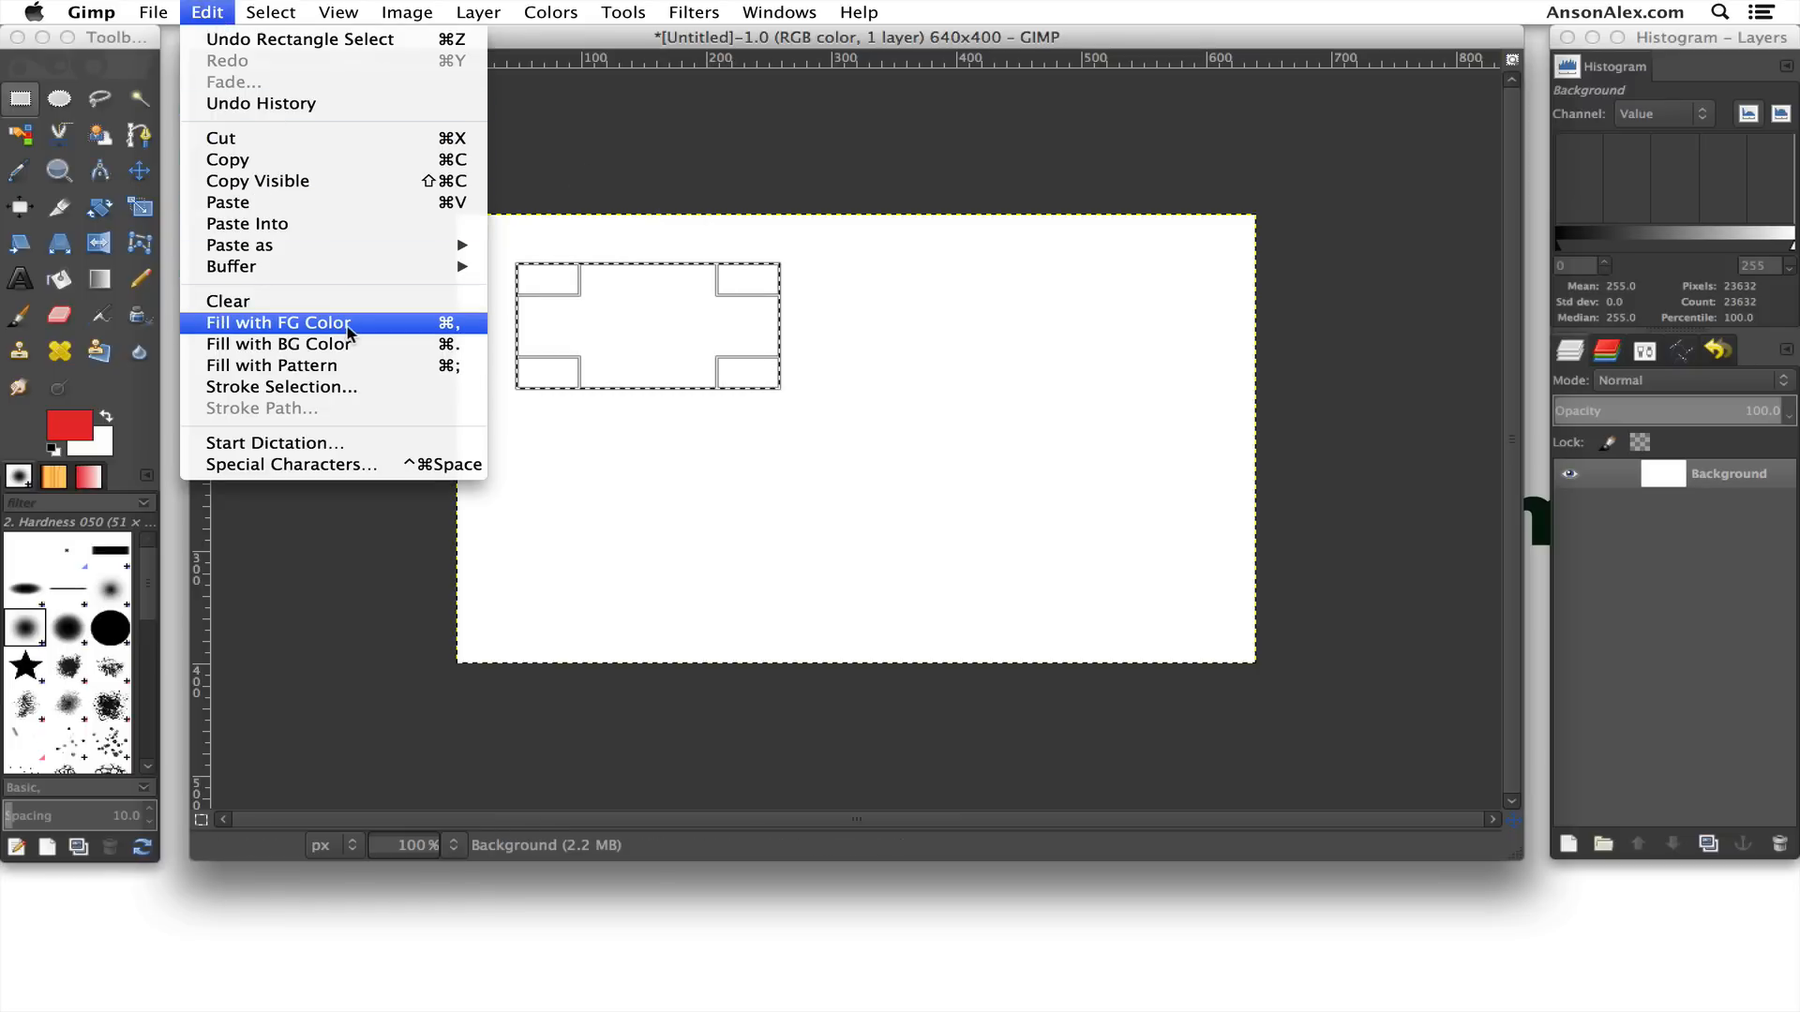
pyautogui.moveTo(277, 345)
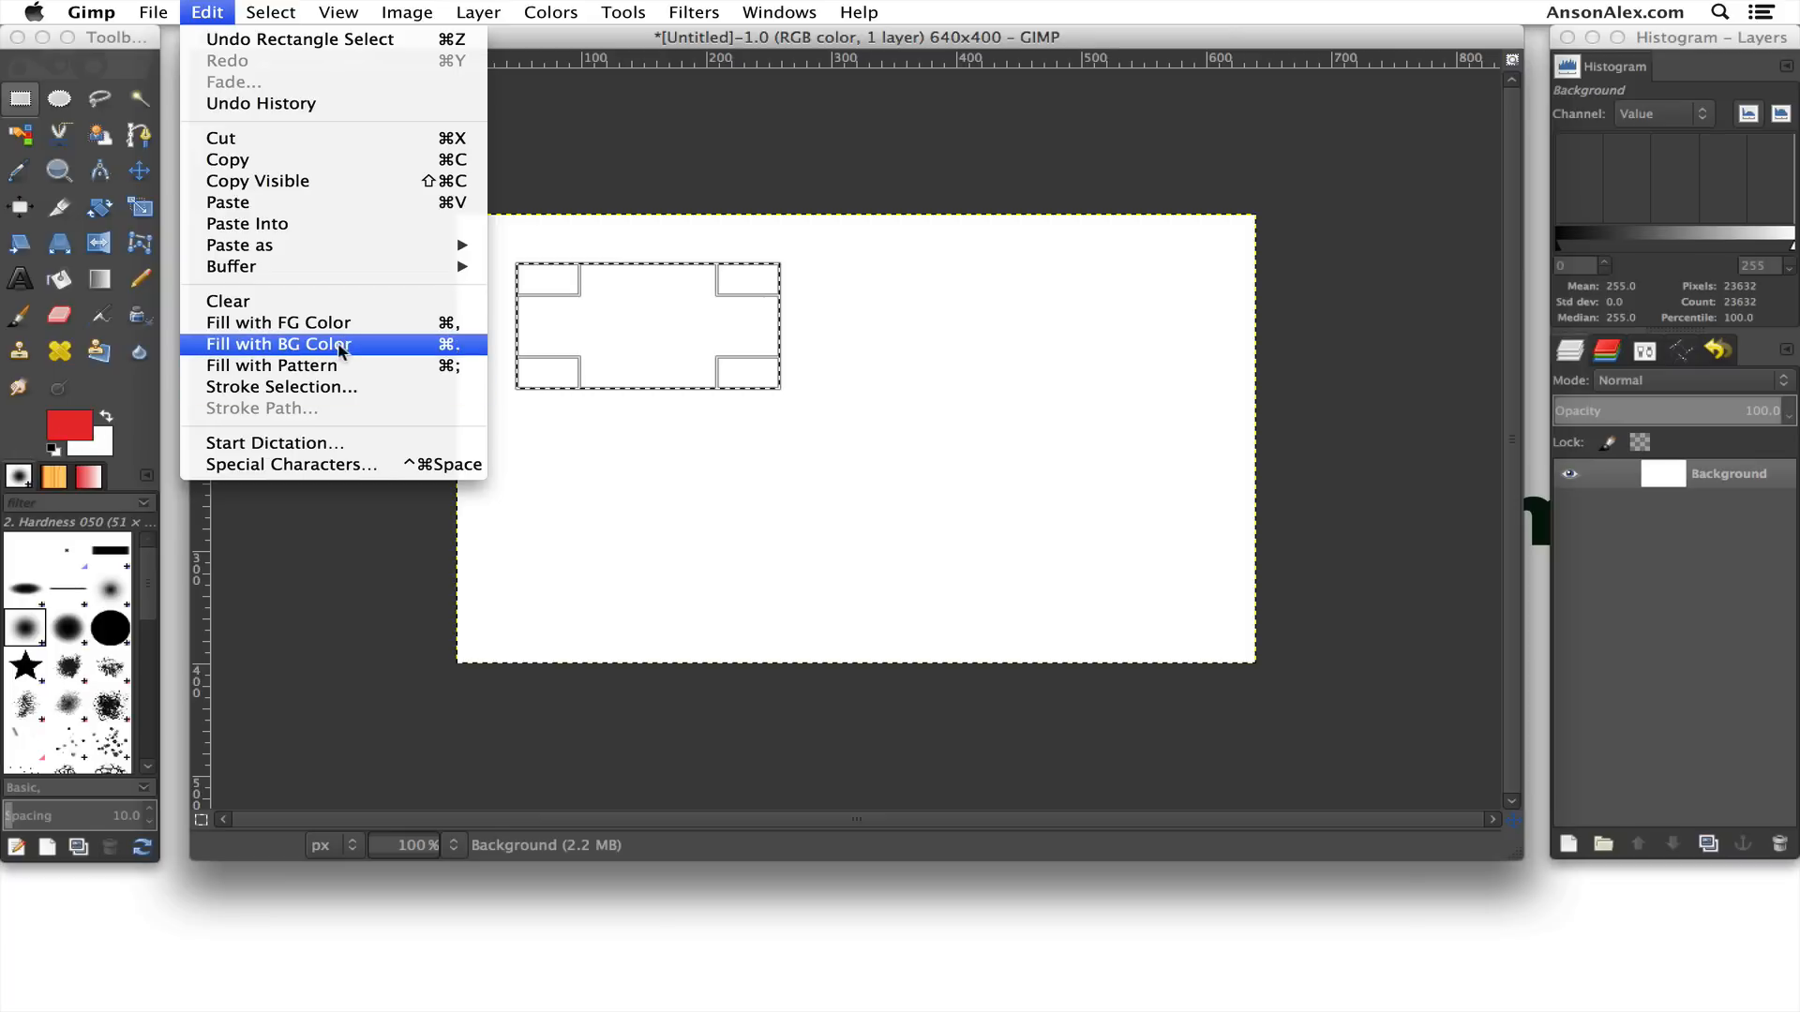
pyautogui.moveTo(278, 323)
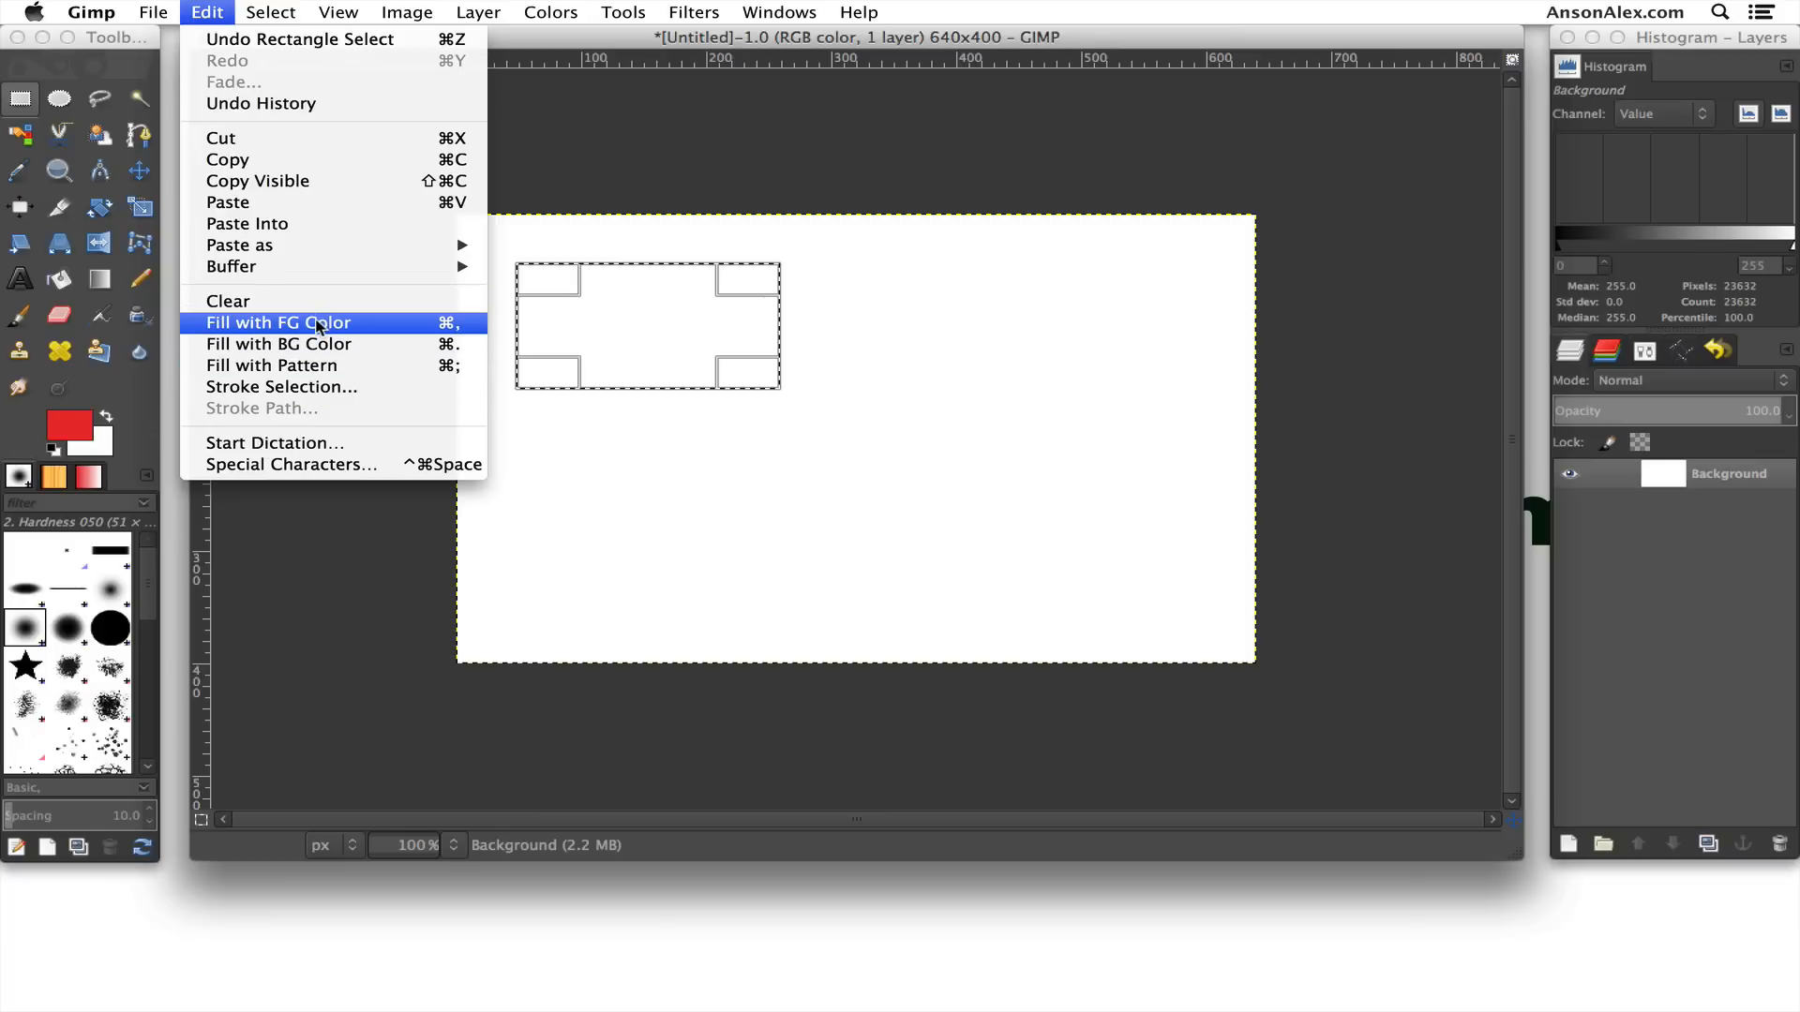
pyautogui.click(278, 323)
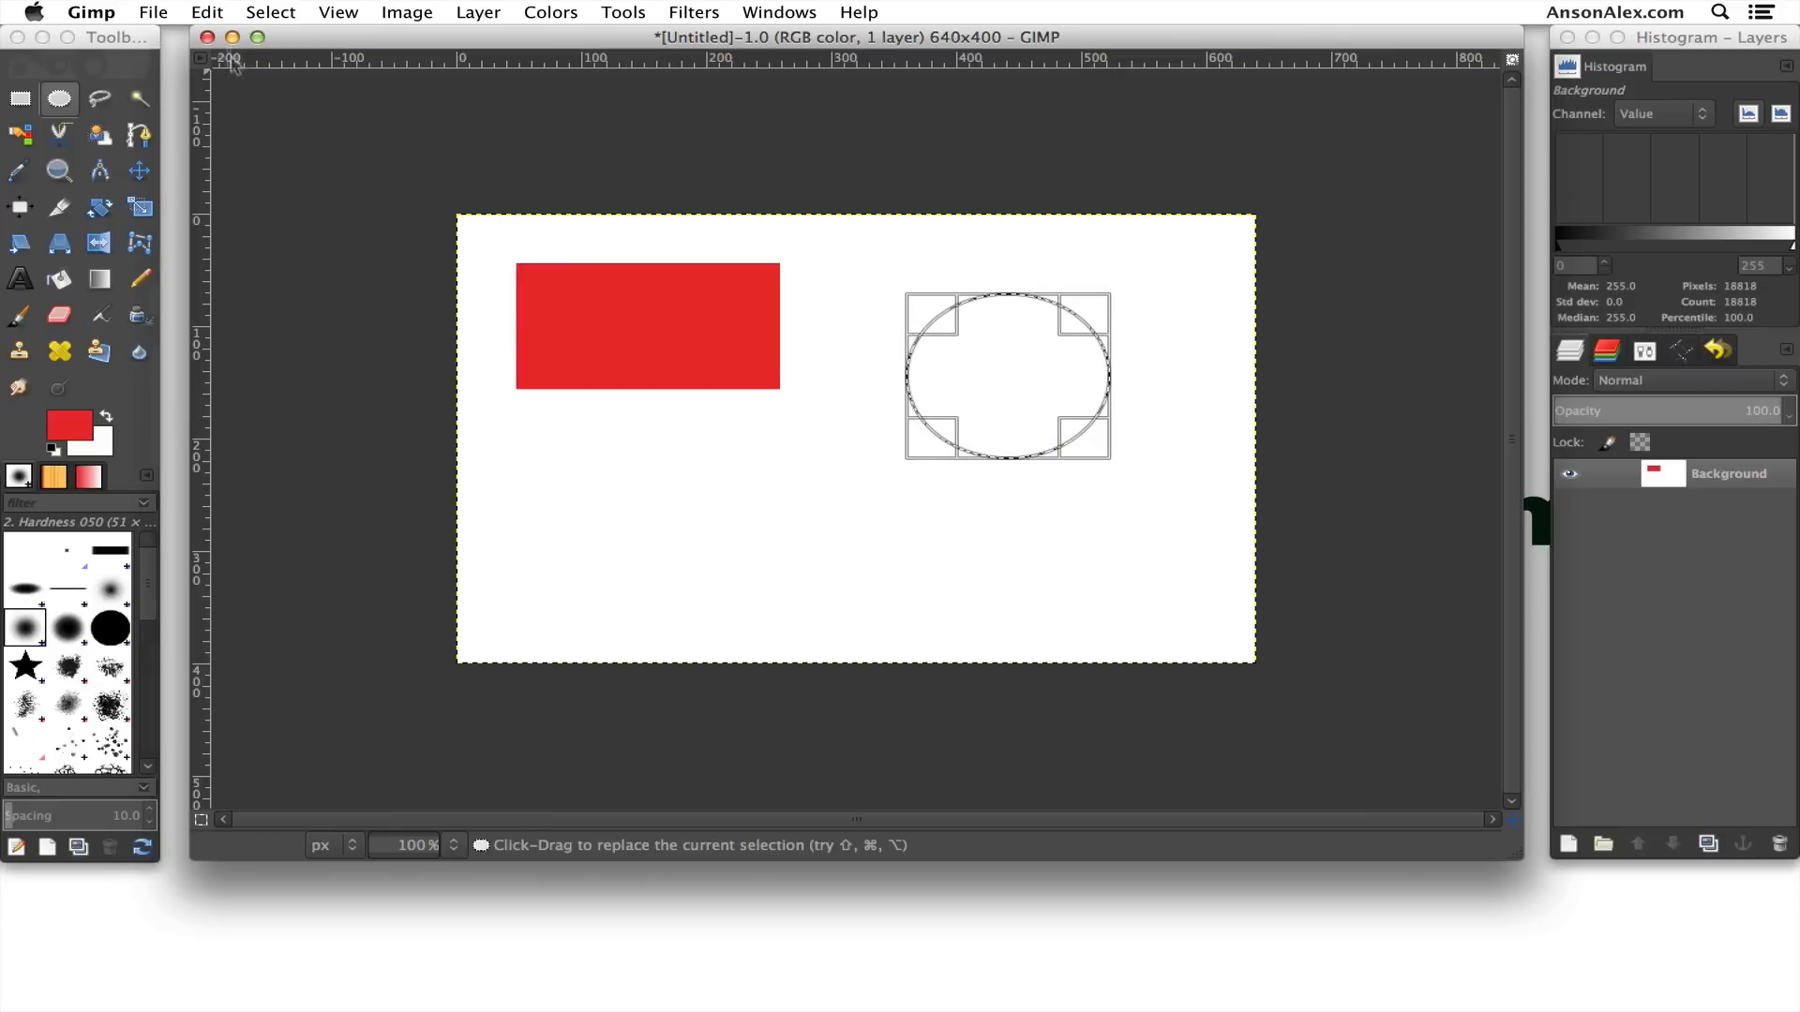
# Stroke the ellipse selection with the Paintbrush paint tool for a soft red outline.
pyautogui.click(206, 13)
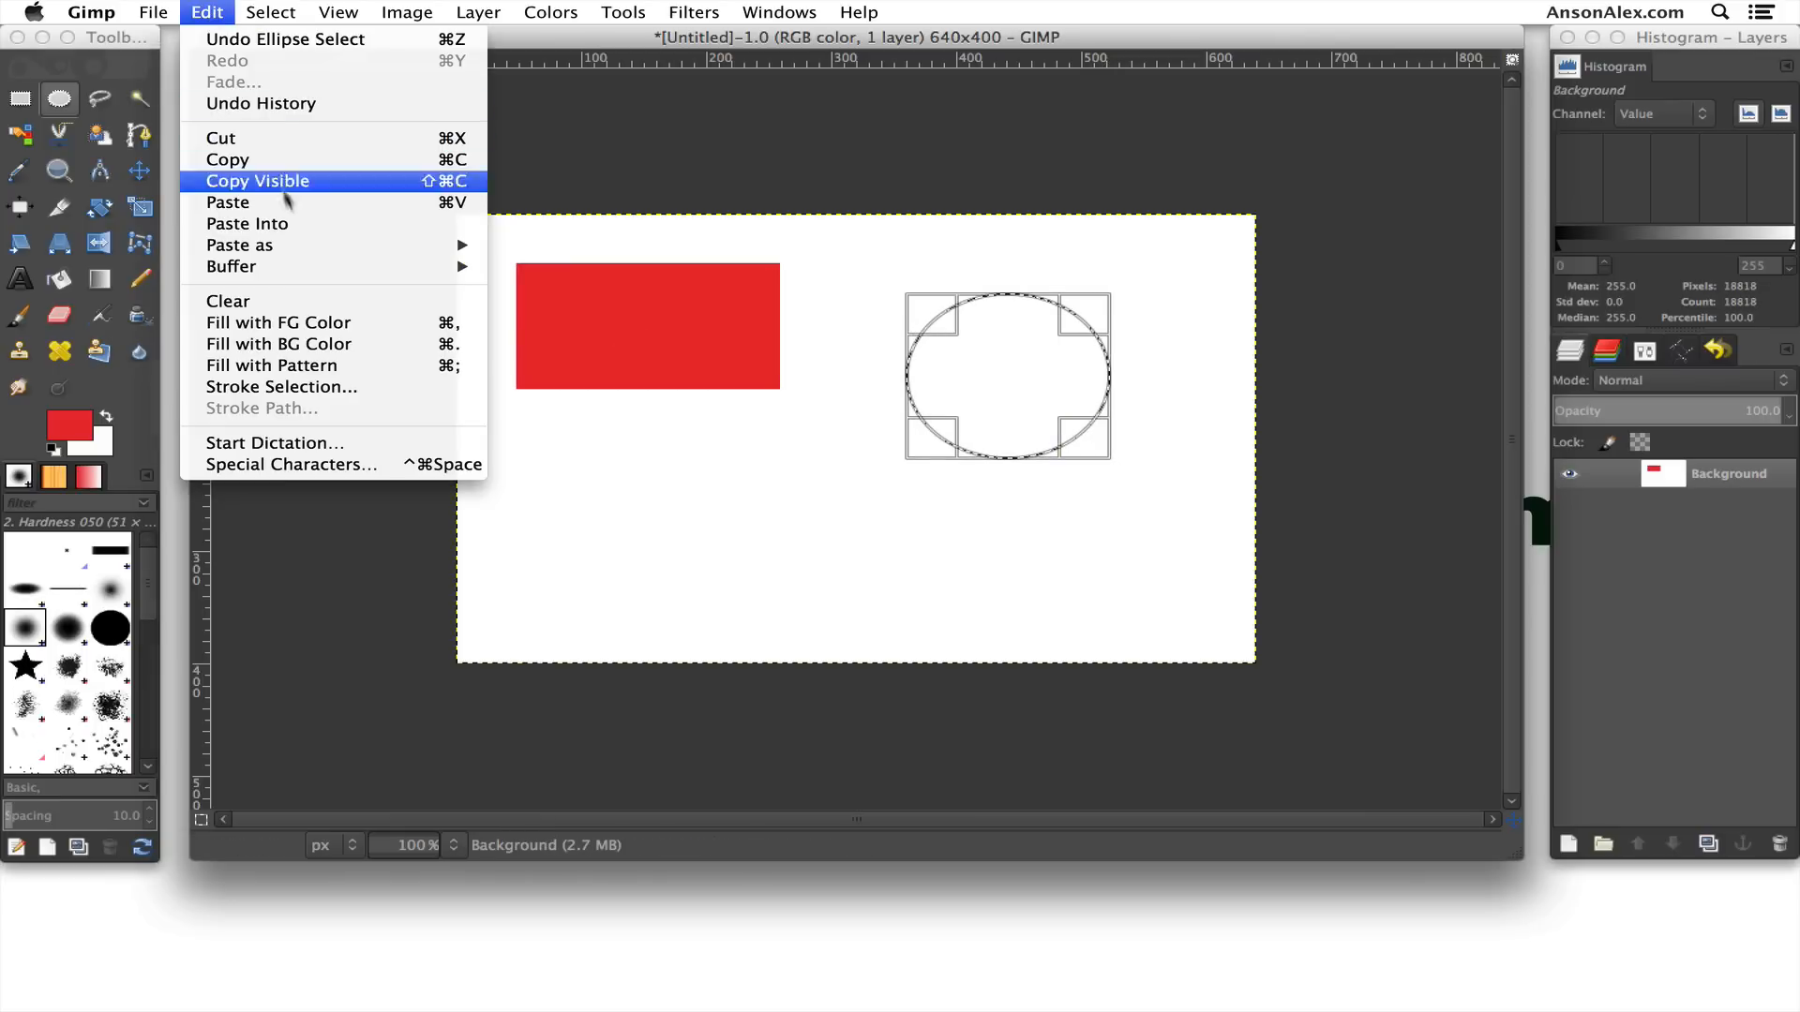
pyautogui.moveTo(279, 387)
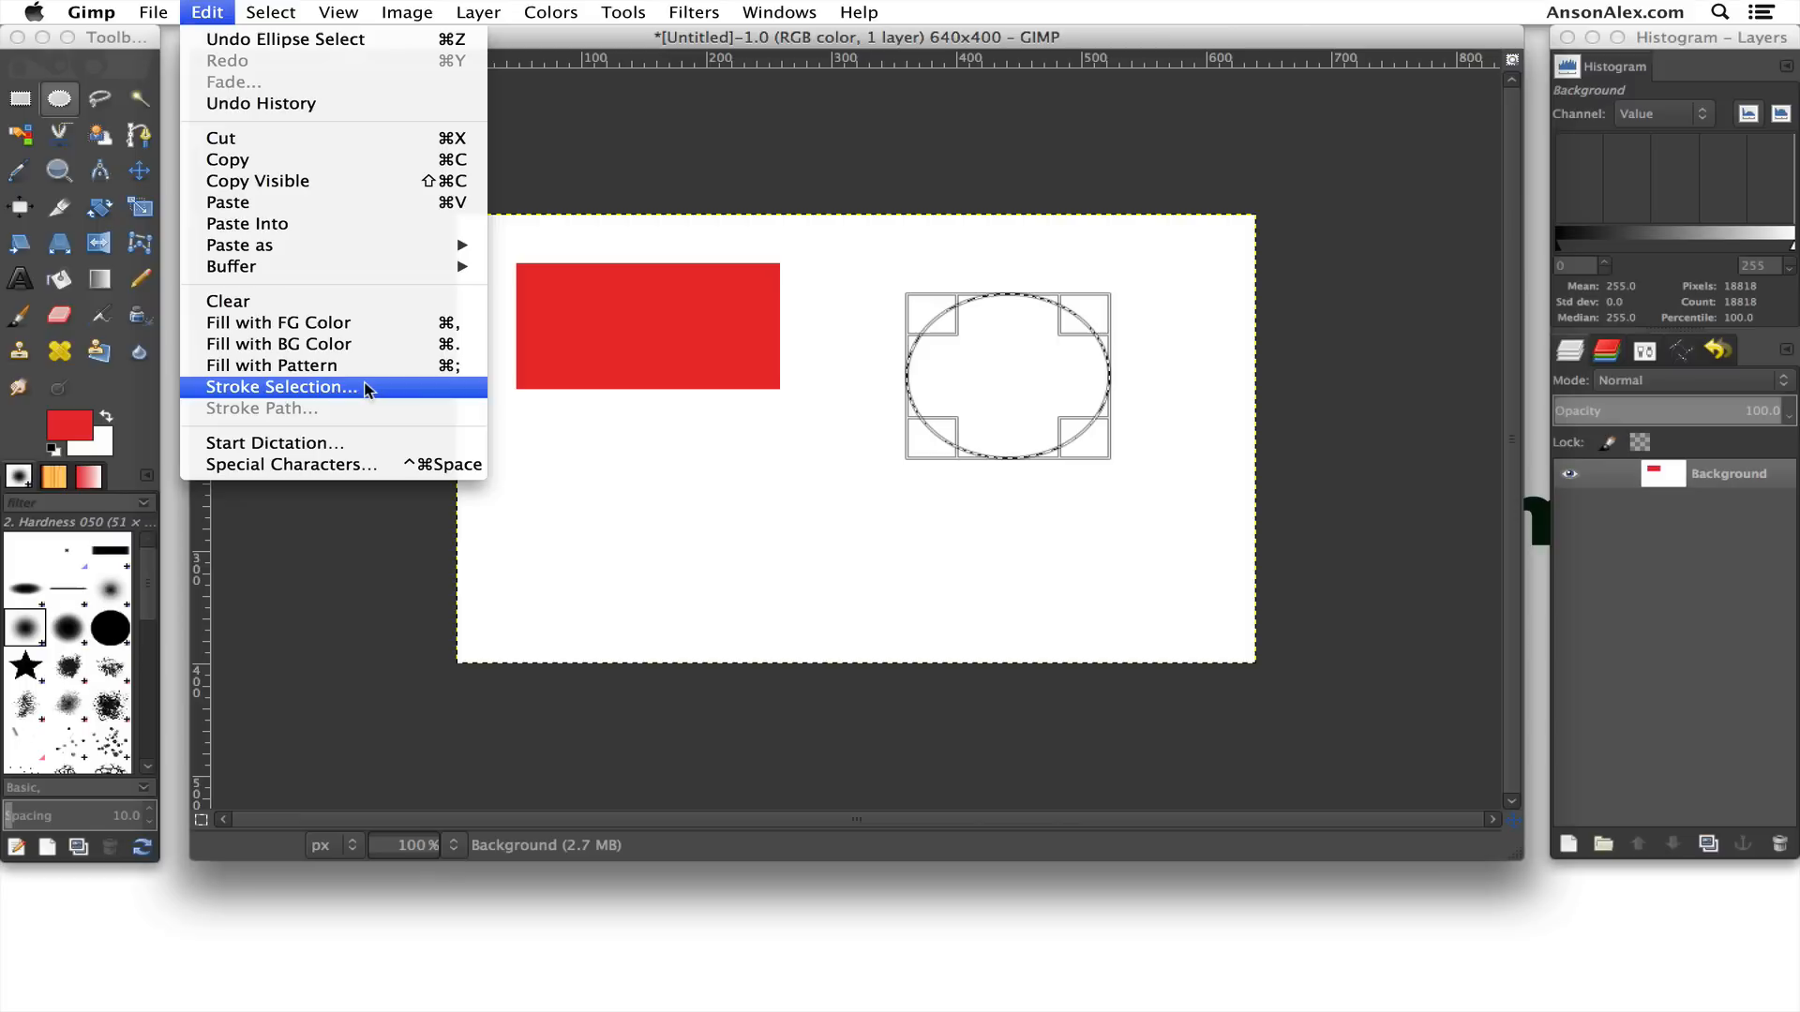
pyautogui.click(279, 386)
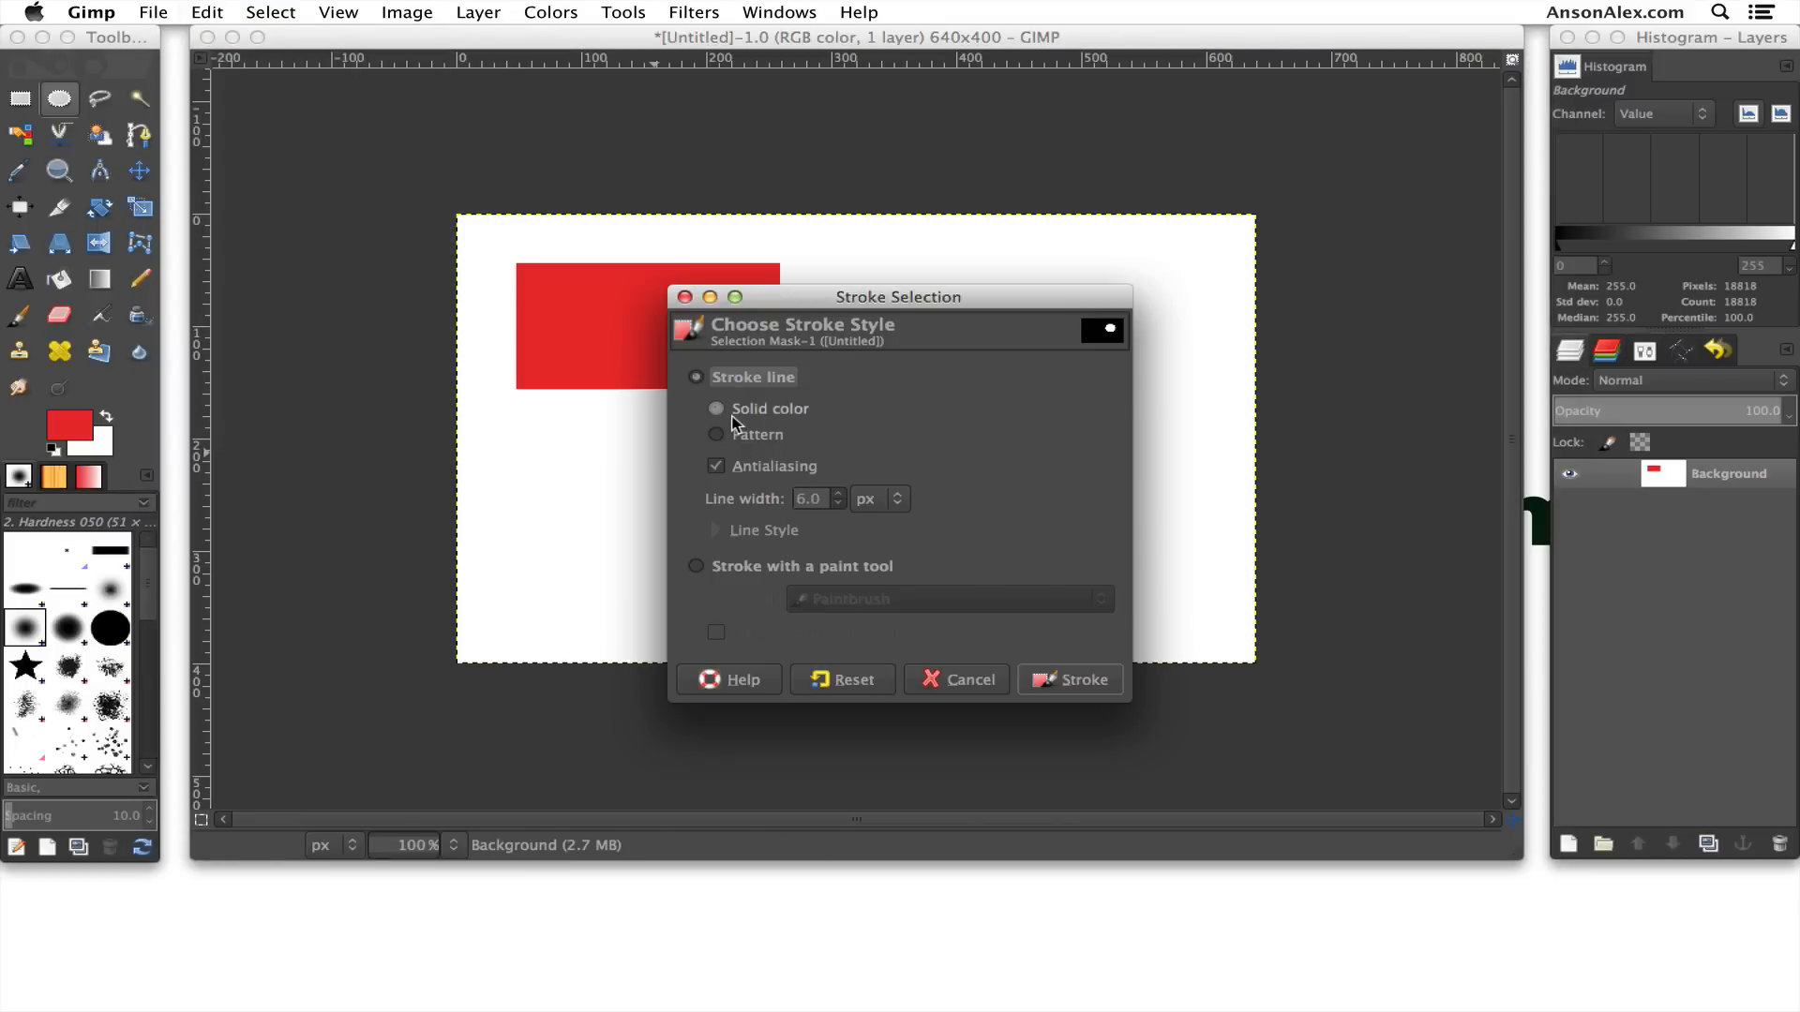
pyautogui.click(716, 409)
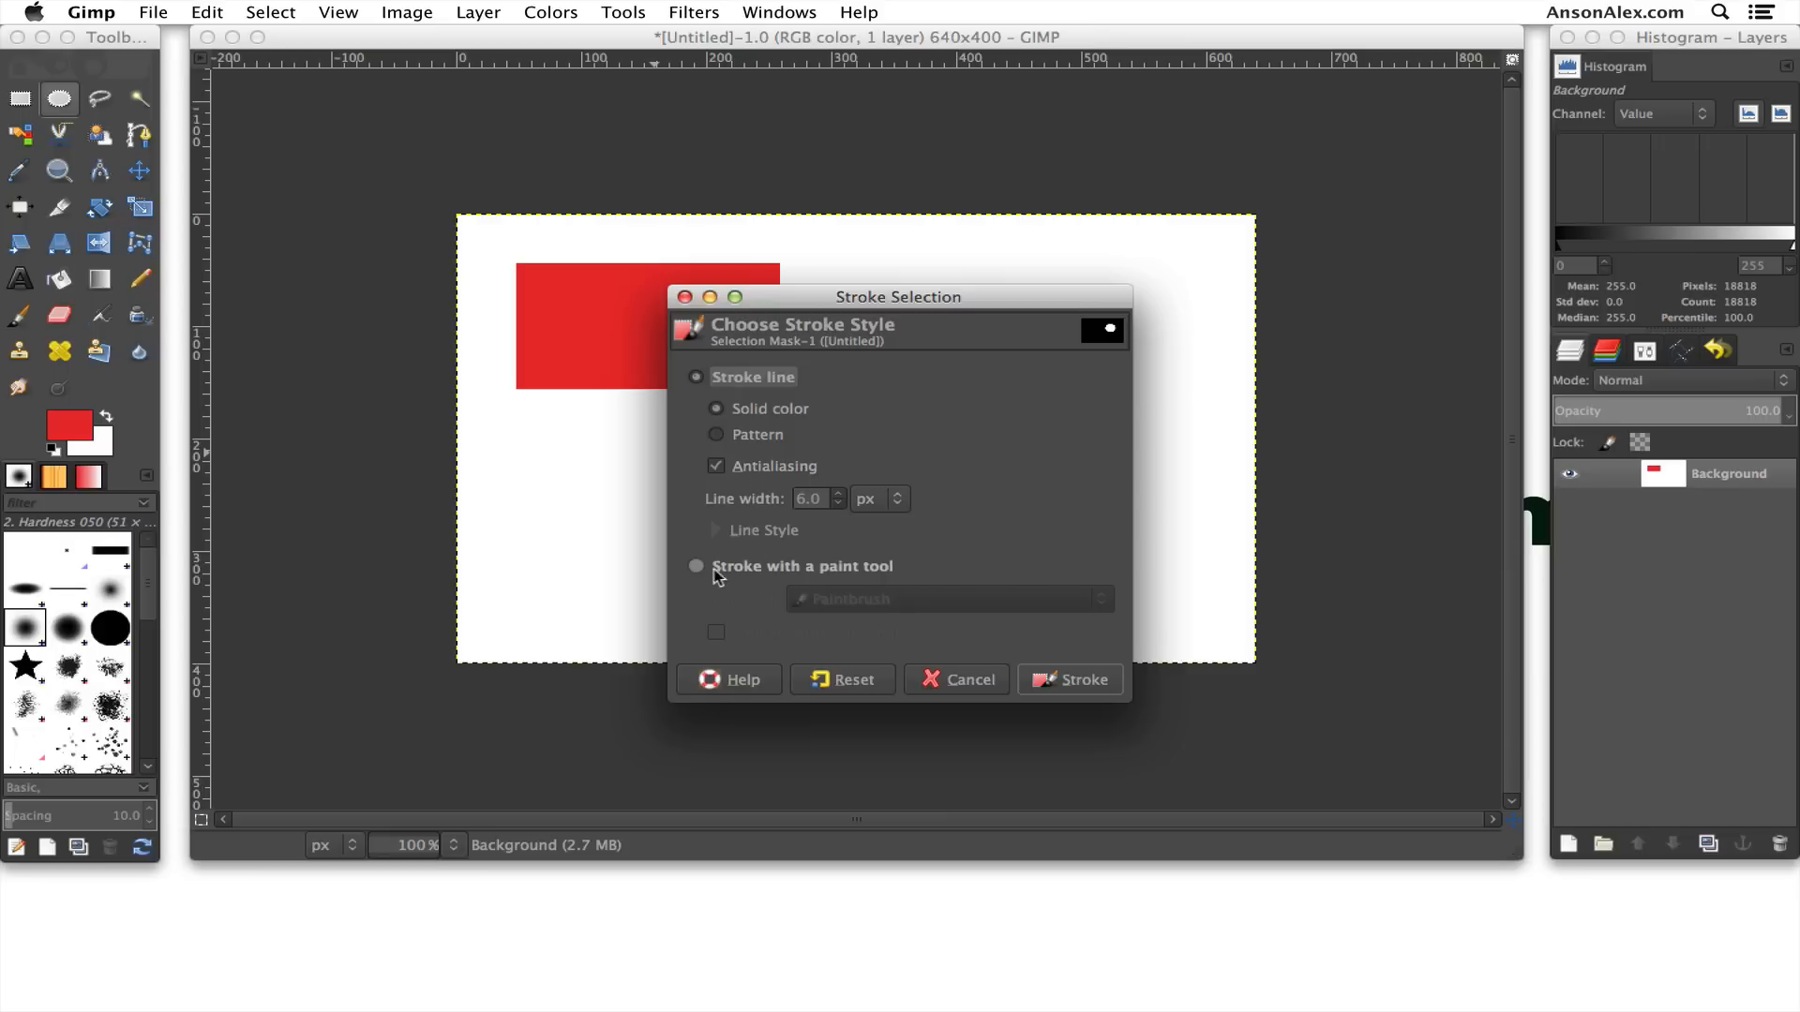
pyautogui.moveTo(821, 576)
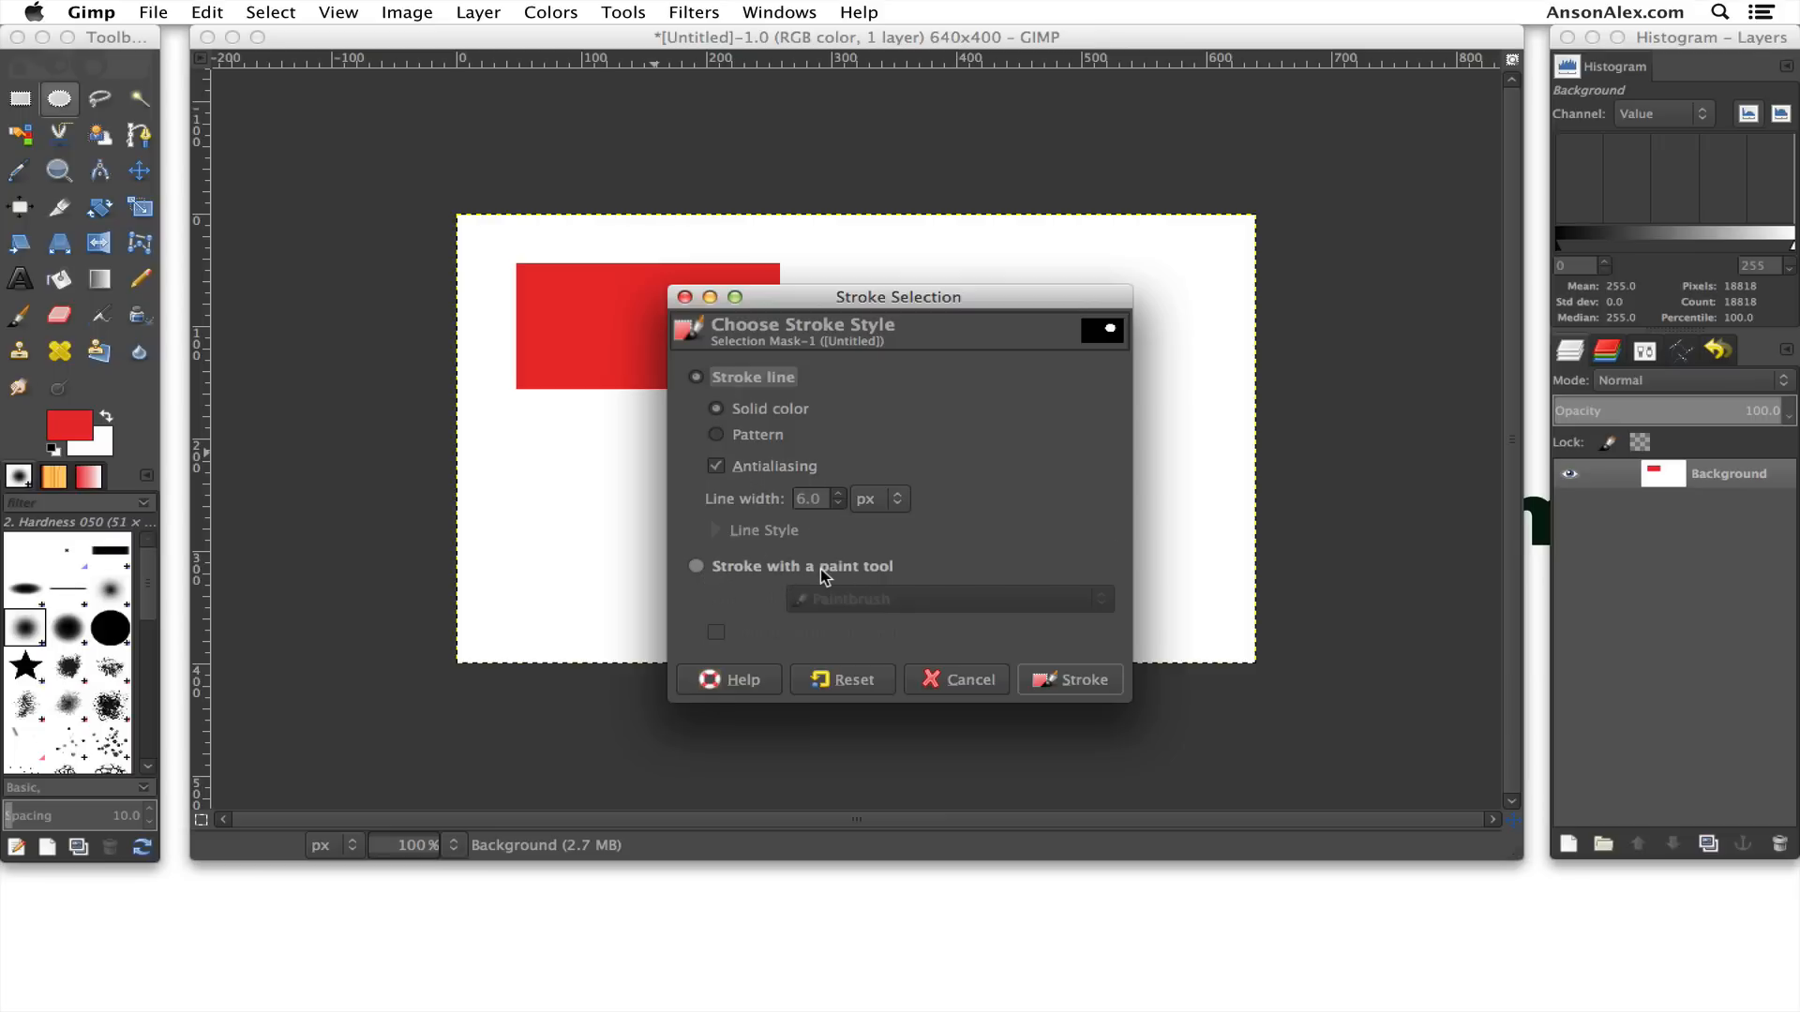
pyautogui.click(696, 566)
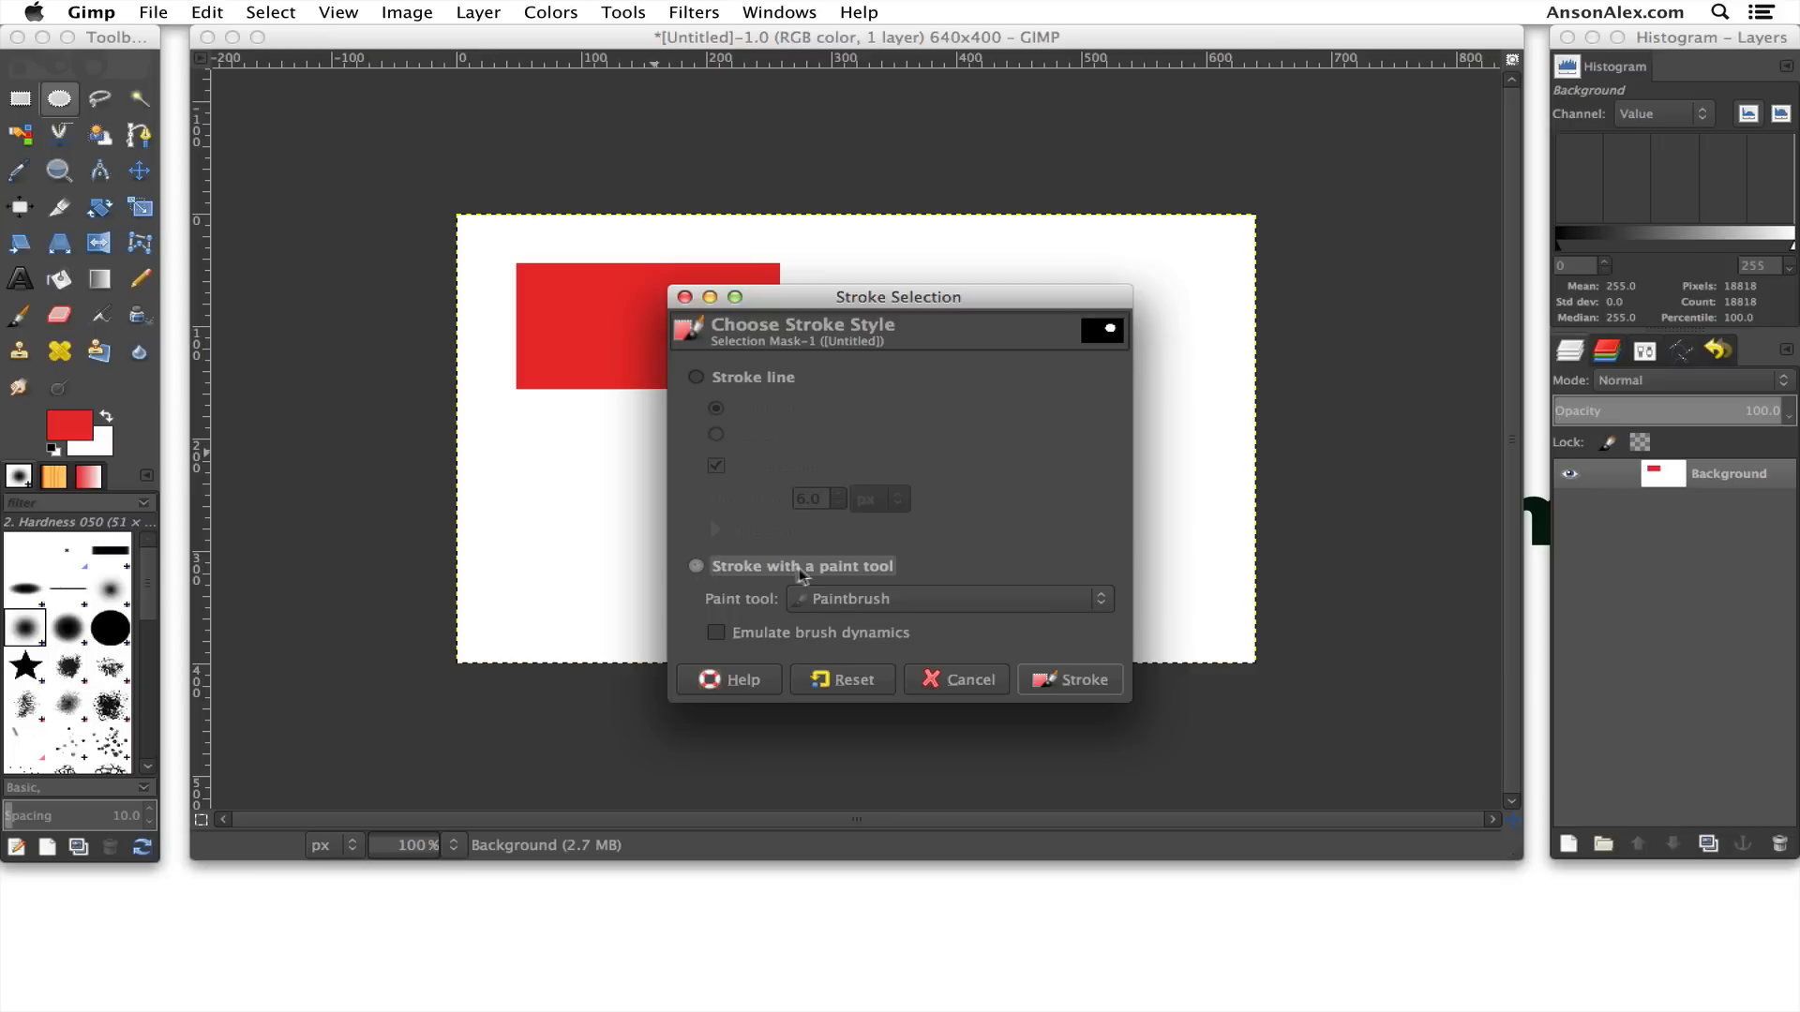
pyautogui.click(696, 566)
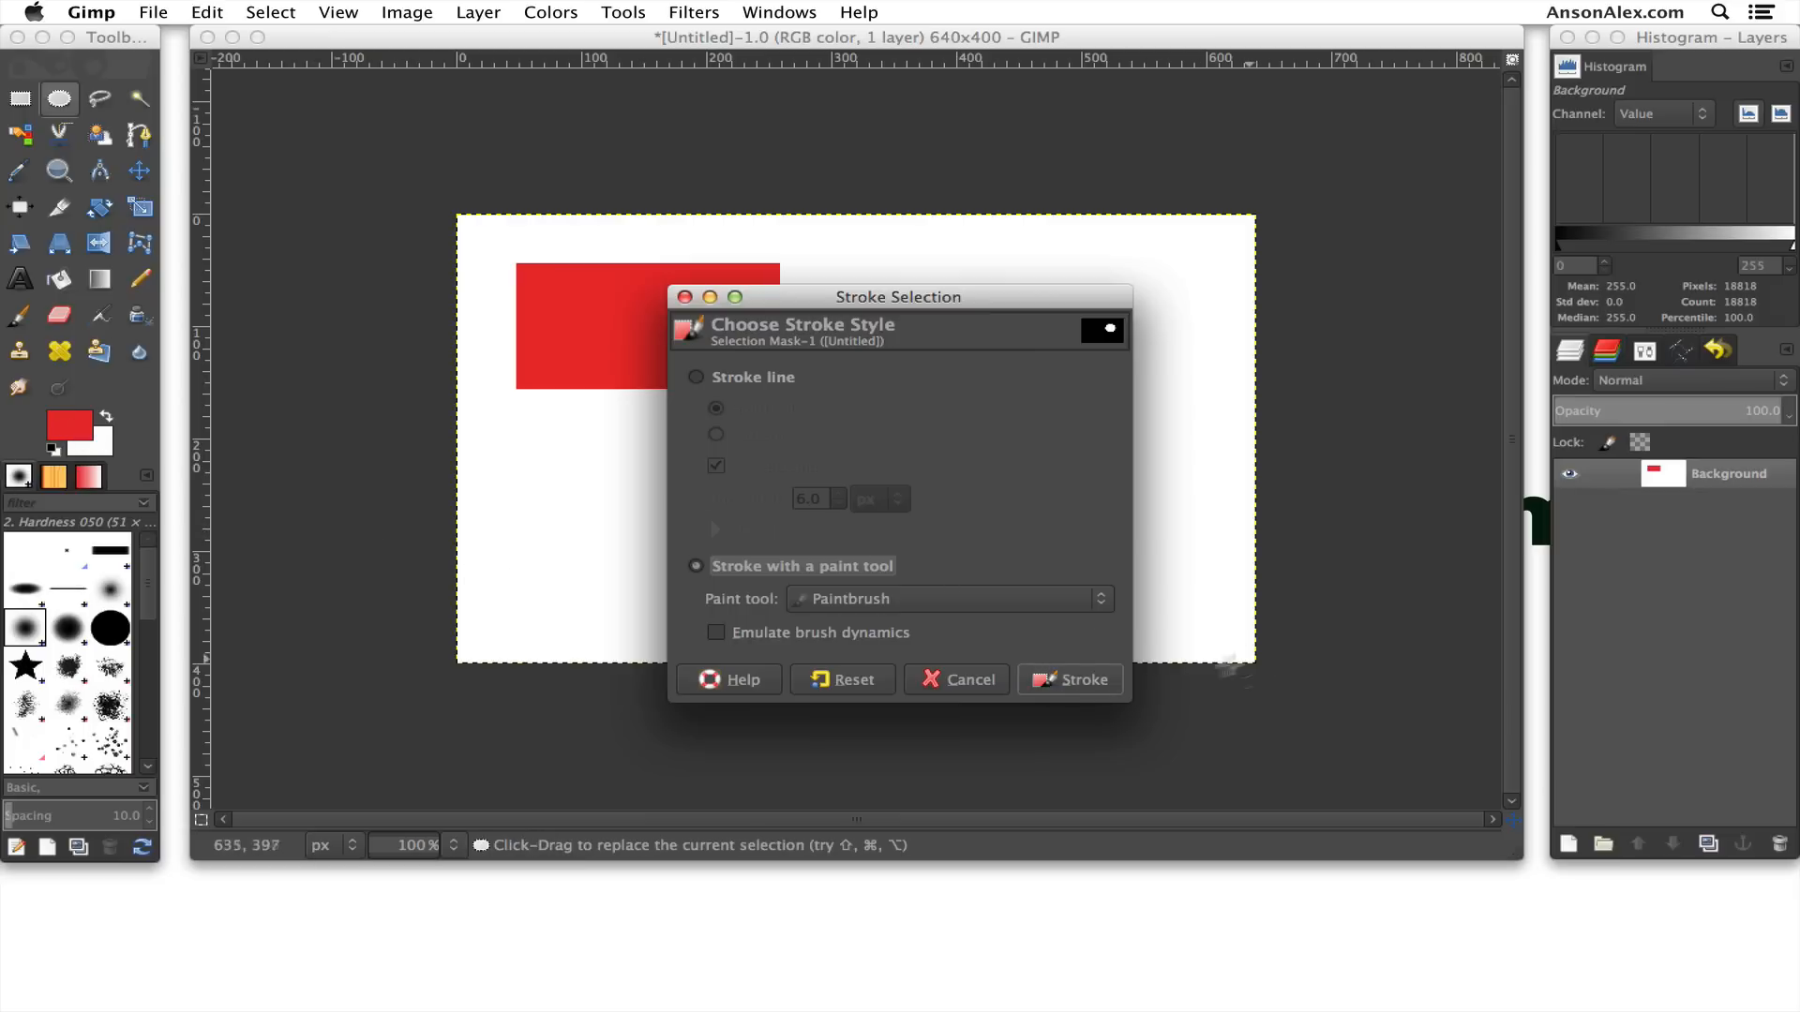
pyautogui.click(1066, 678)
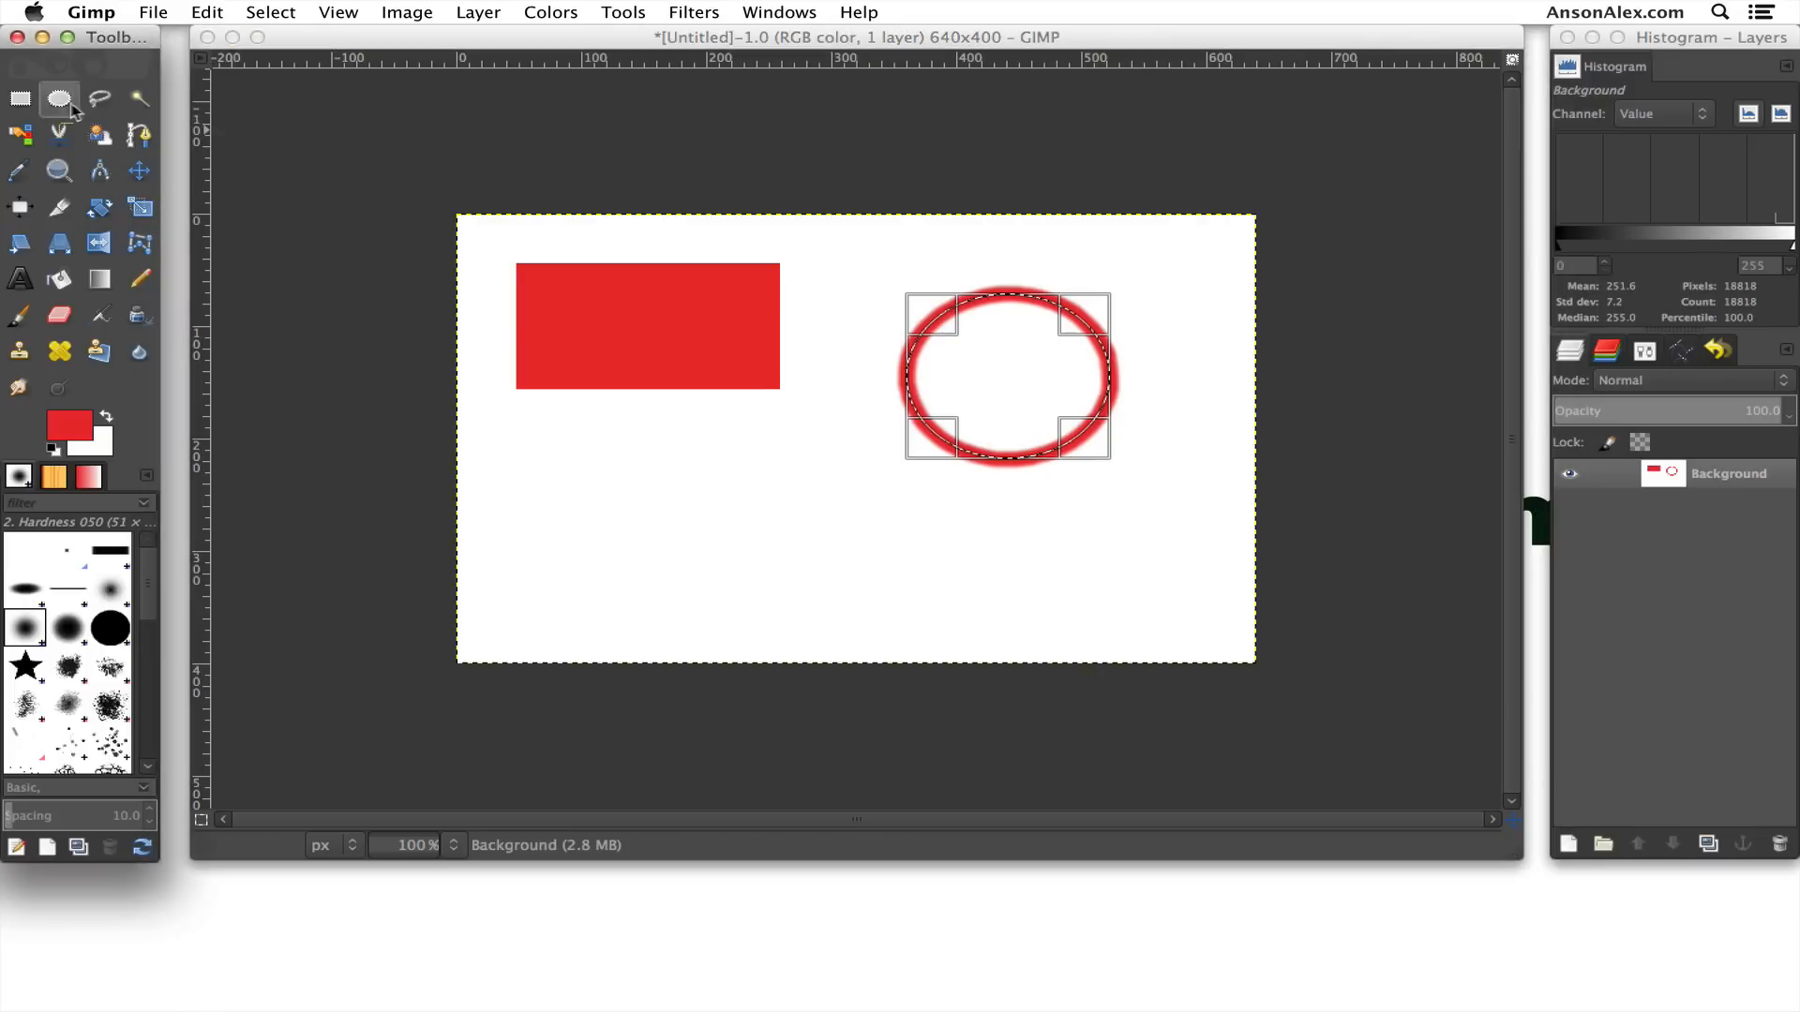
# Select an ellipse below the rectangle and stroke it with the Pencil for a hard red outline.
pyautogui.moveTo(562, 426); pyautogui.dragTo(821, 607)
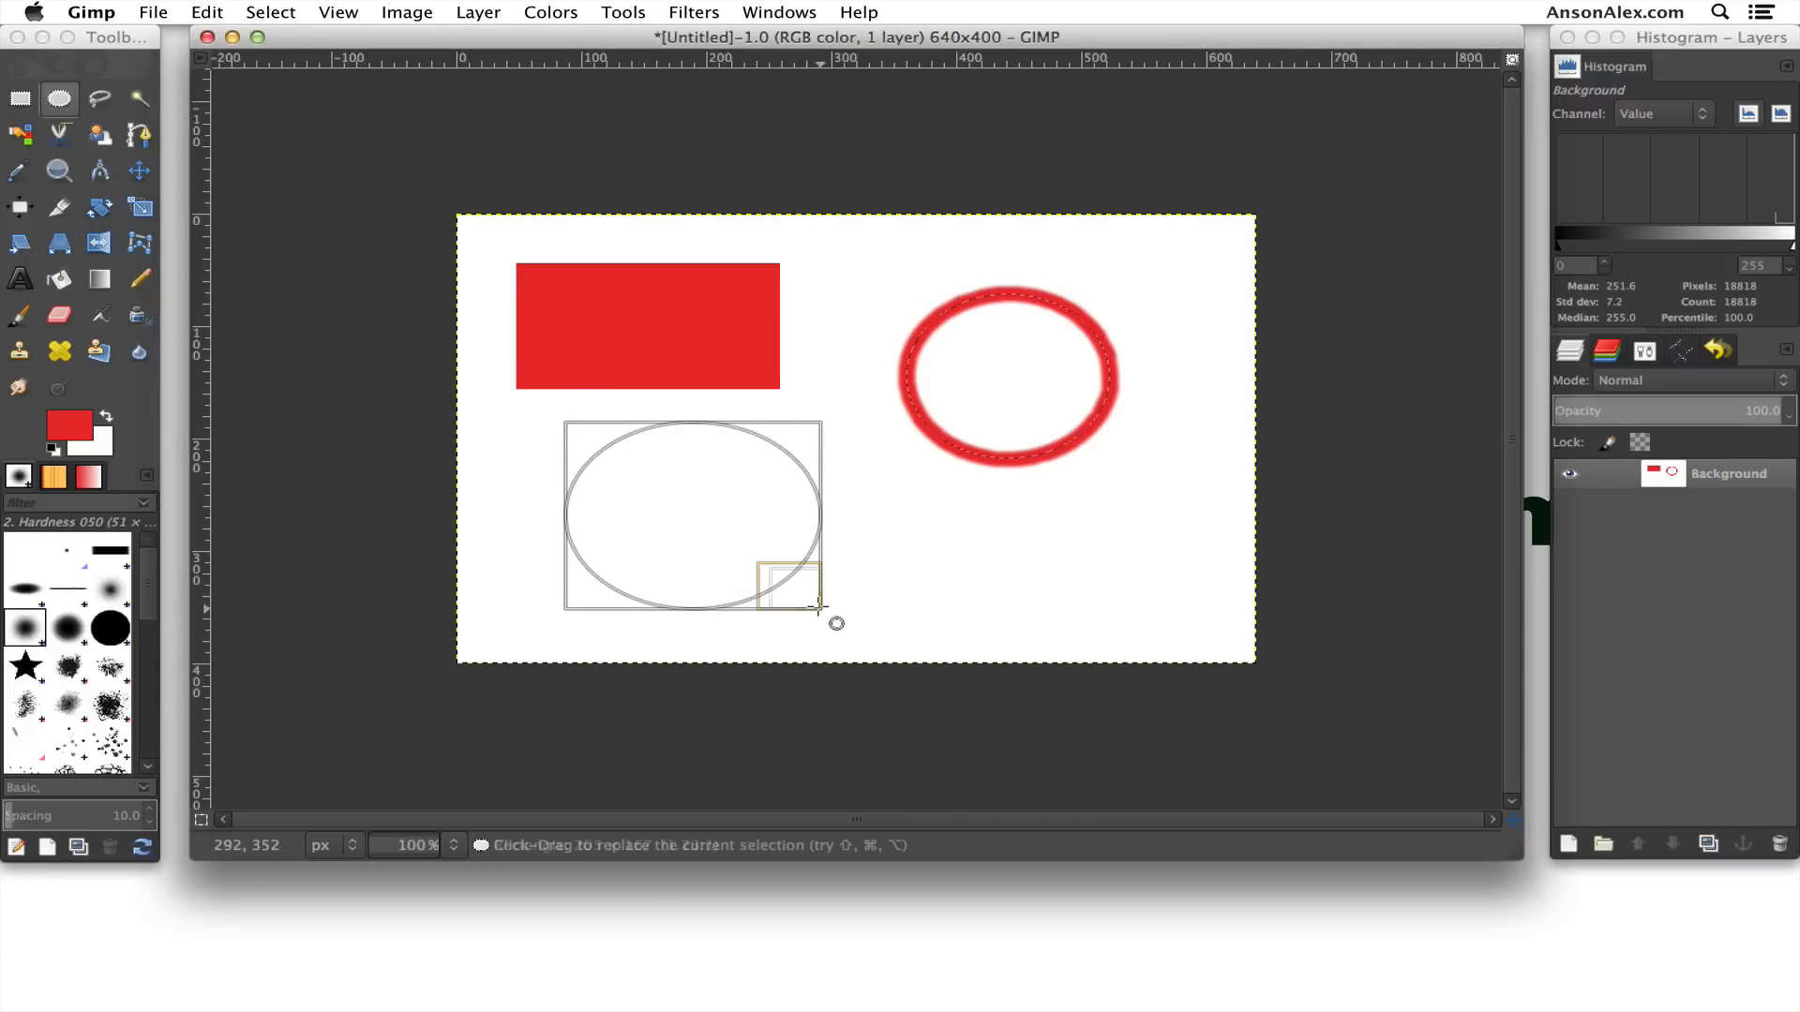
pyautogui.click(206, 13)
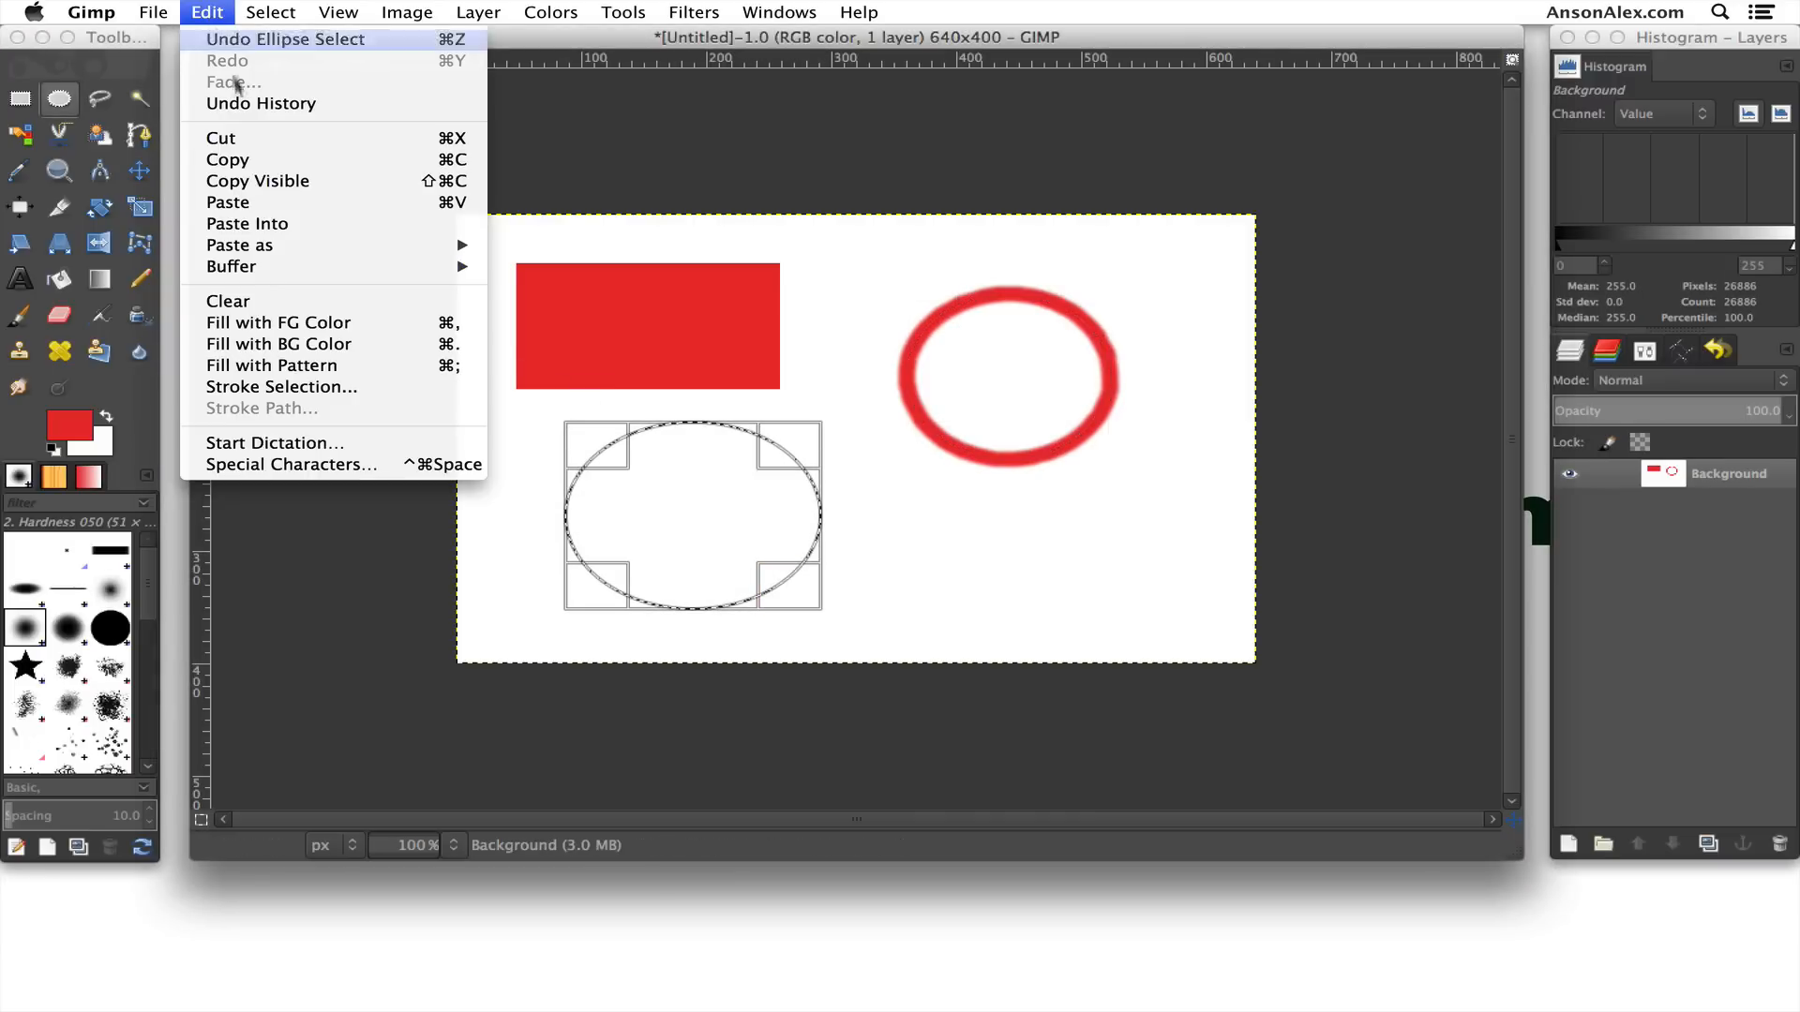
pyautogui.click(281, 386)
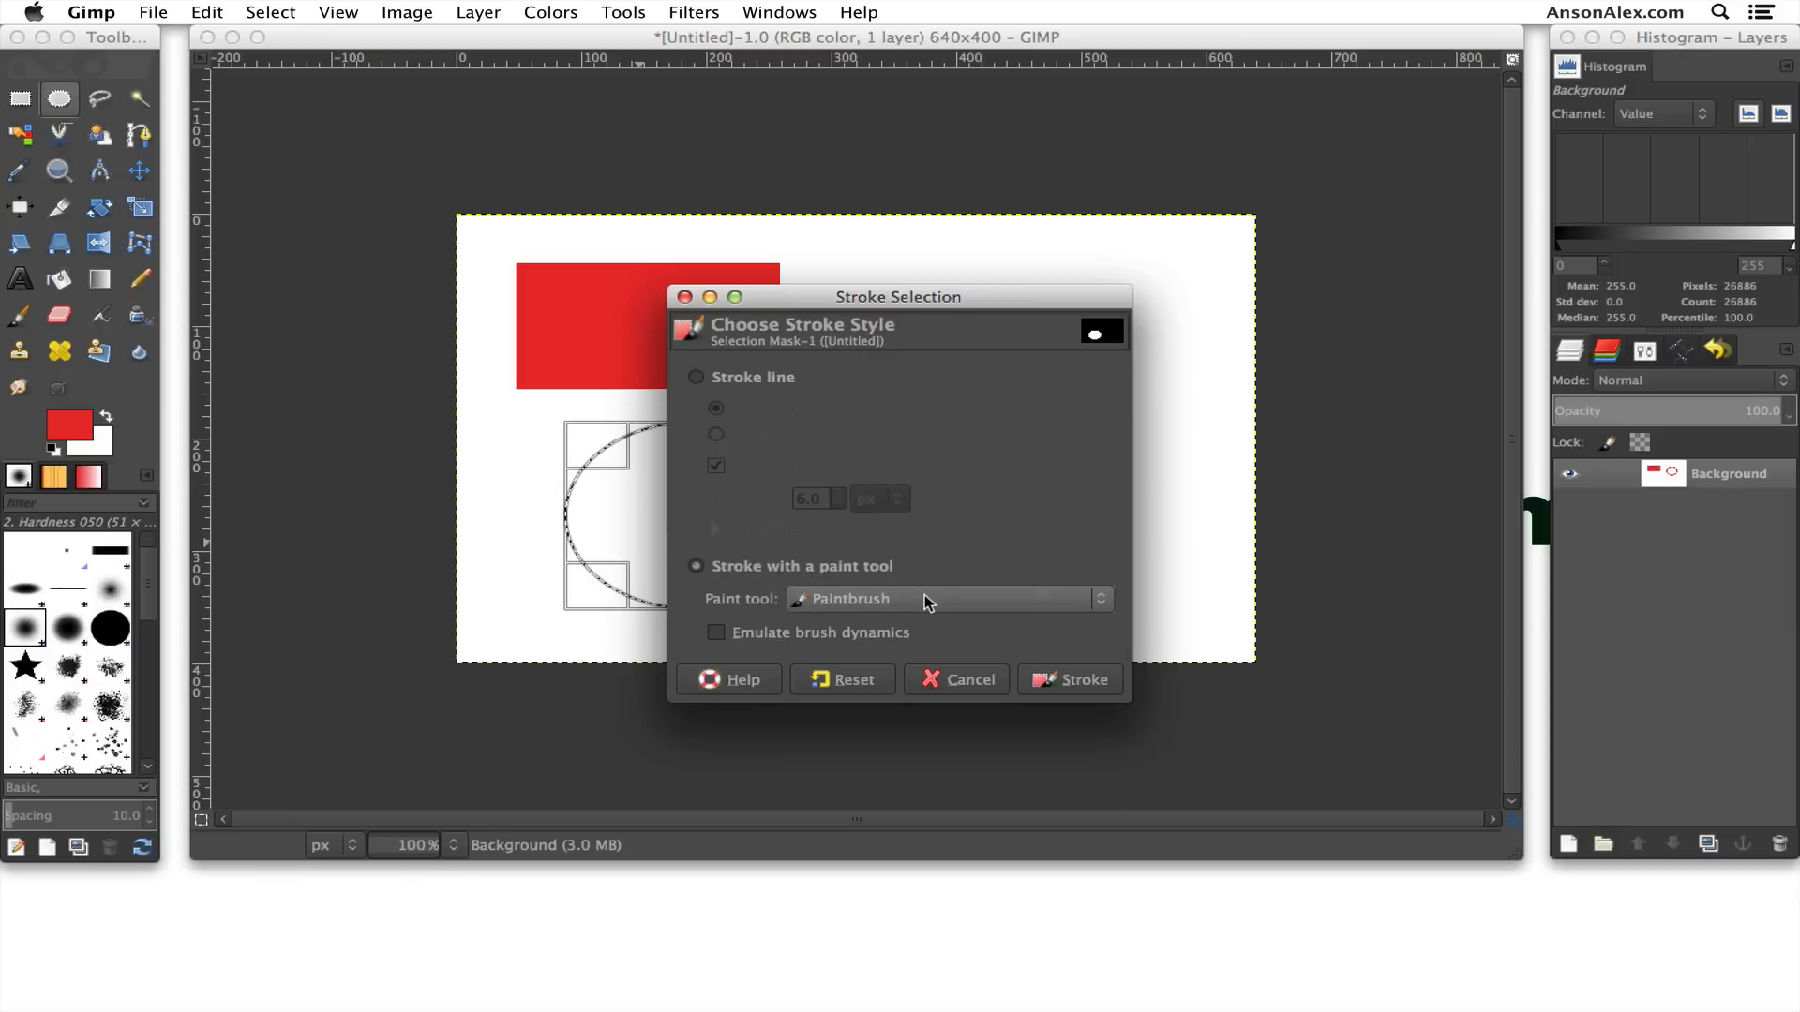
pyautogui.click(947, 598)
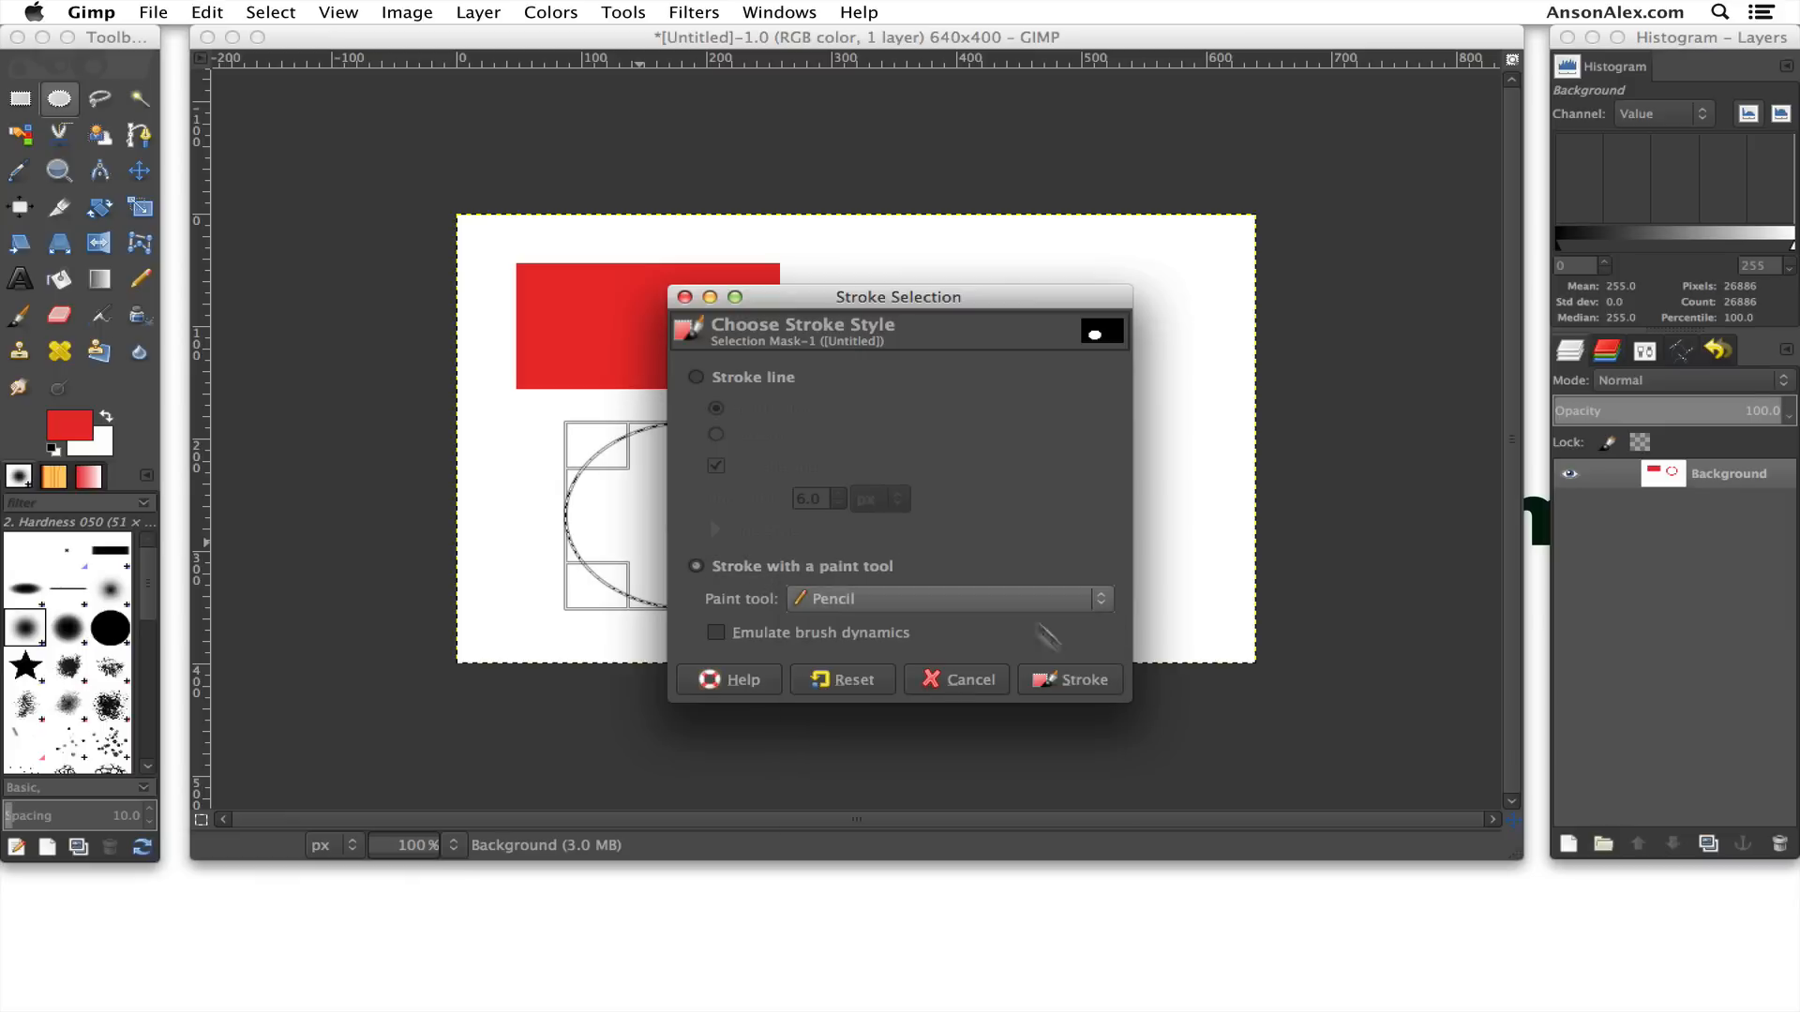
pyautogui.click(1067, 679)
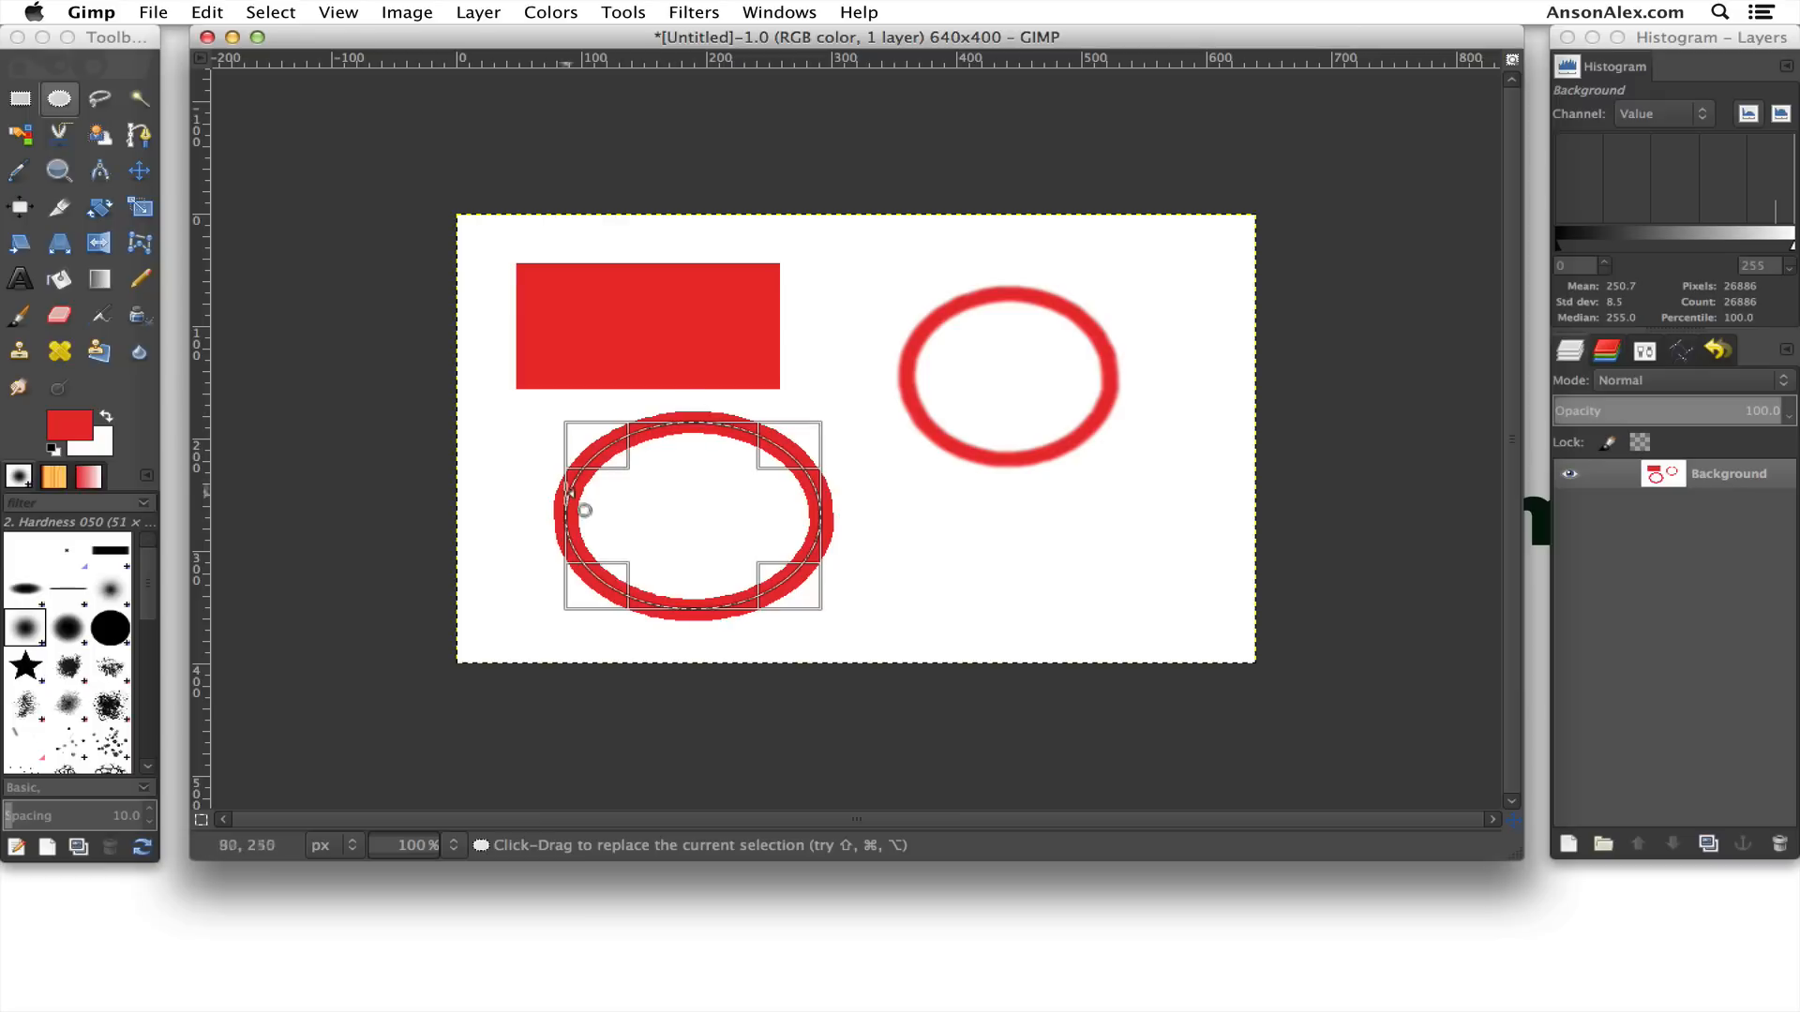
pyautogui.moveTo(659, 446)
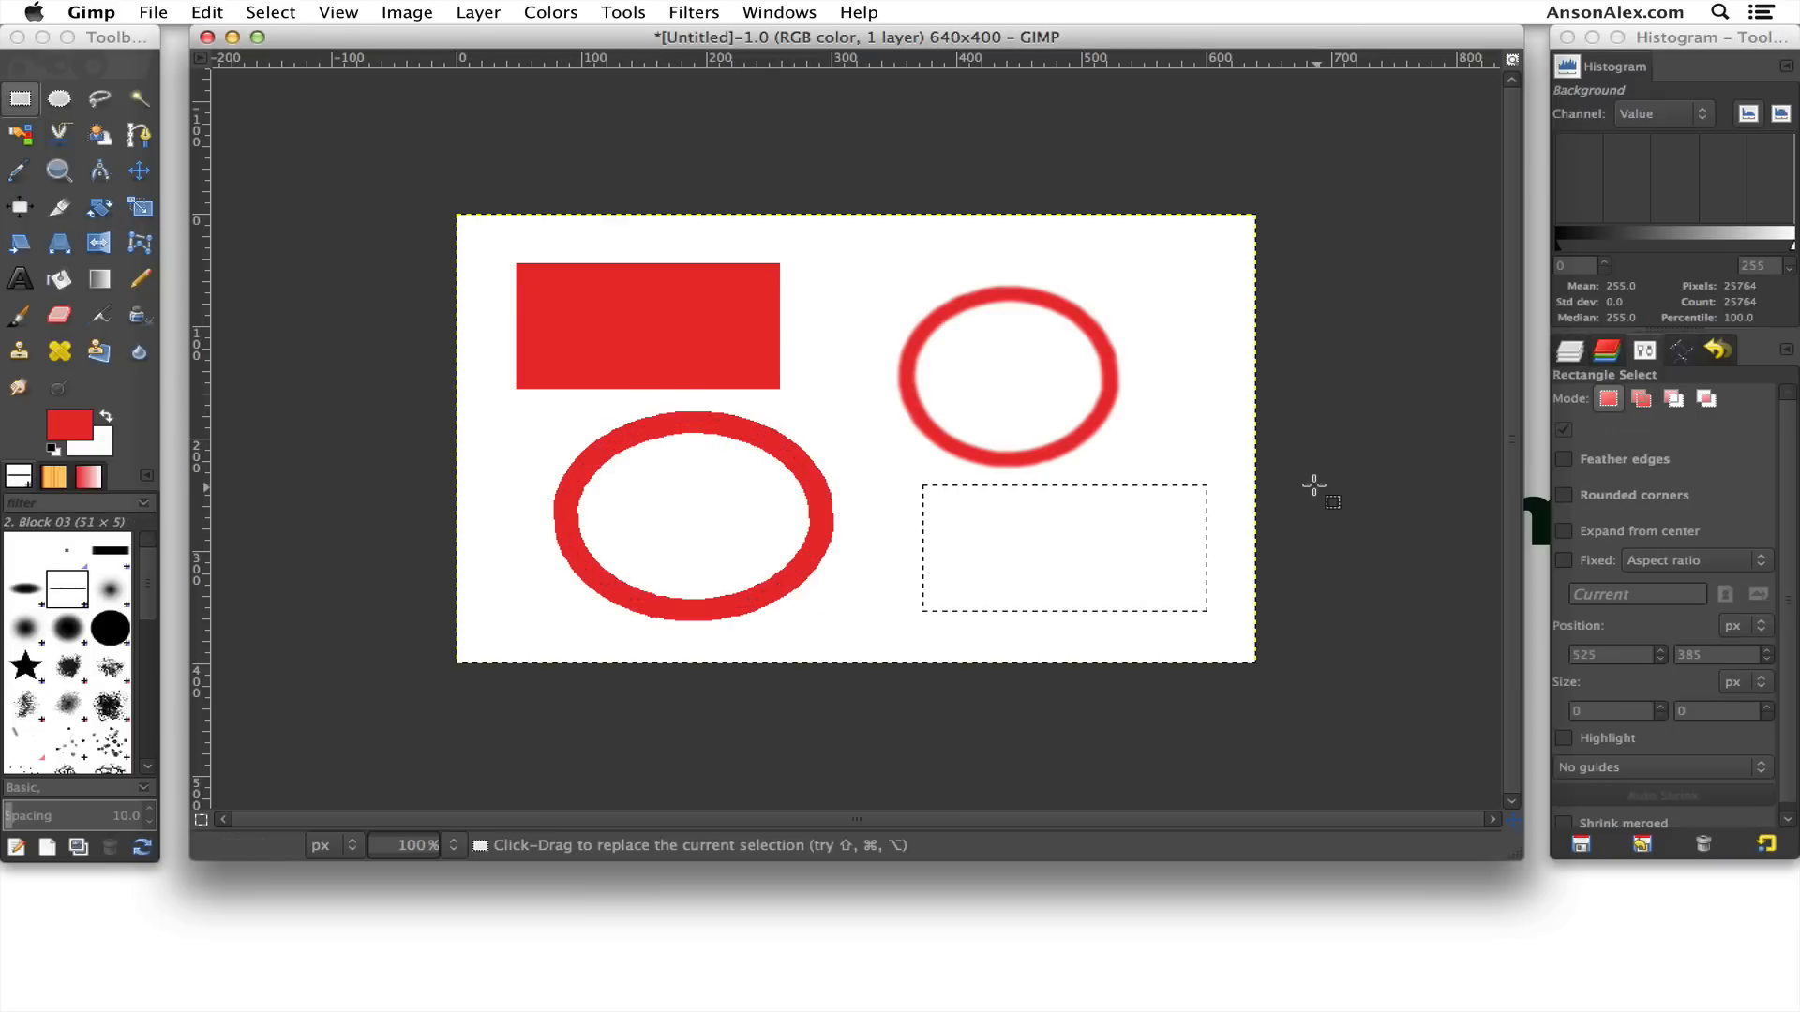
pyautogui.moveTo(729, 433)
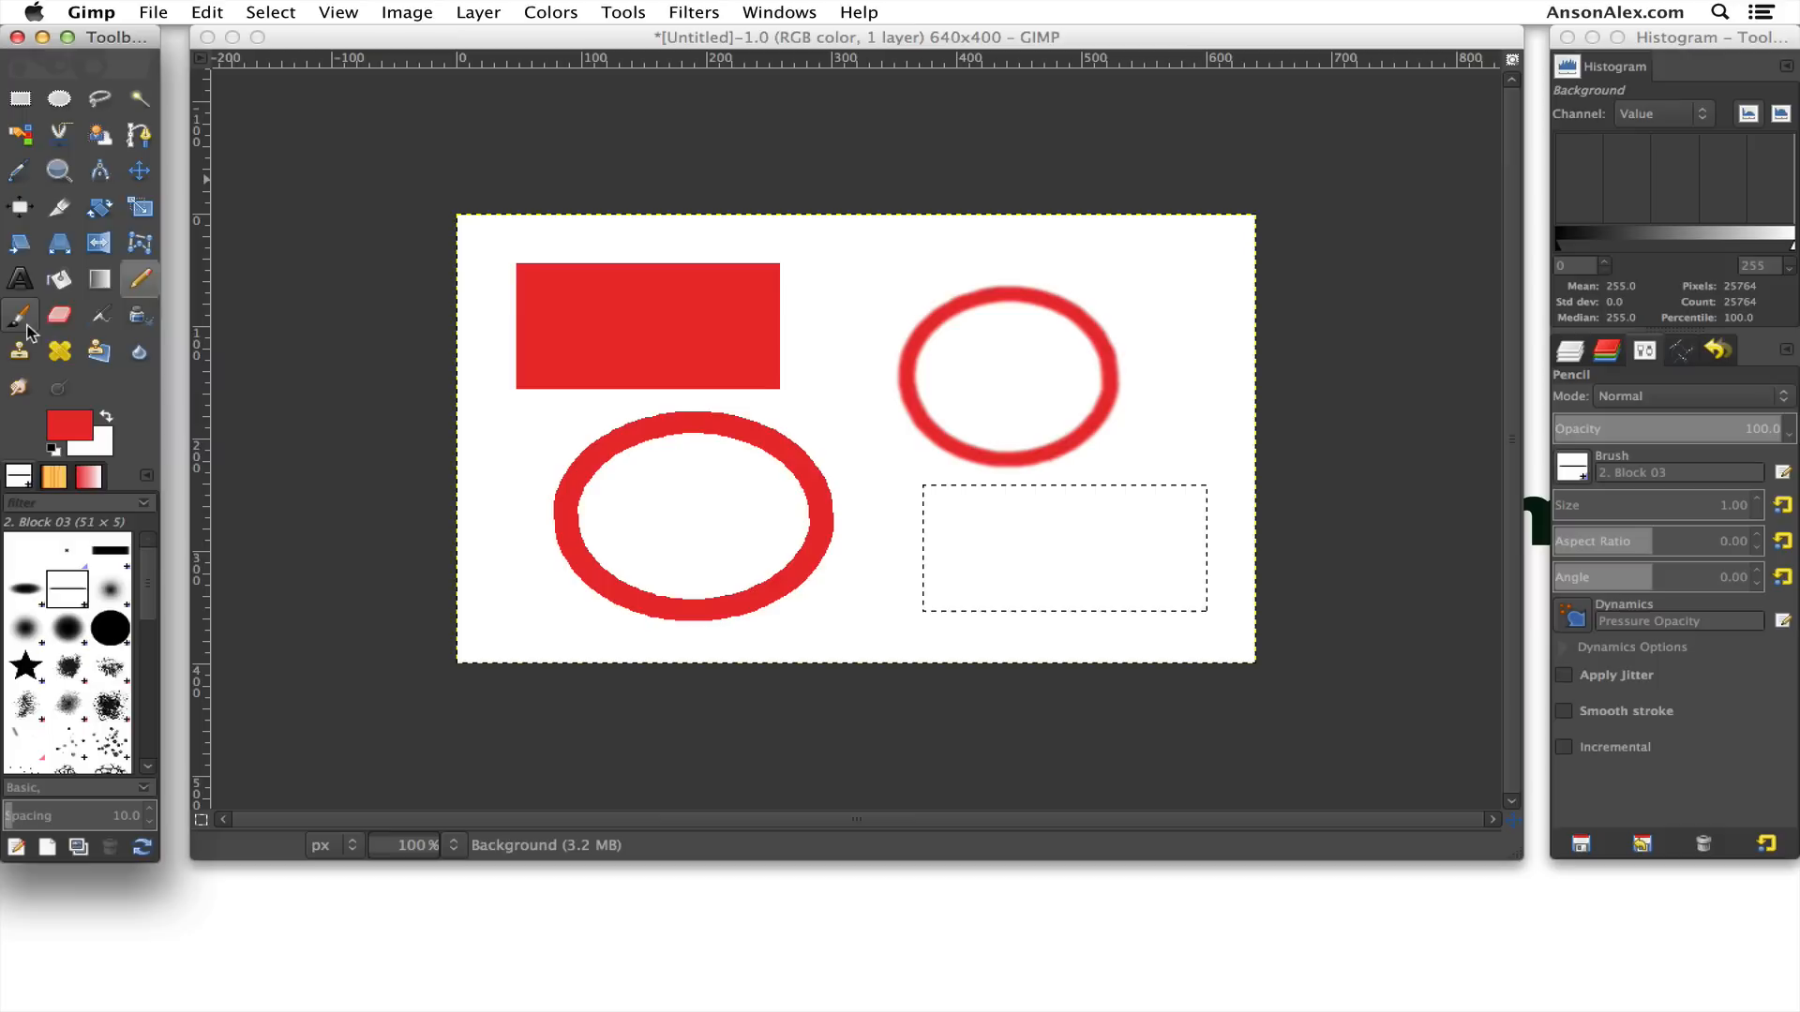
pyautogui.moveTo(138, 281)
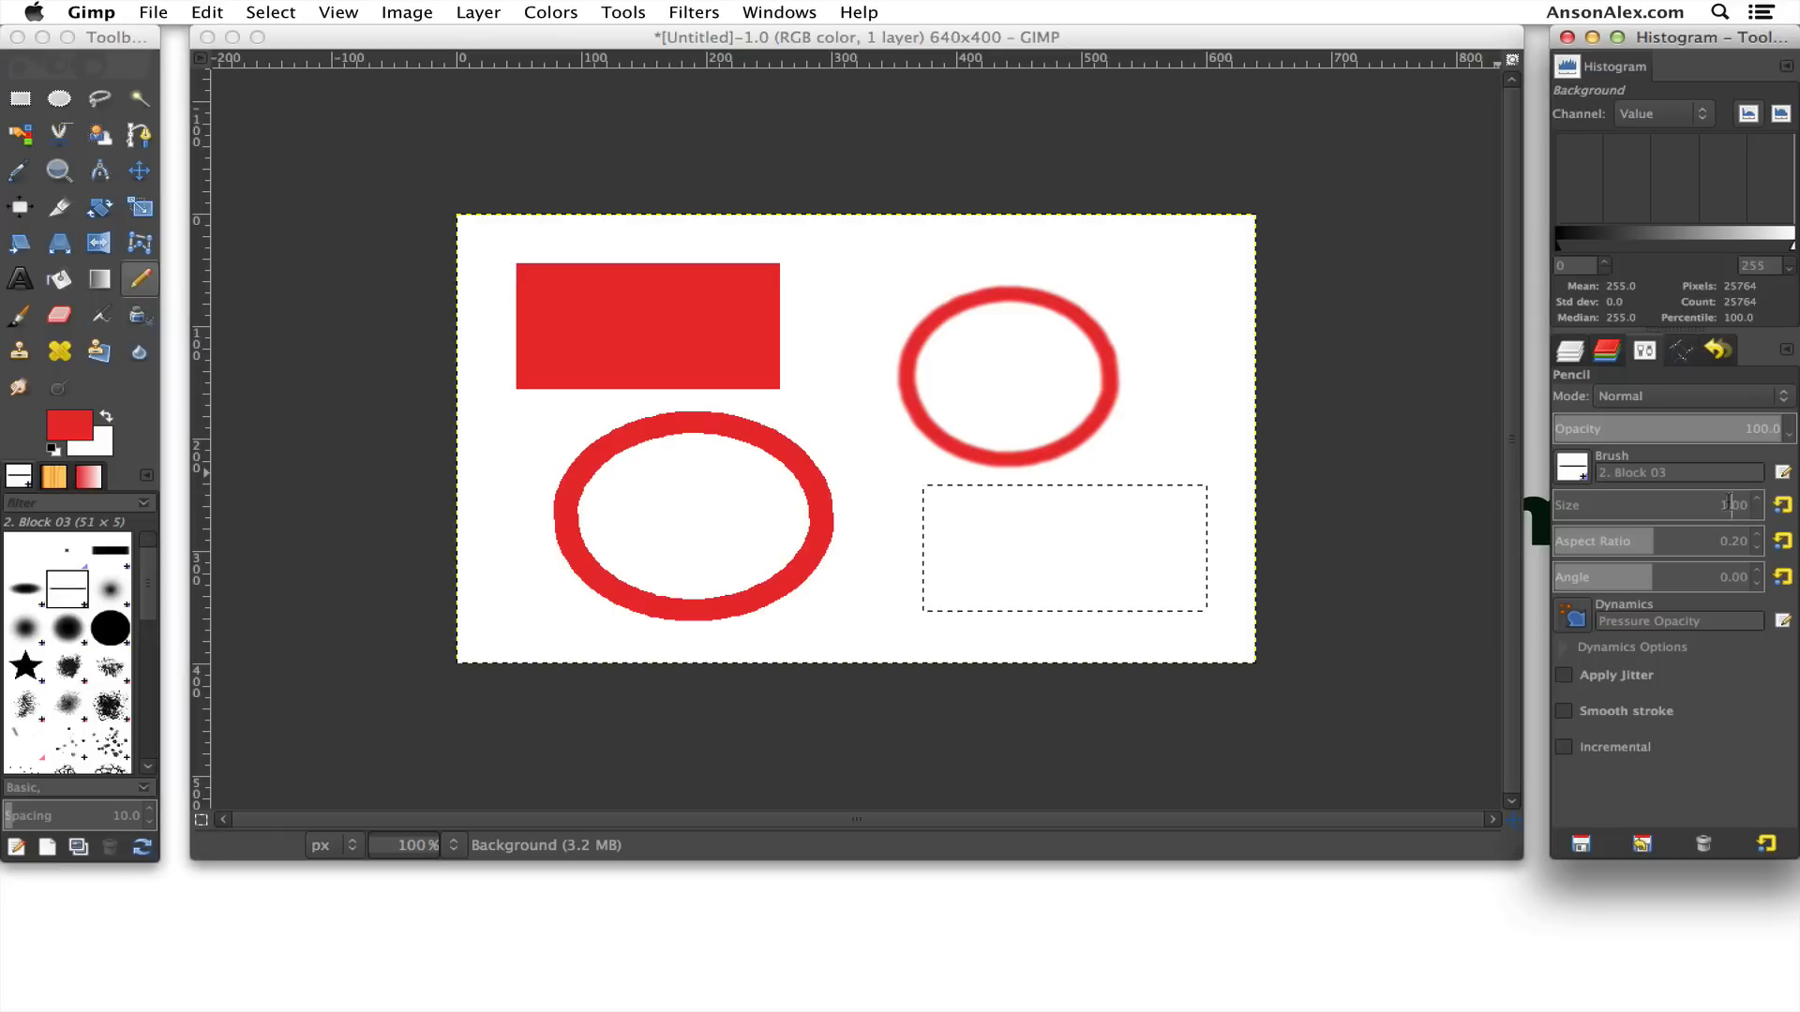
pyautogui.moveTo(1781, 505)
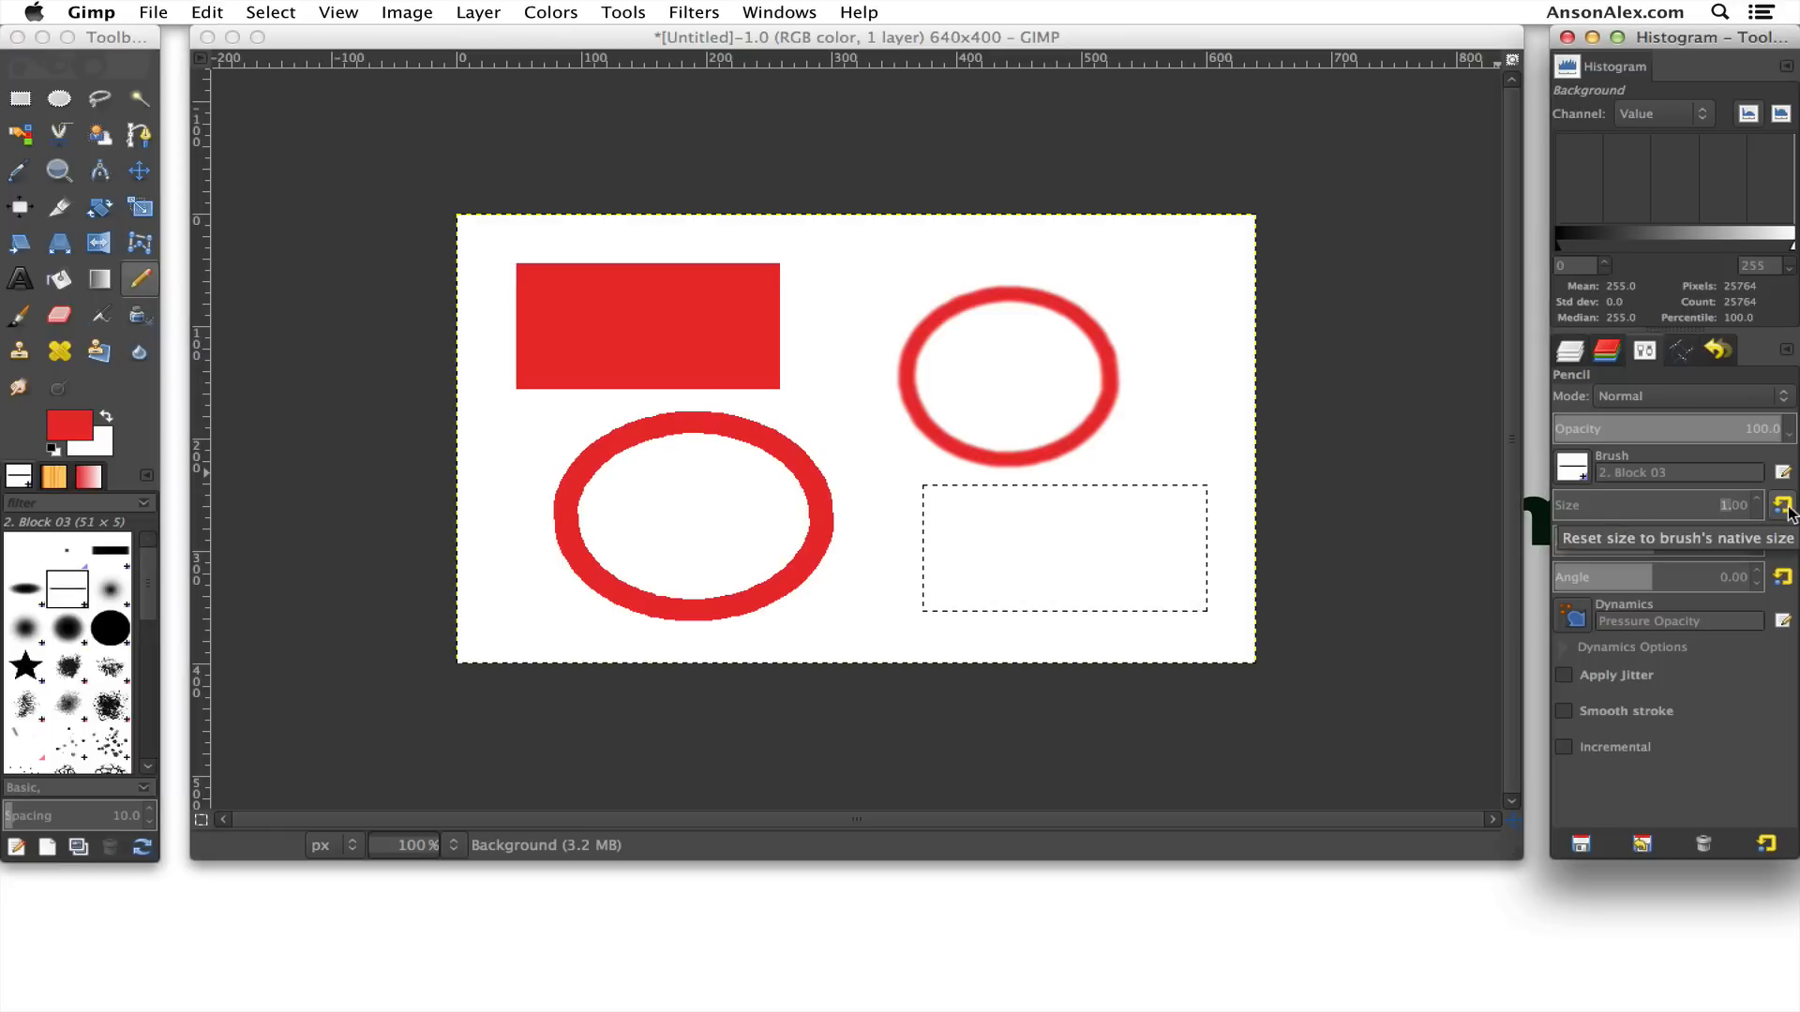
# Reset the pencil to the brush's native size and return to rectangular selection.
pyautogui.click(1782, 505)
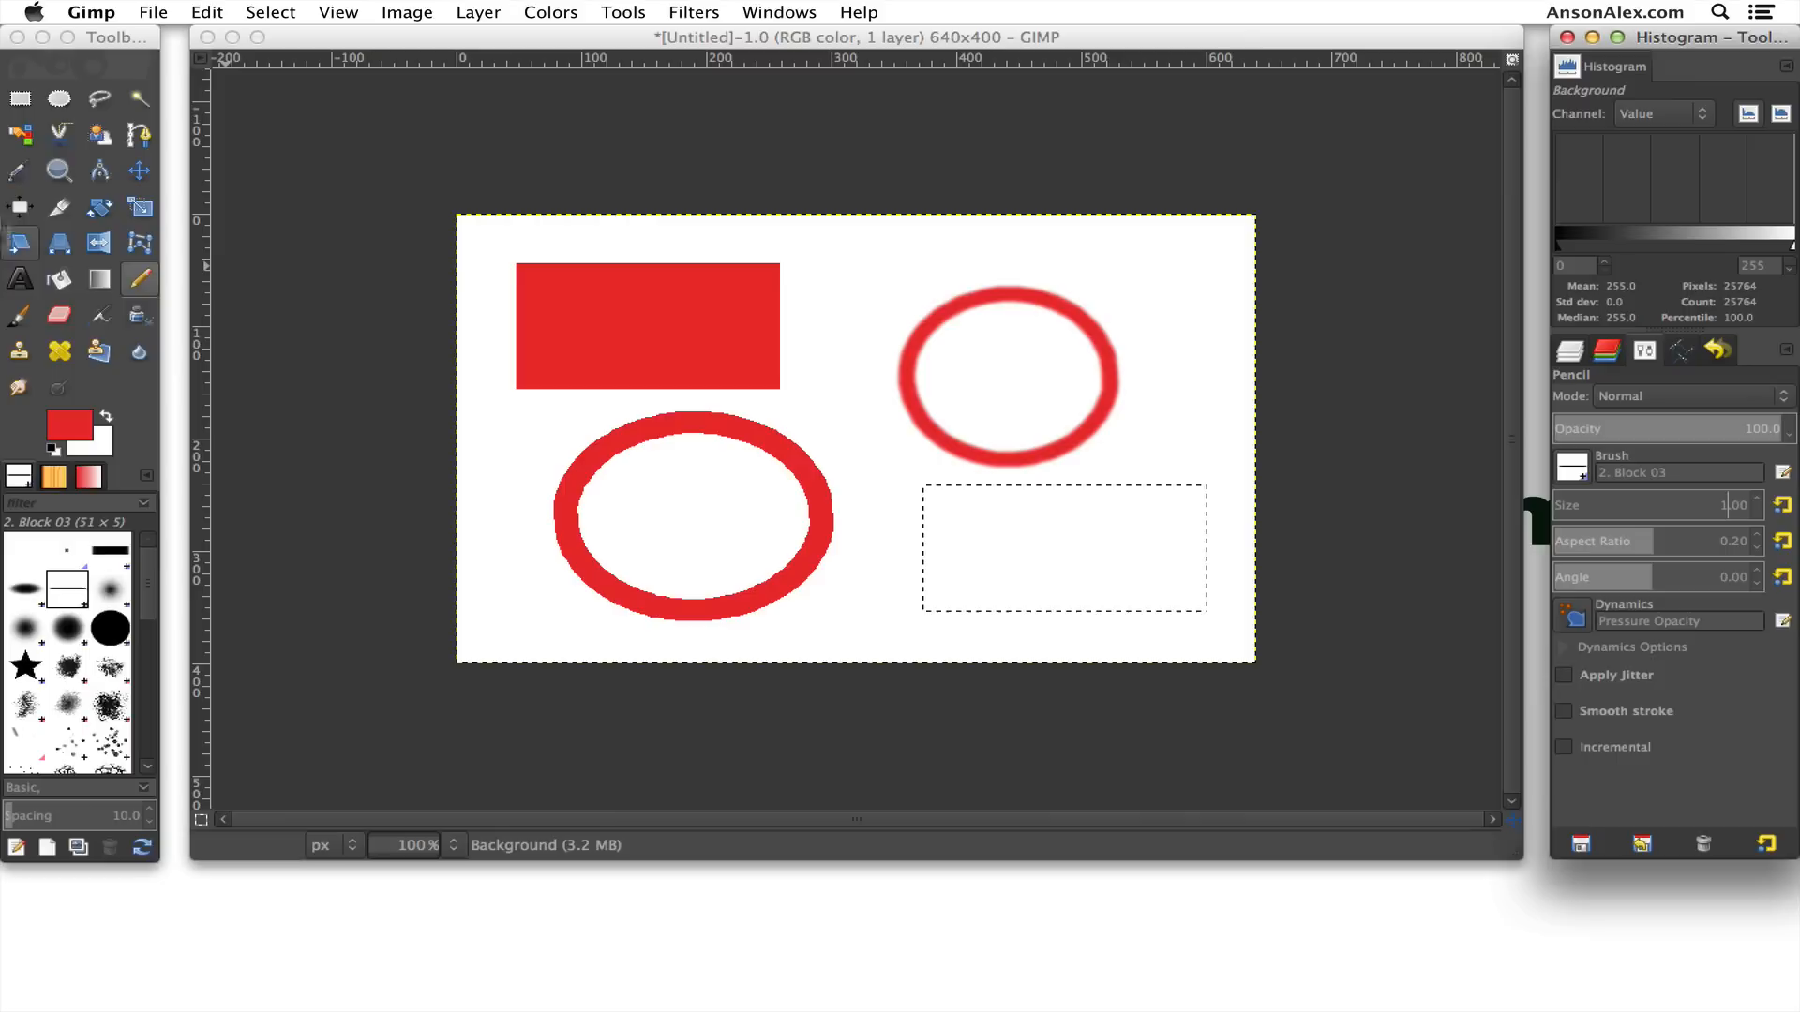
pyautogui.click(19, 99)
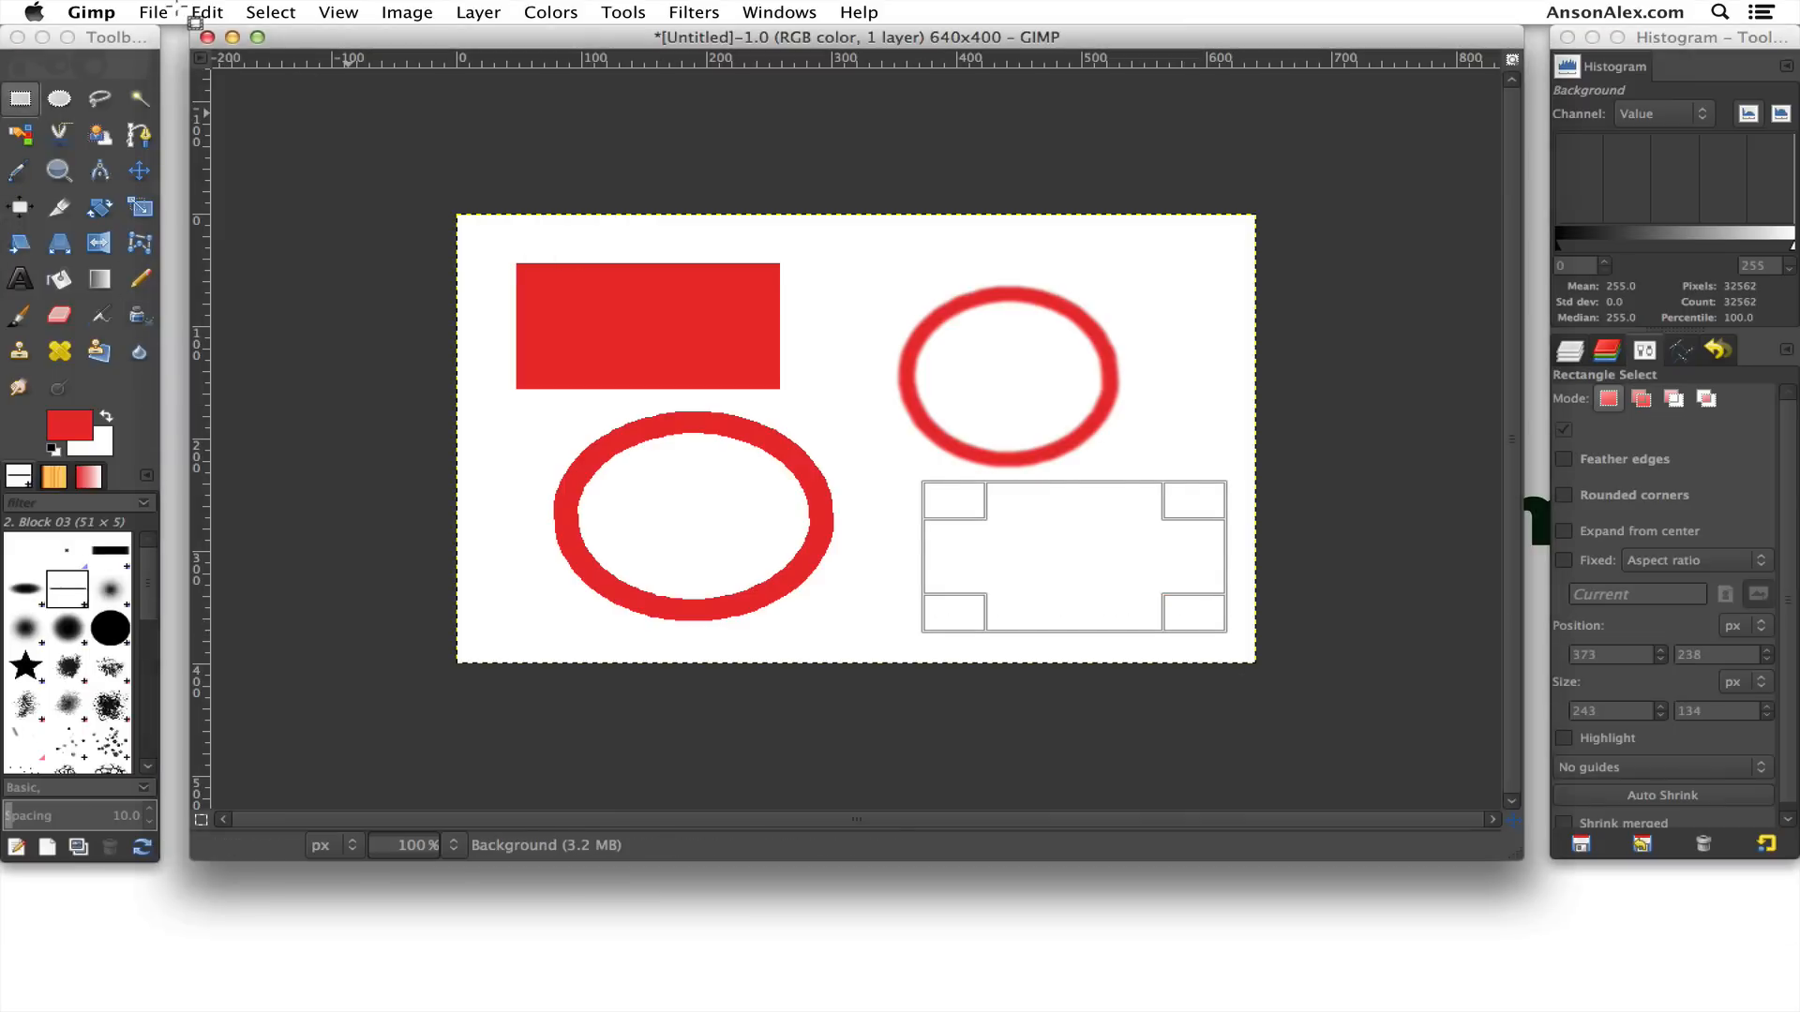
# Stroke the lower-right rectangle selection with the Pencil for a thin red outline.
pyautogui.click(206, 13)
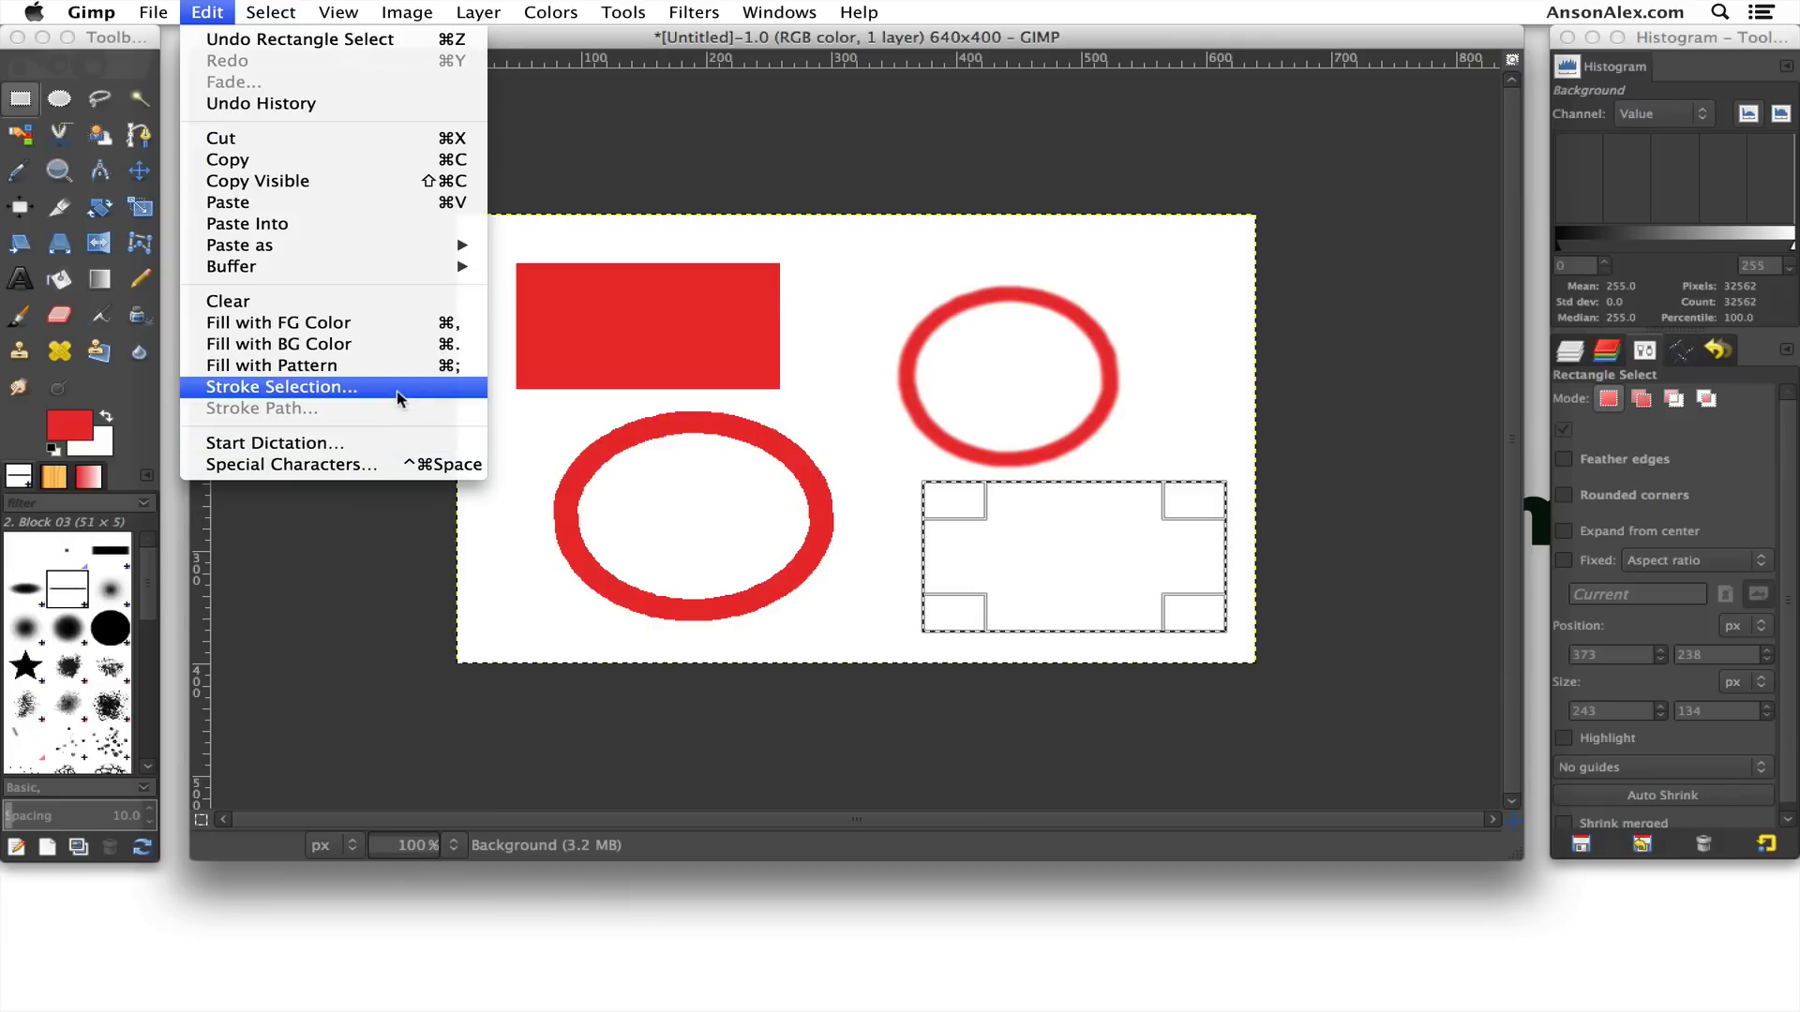
pyautogui.click(281, 386)
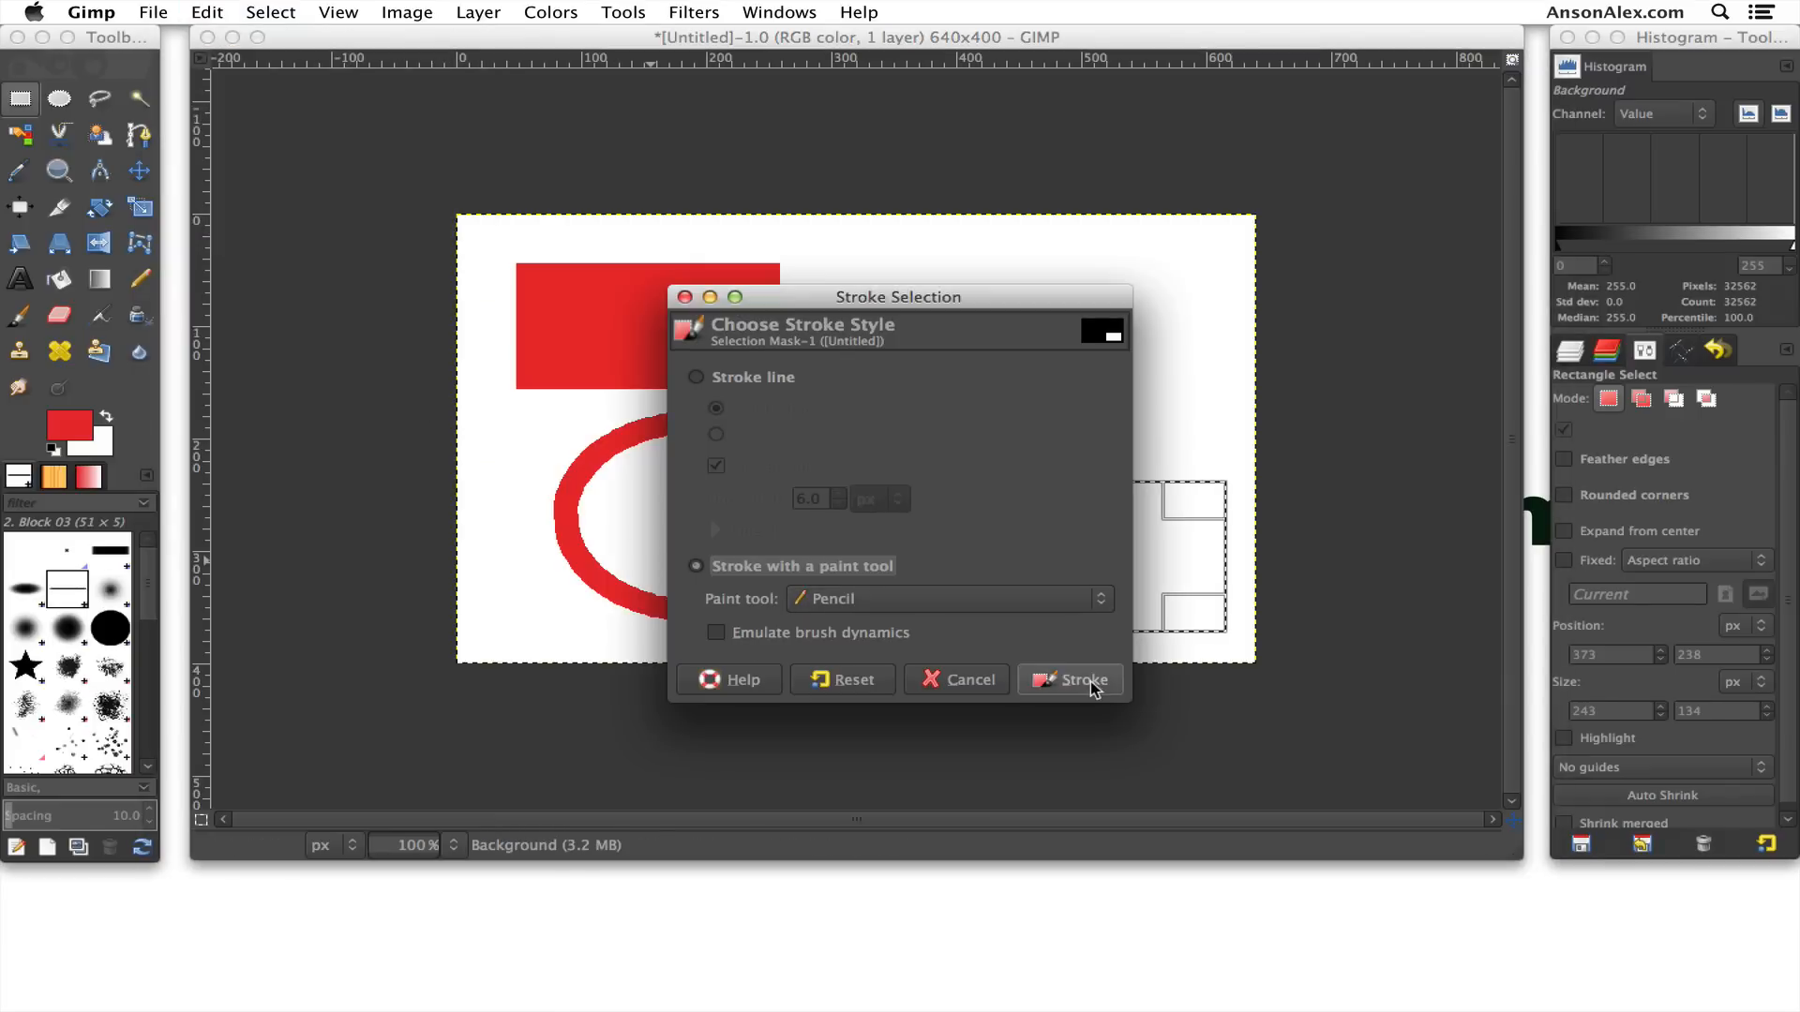
pyautogui.click(1080, 679)
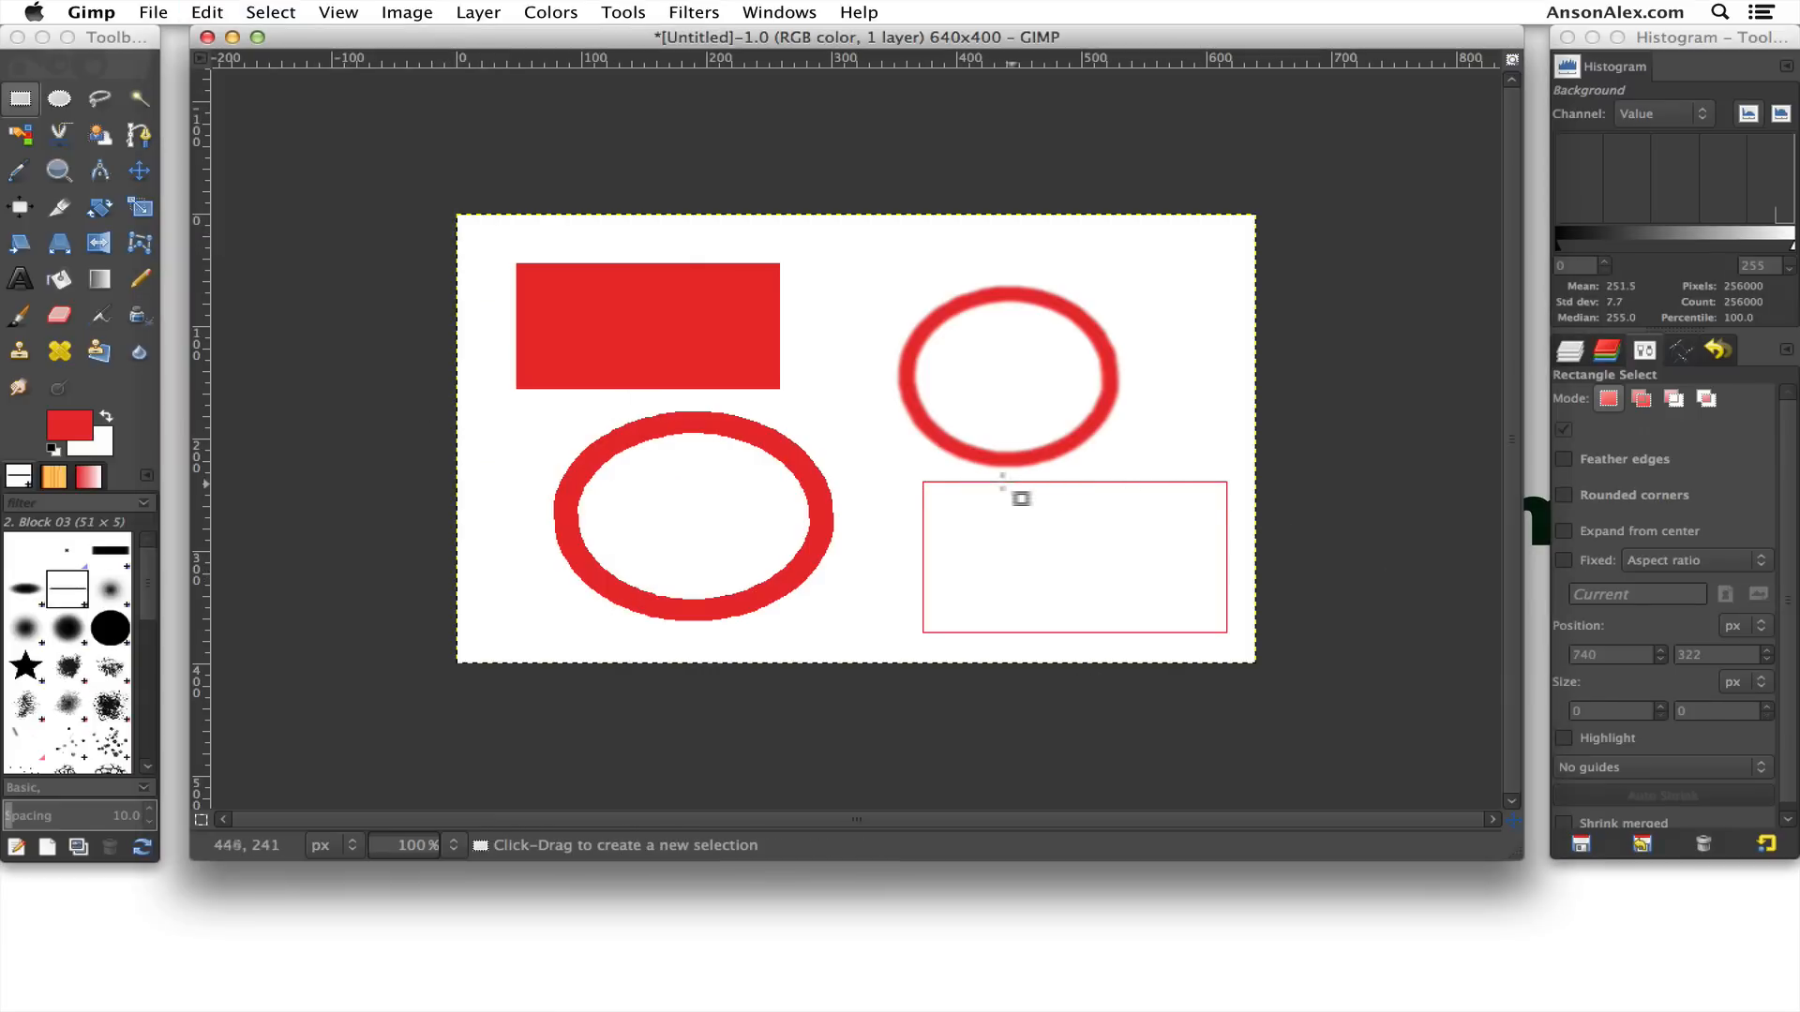